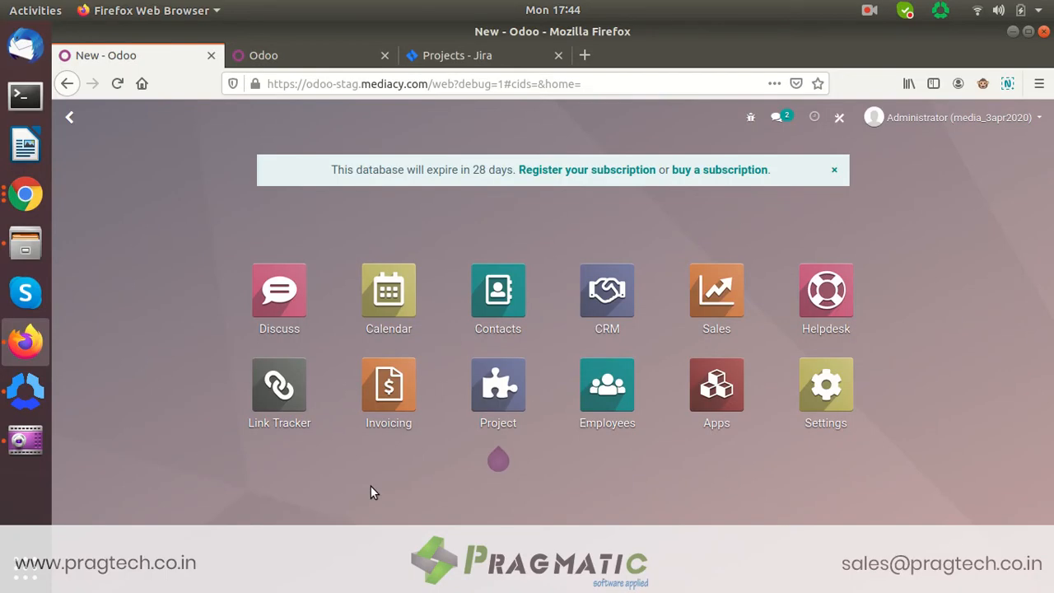
mouse_move(532, 445)
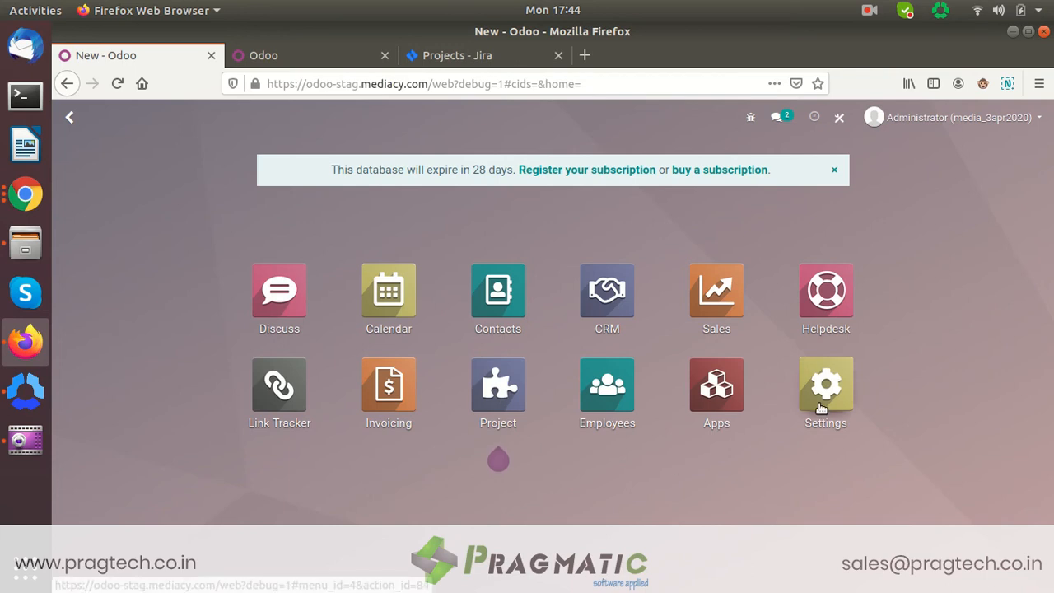
Step: Reach the My Company record via Settings > Companies and show its Jira Configuration credentials
left_click(825, 384)
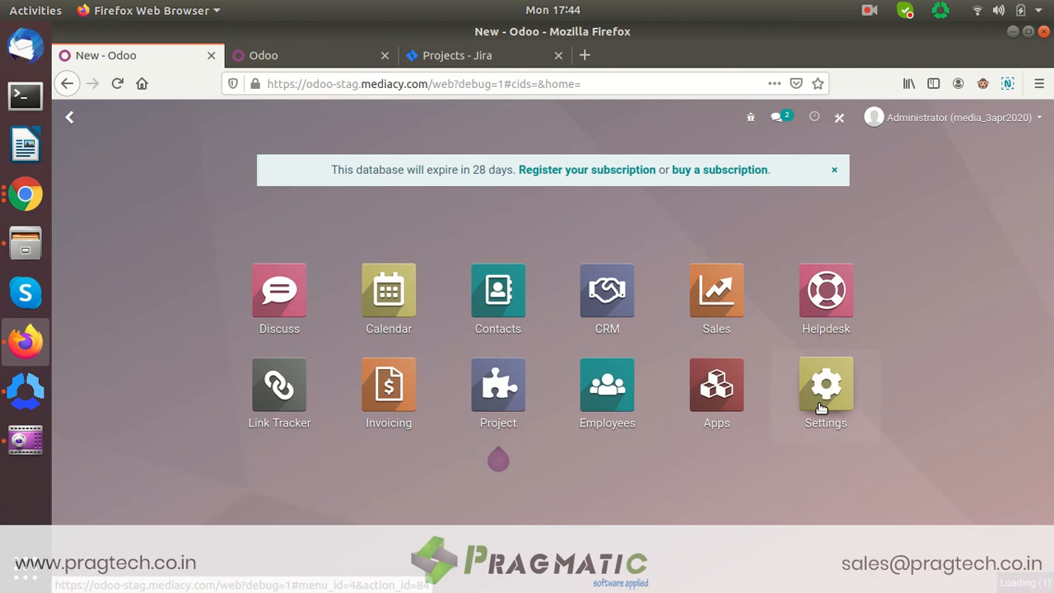
left_click(825, 384)
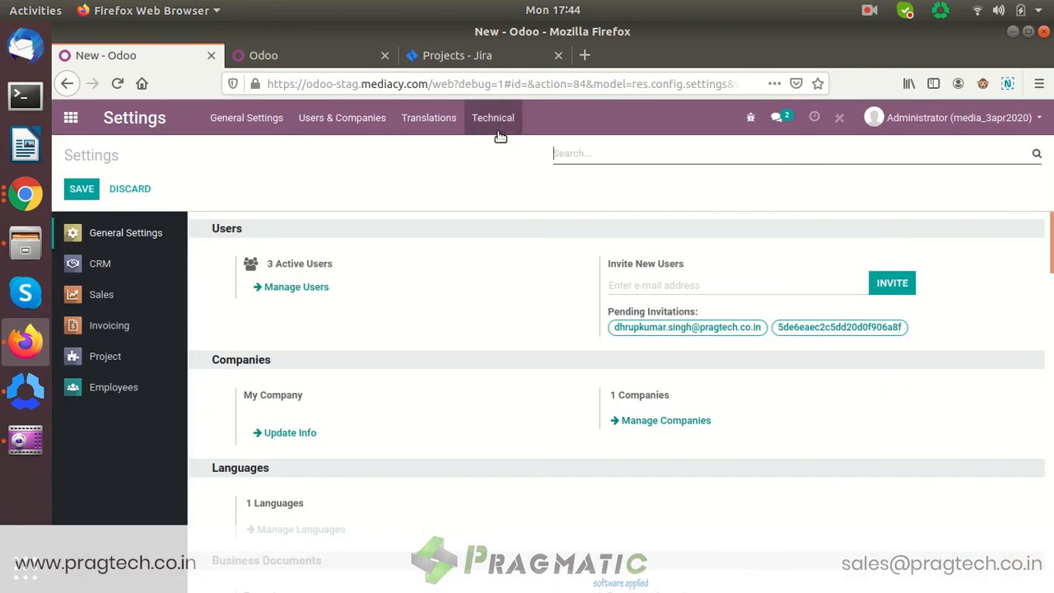
mouse_move(336, 125)
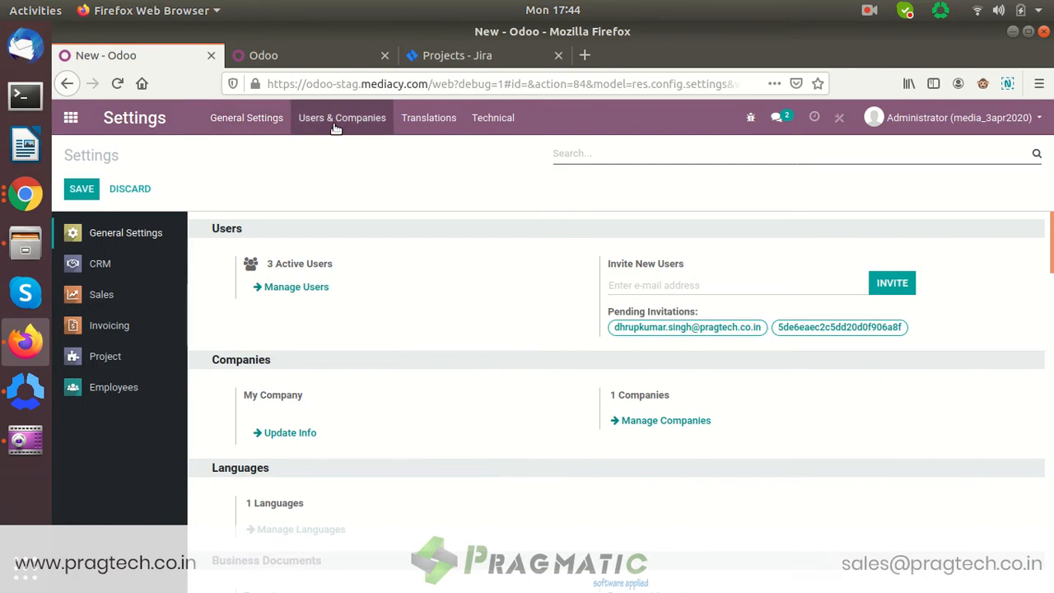
left_click(665, 420)
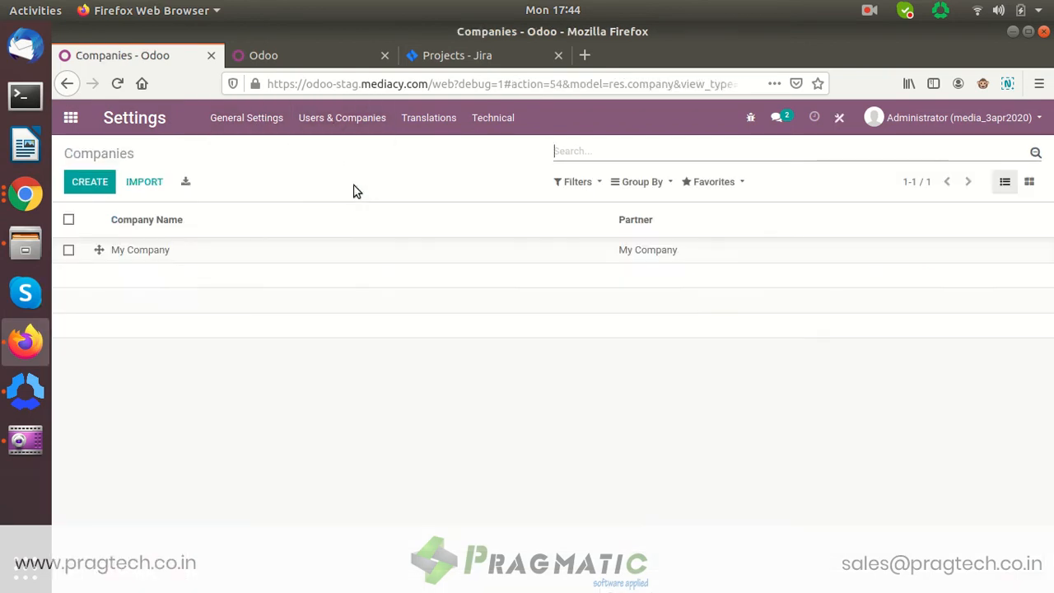
left_click(140, 250)
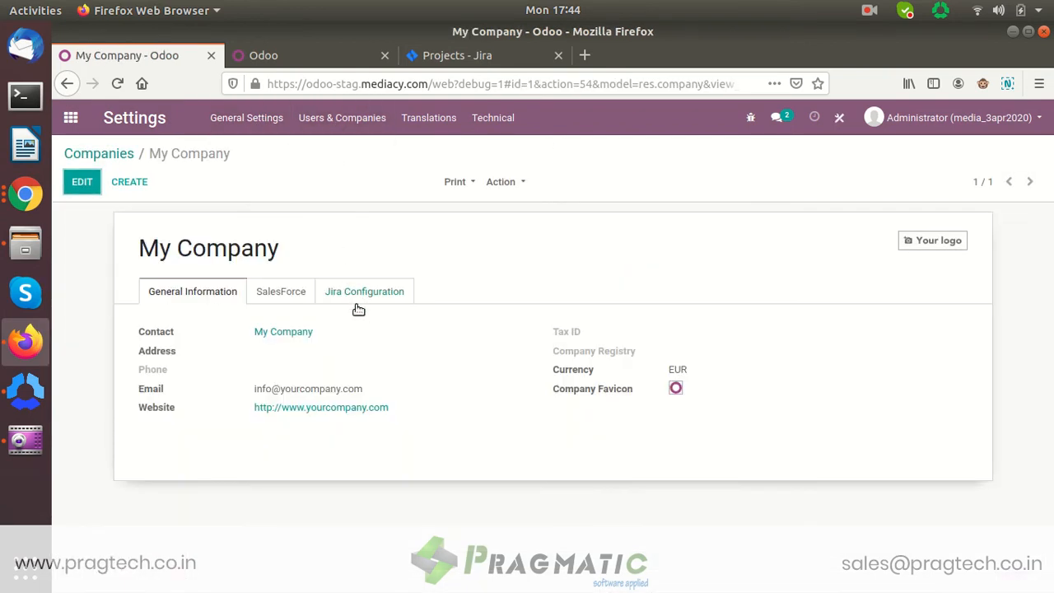
left_click(364, 290)
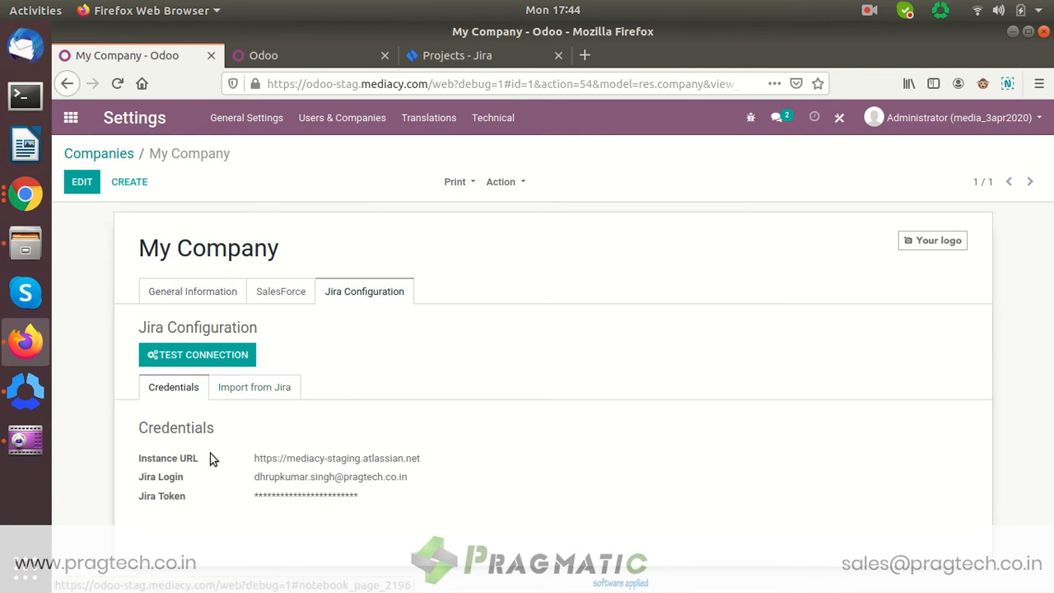
mouse_move(247, 462)
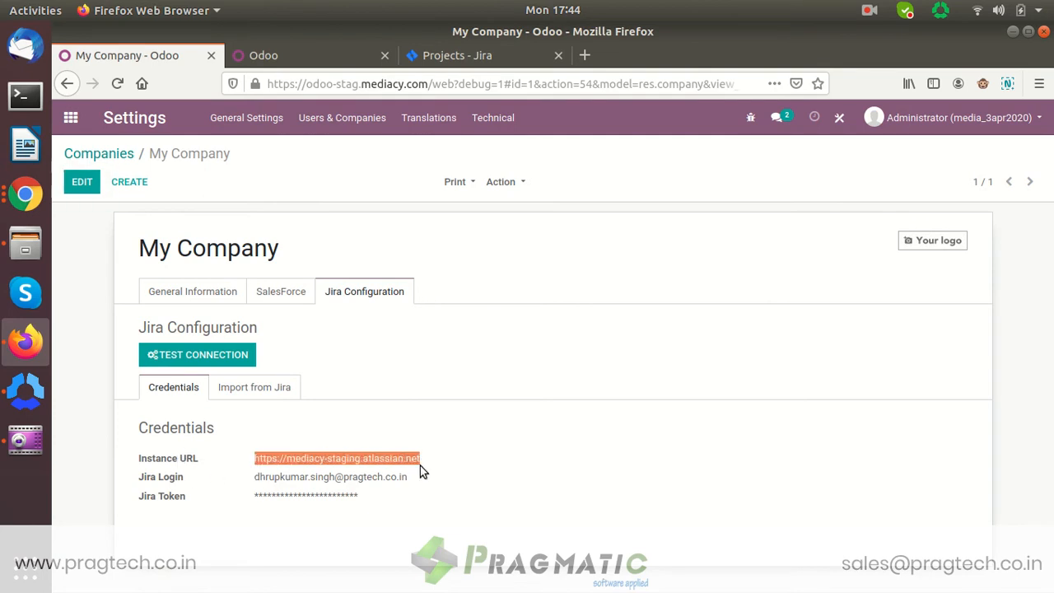
mouse_move(205, 481)
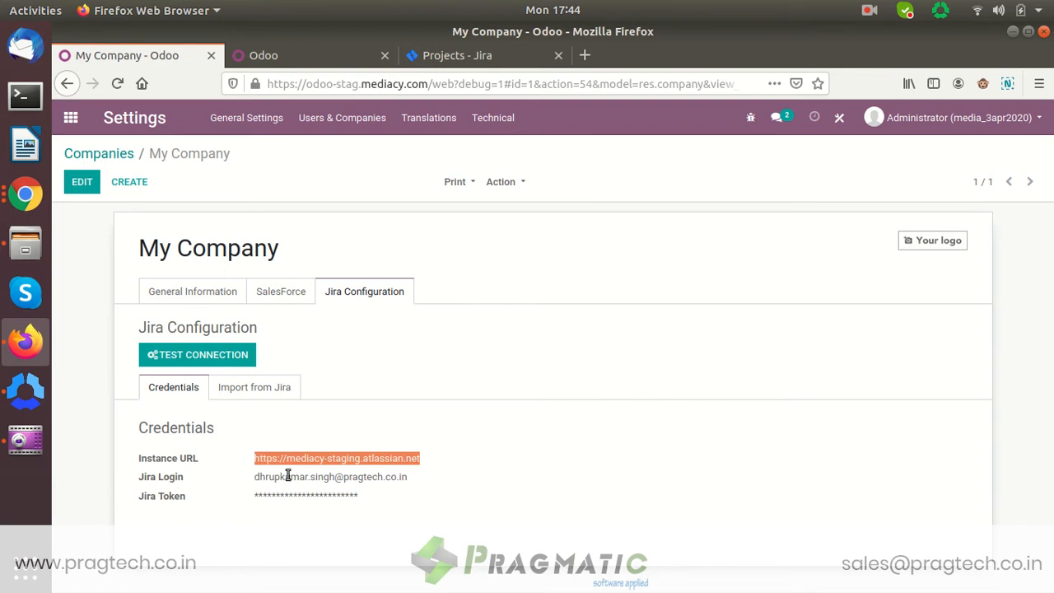
mouse_move(308, 540)
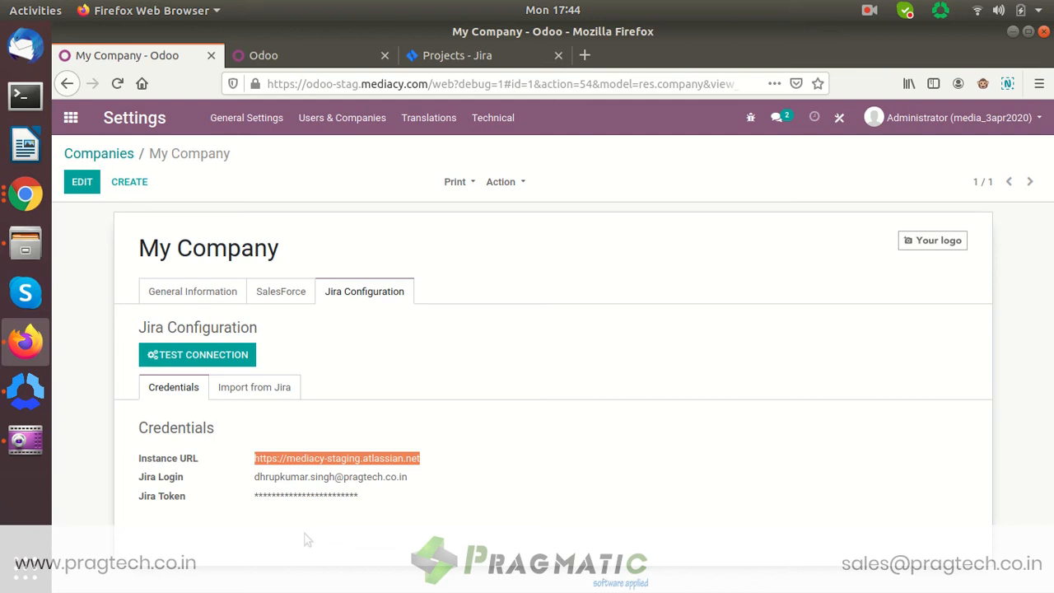
mouse_move(313, 498)
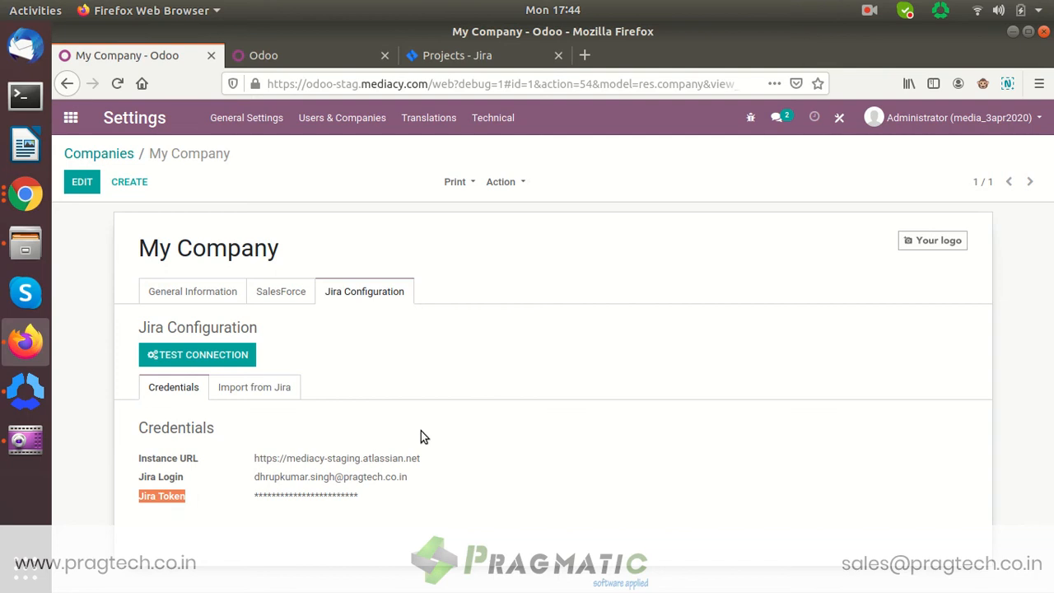
Step: Search Google for 'create jira api' and land on the Atlassian API tokens documentation
left_click(590, 56)
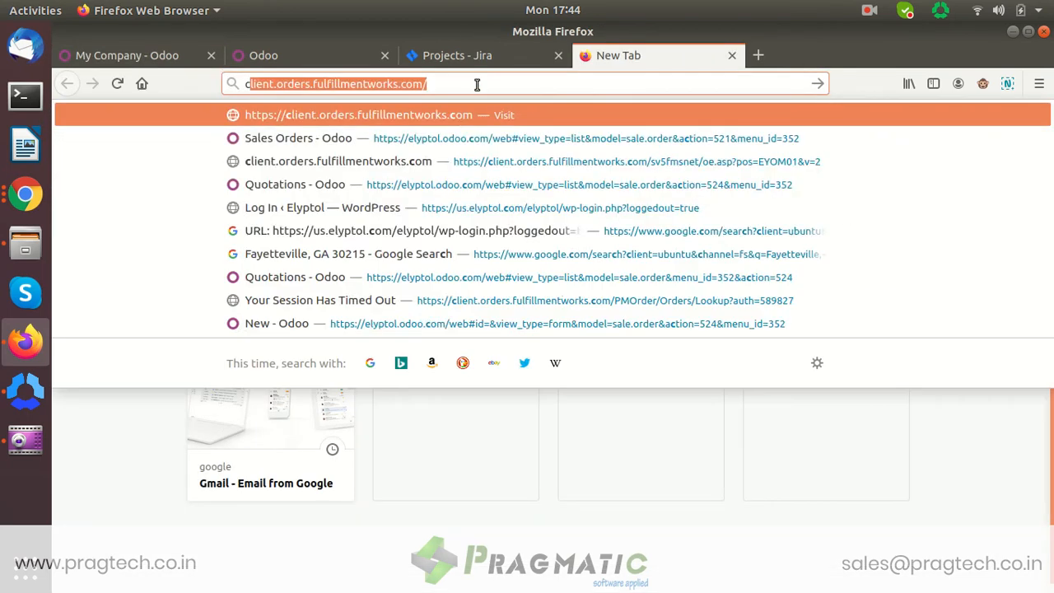
type("create")
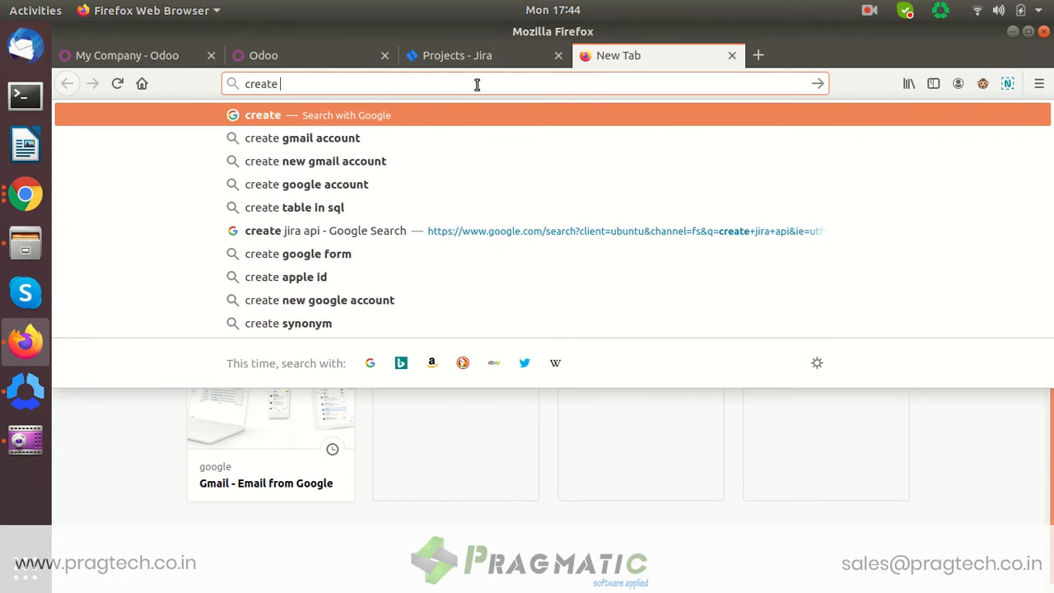
type("jira+api&ie=utf-8&oe")
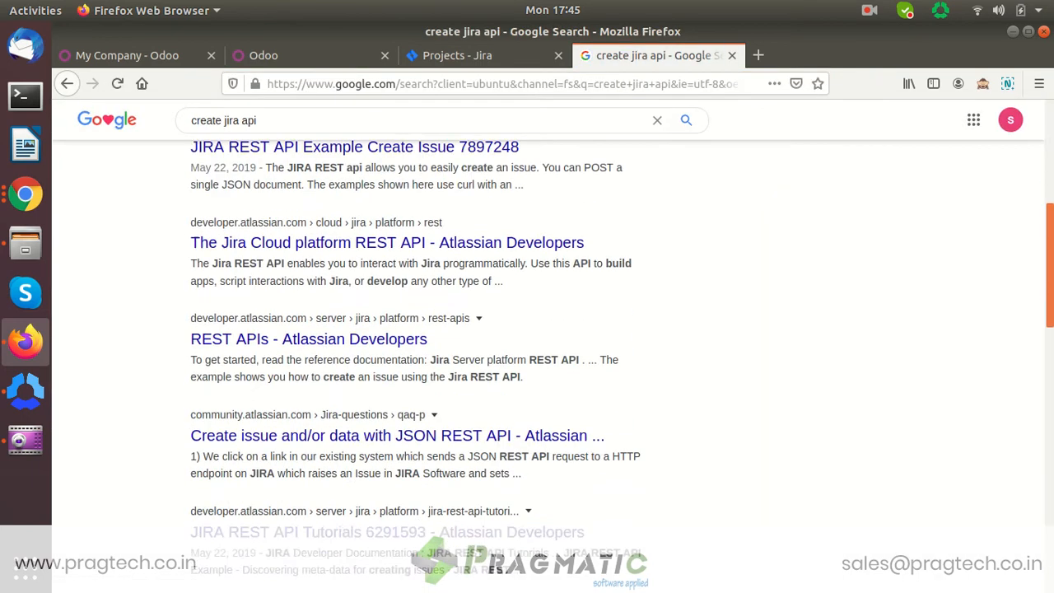
scroll("down", 3)
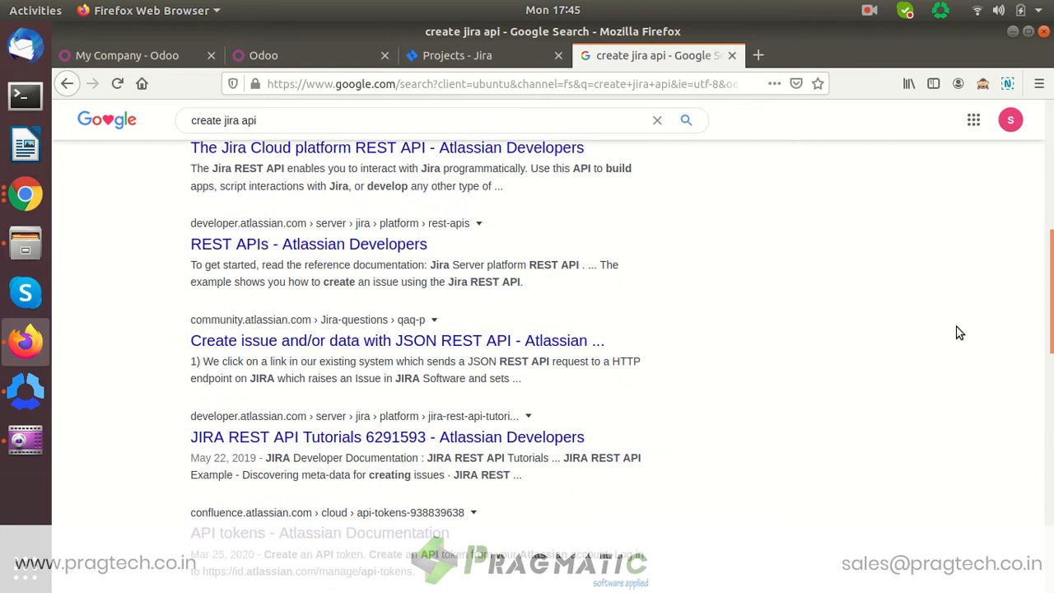
scroll("down", 3)
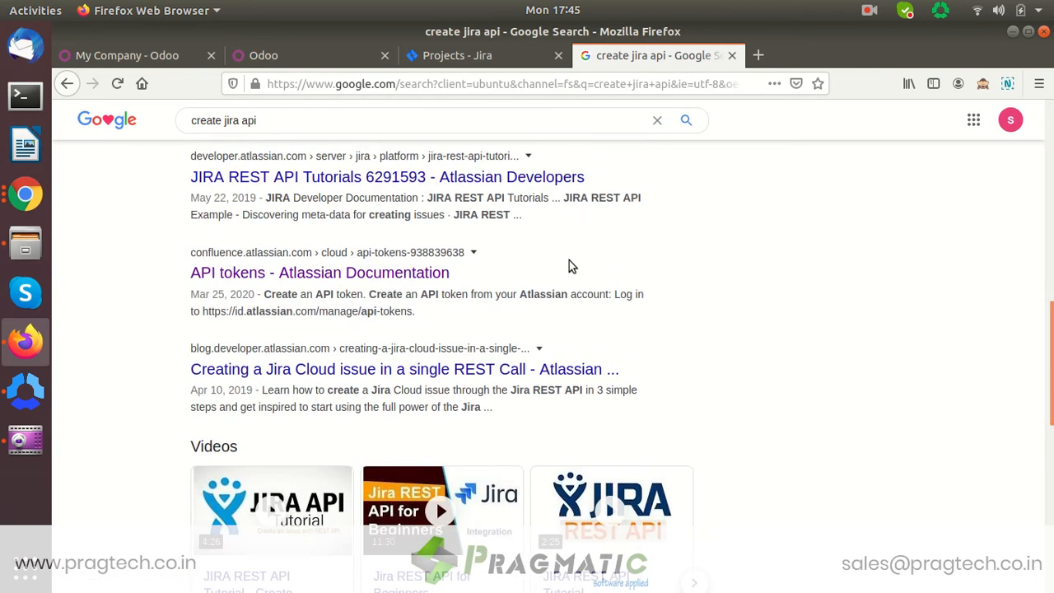
left_click(320, 274)
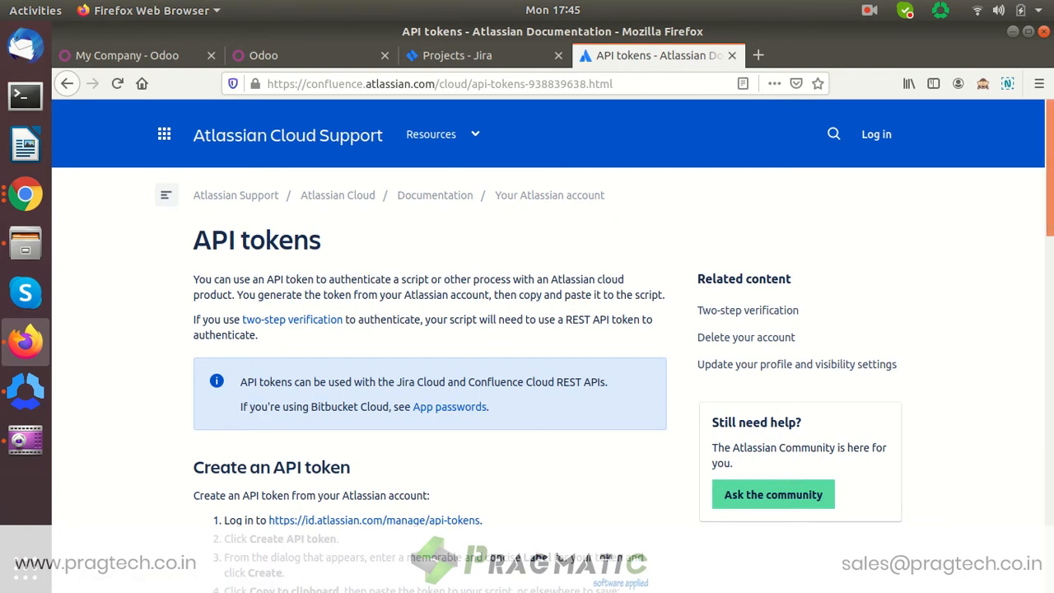
scroll("down", 3)
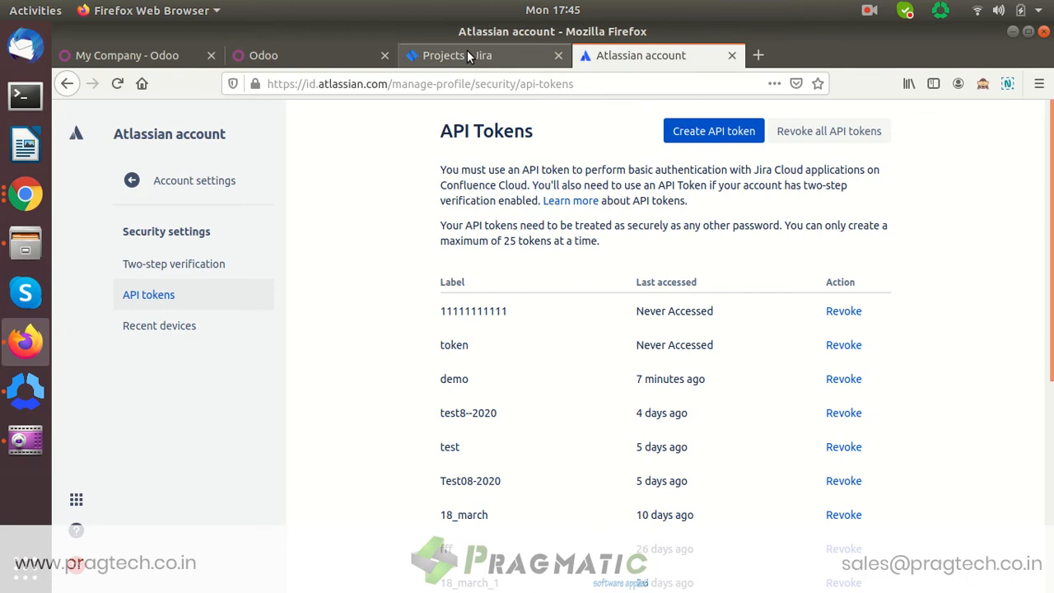
Step: On the Atlassian account page, create a new API token labelled 99999
left_click(474, 56)
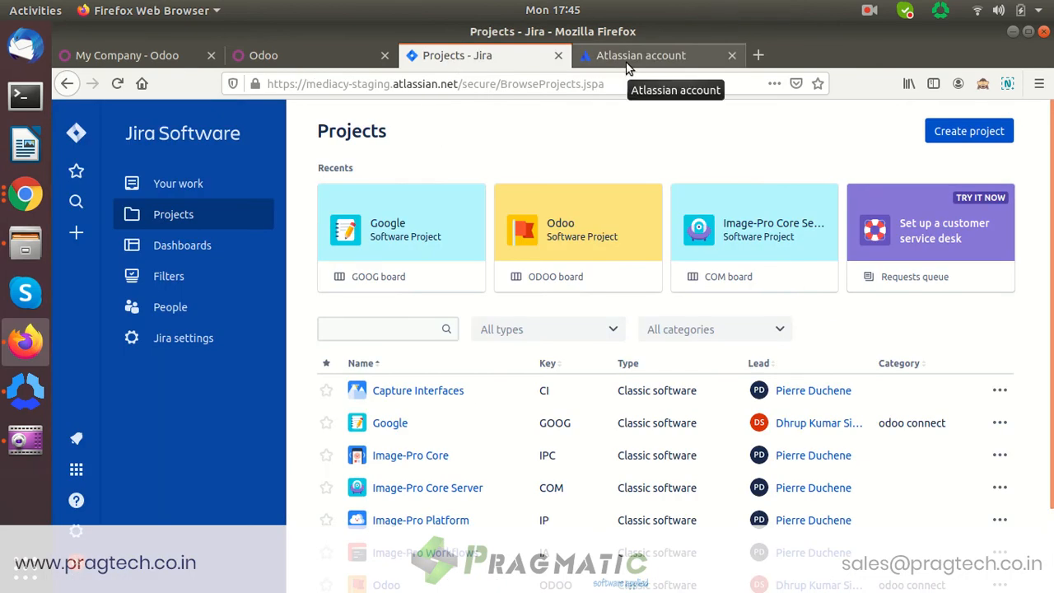
left_click(649, 56)
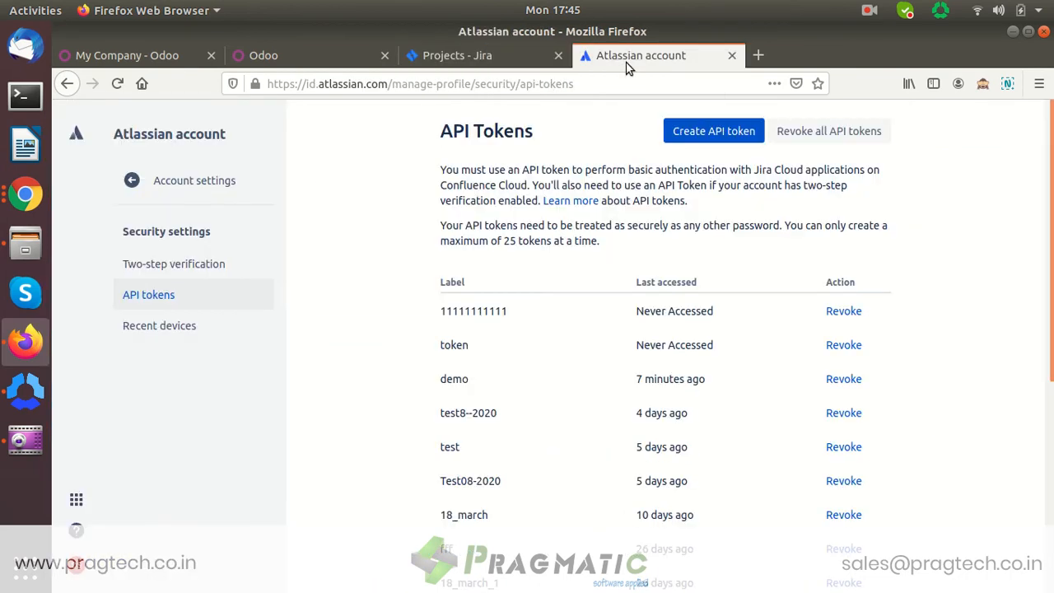
mouse_move(738, 132)
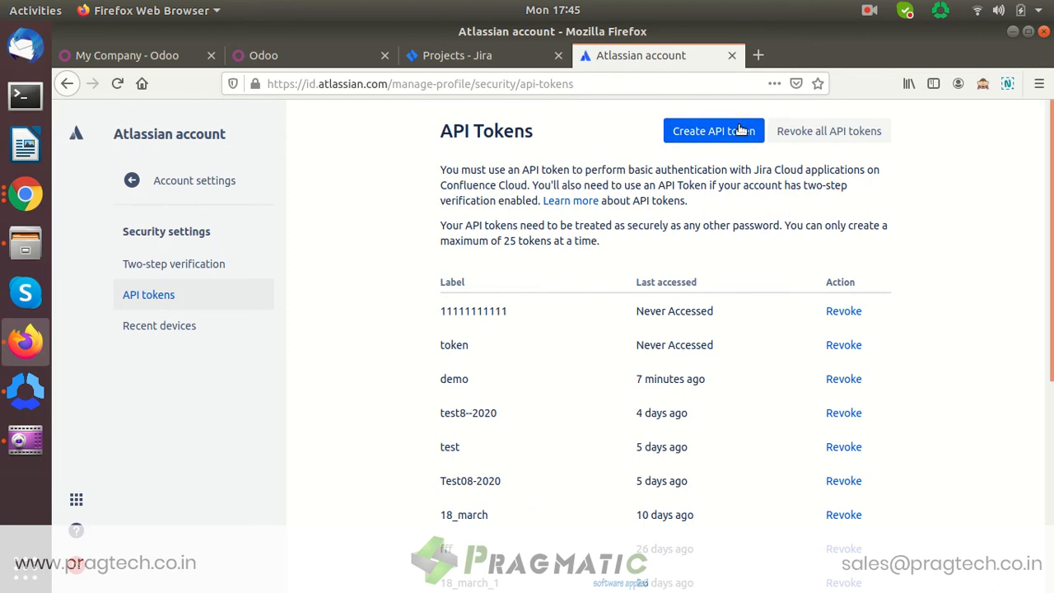
mouse_move(741, 140)
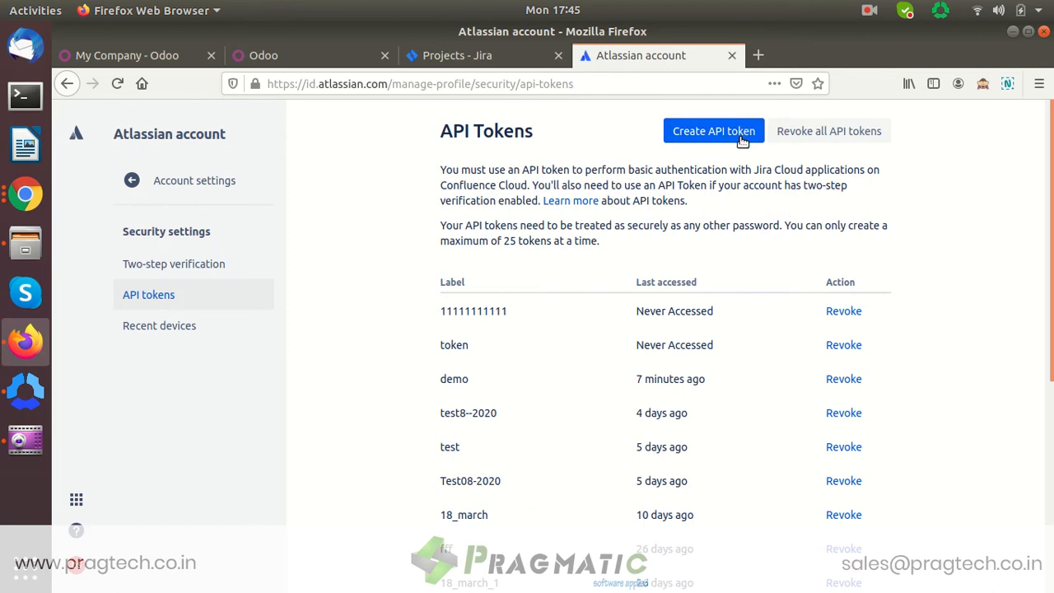
left_click(713, 132)
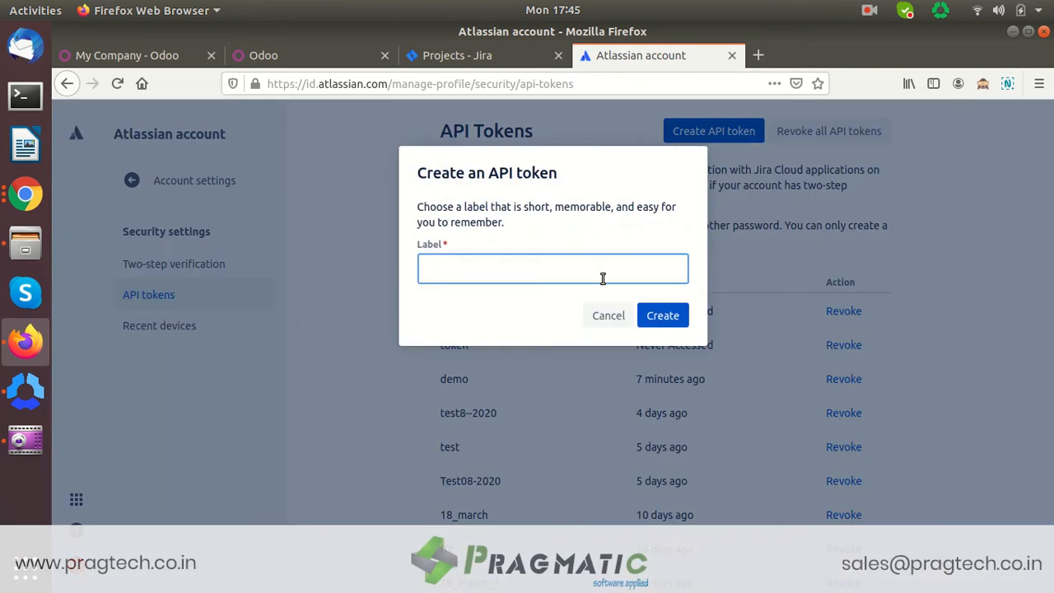
type("99999")
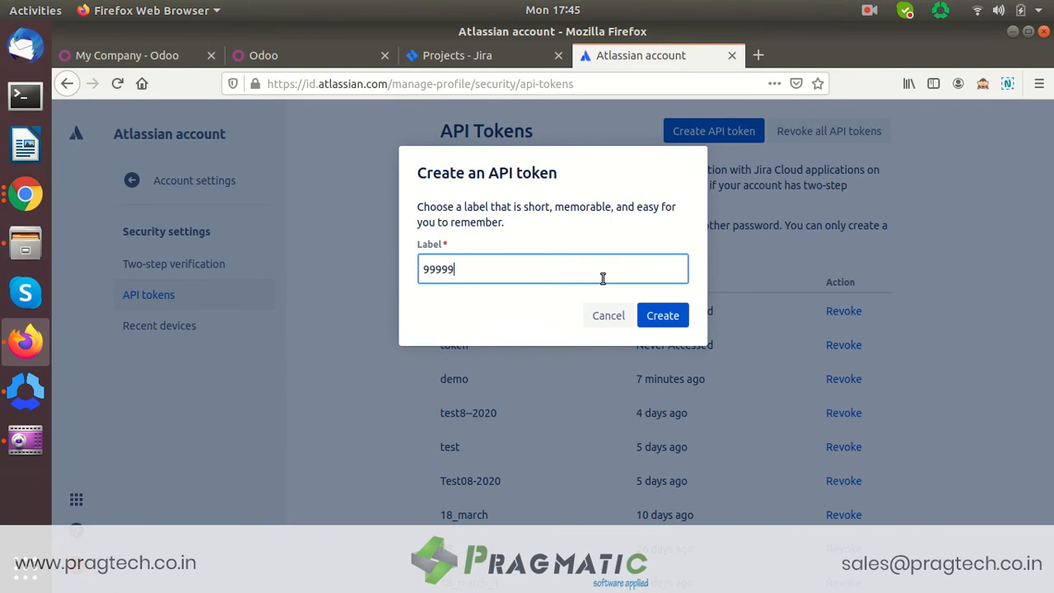
left_click(662, 314)
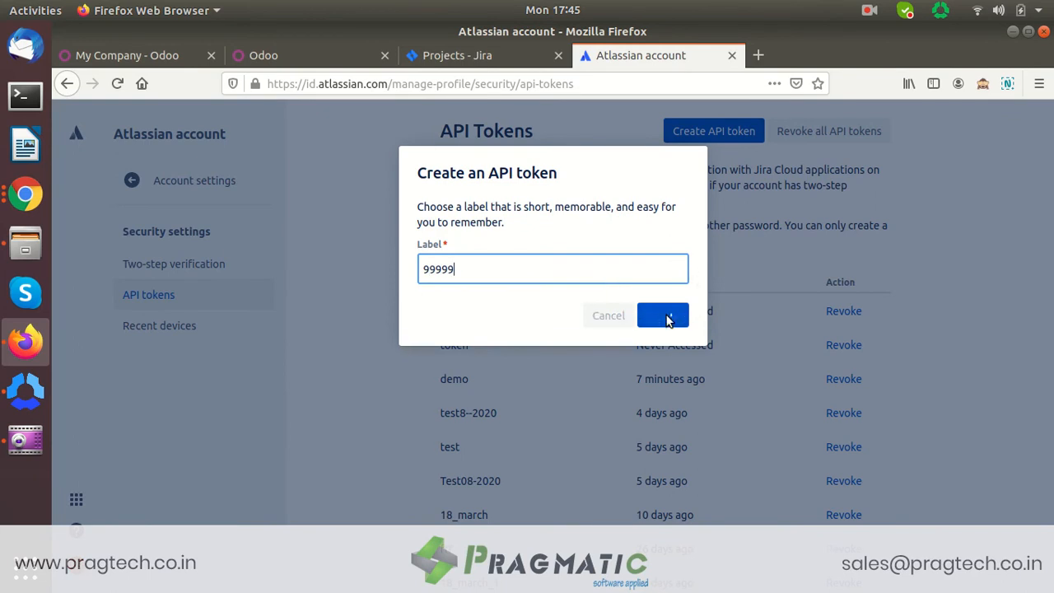
left_click(662, 314)
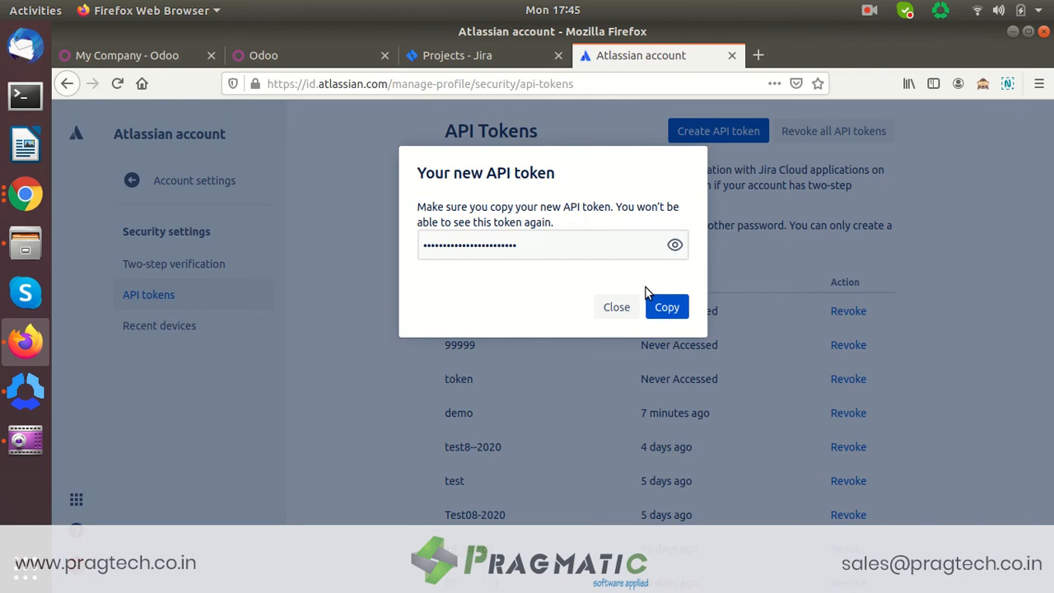
Step: Copy the new token's value to the clipboard and dismiss the token dialog
left_click(675, 244)
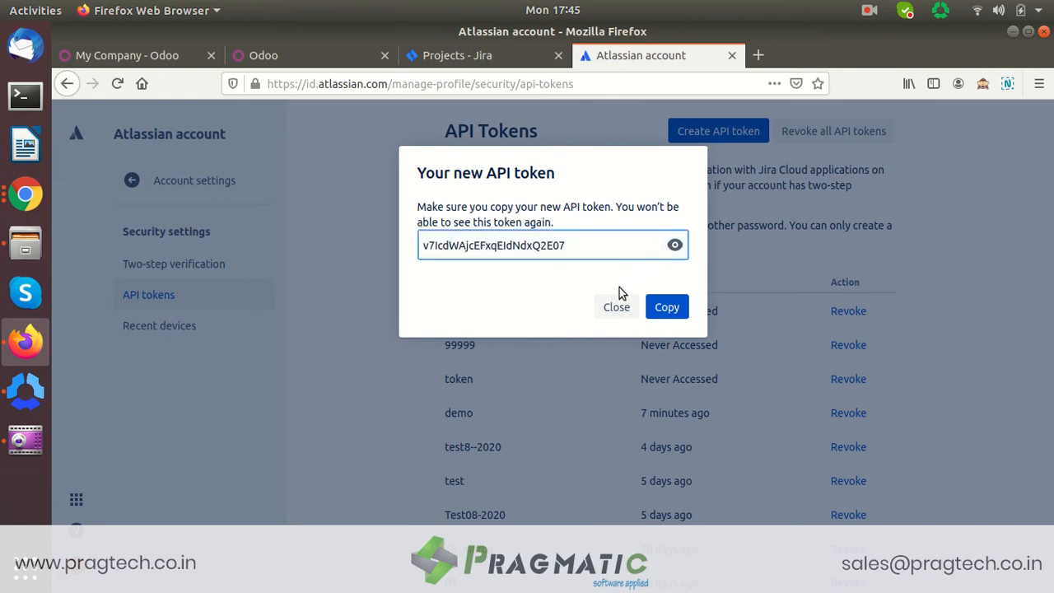
left_click(665, 306)
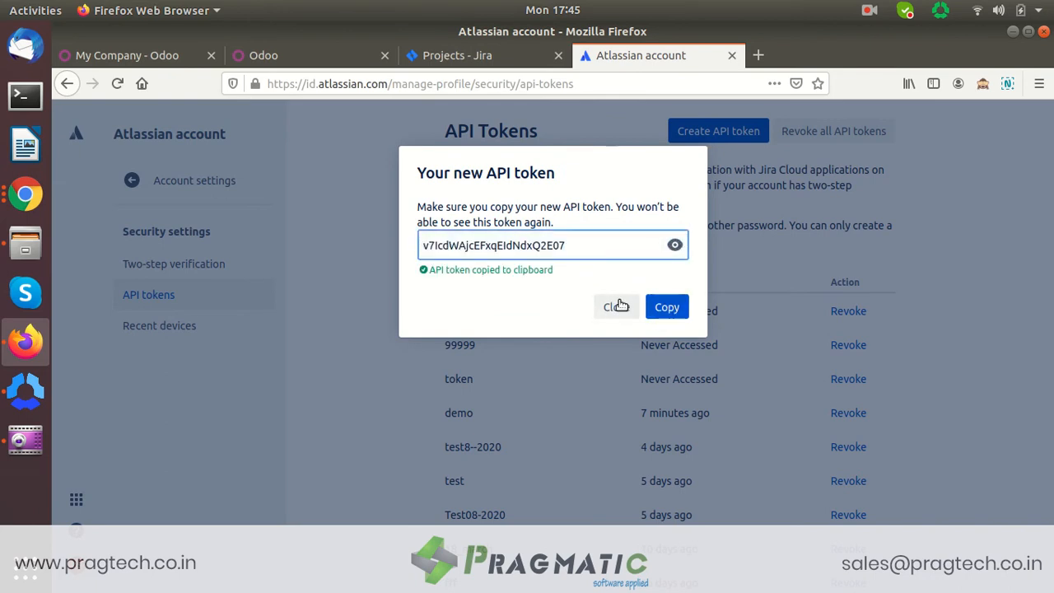
mouse_move(514, 222)
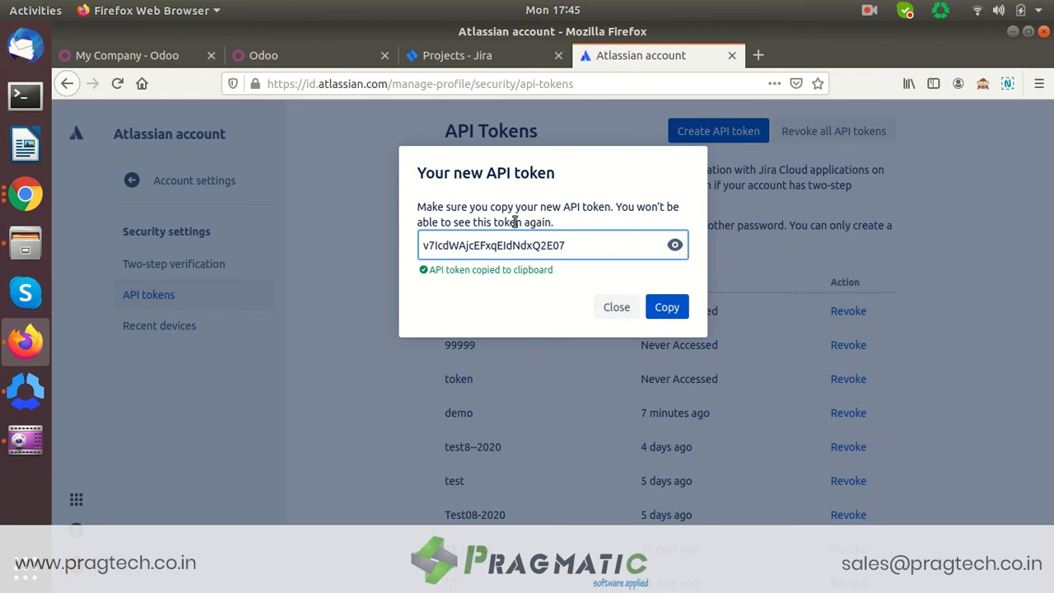
mouse_move(616, 308)
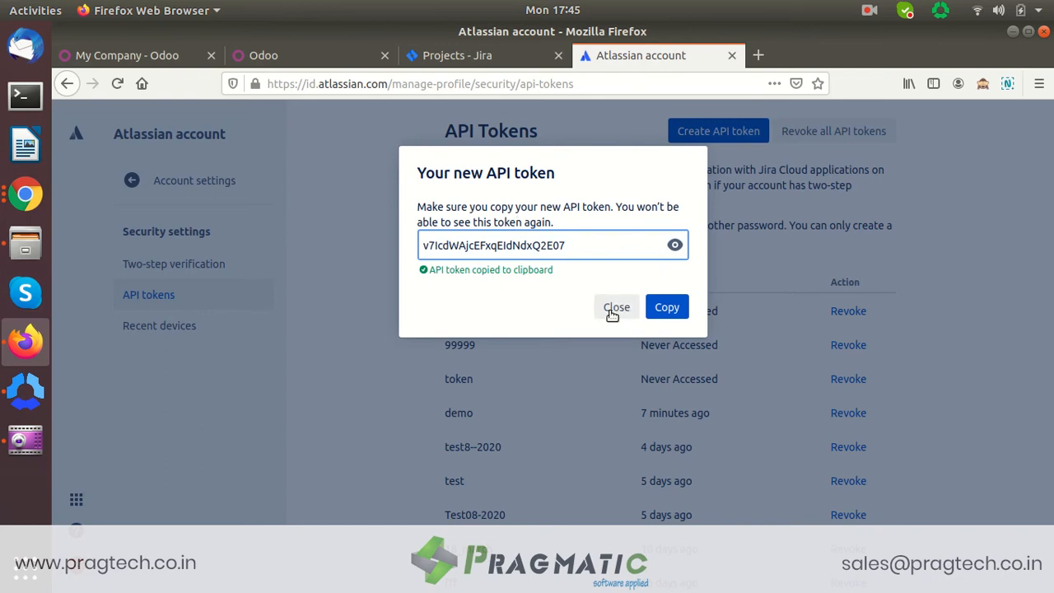
left_click(616, 306)
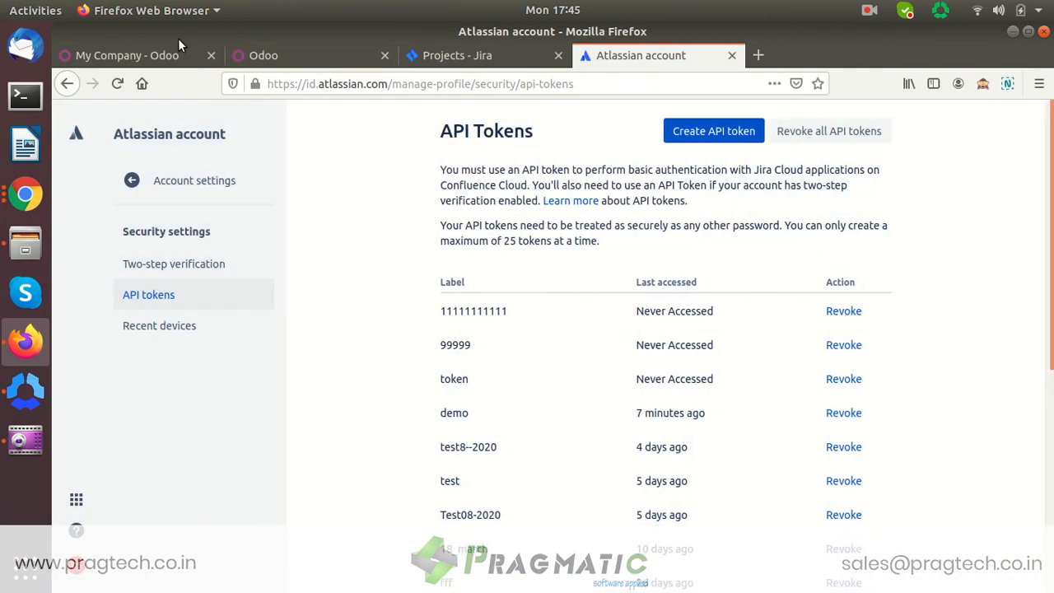
Step: Run Test Connection on Odoo's Jira Configuration and acknowledge the success message
left_click(129, 56)
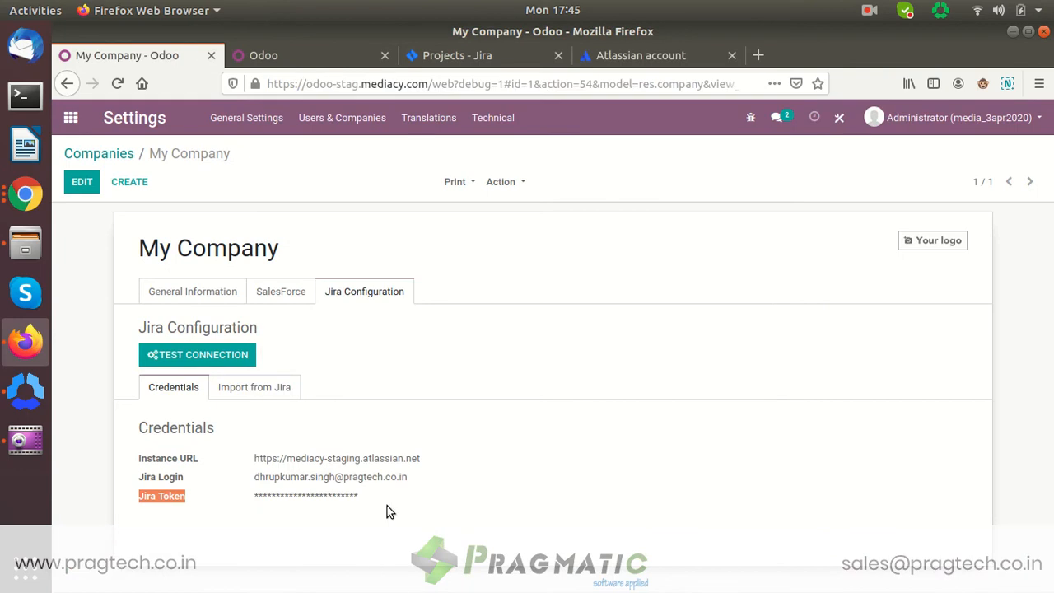
mouse_move(355, 524)
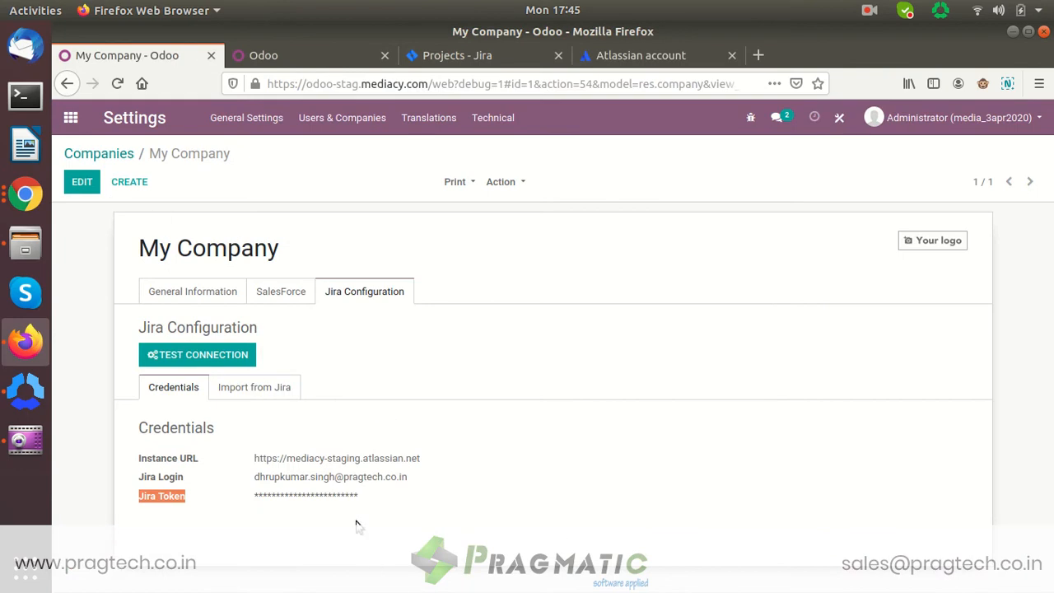
mouse_move(356, 523)
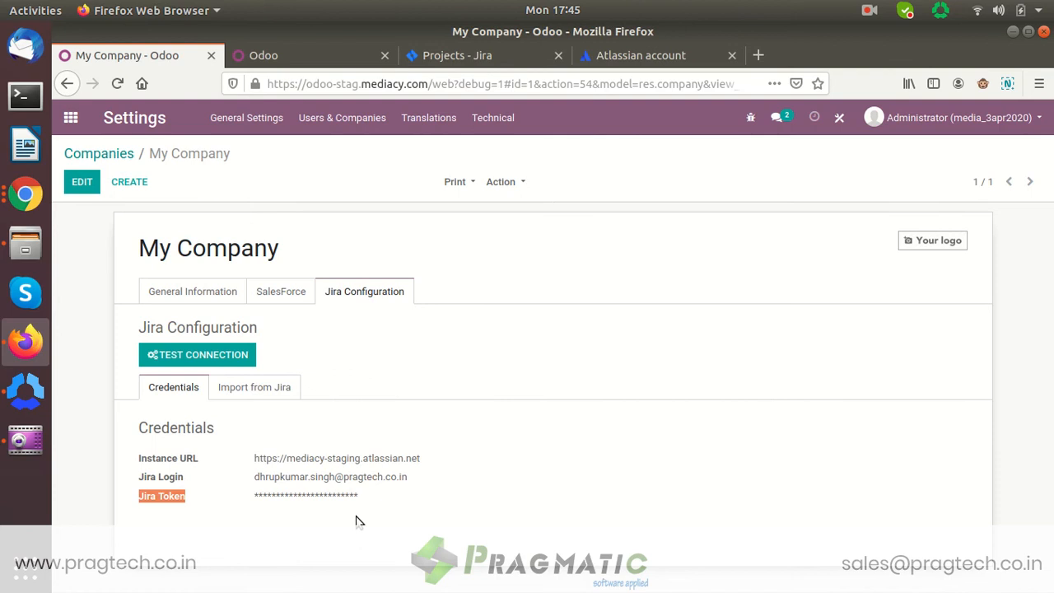
mouse_move(205, 354)
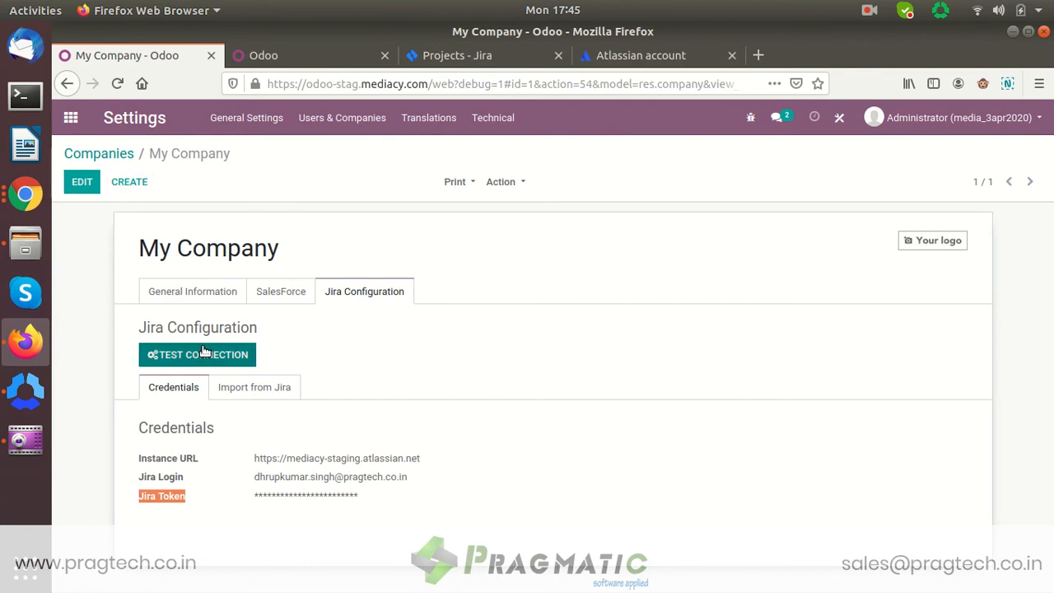
left_click(197, 354)
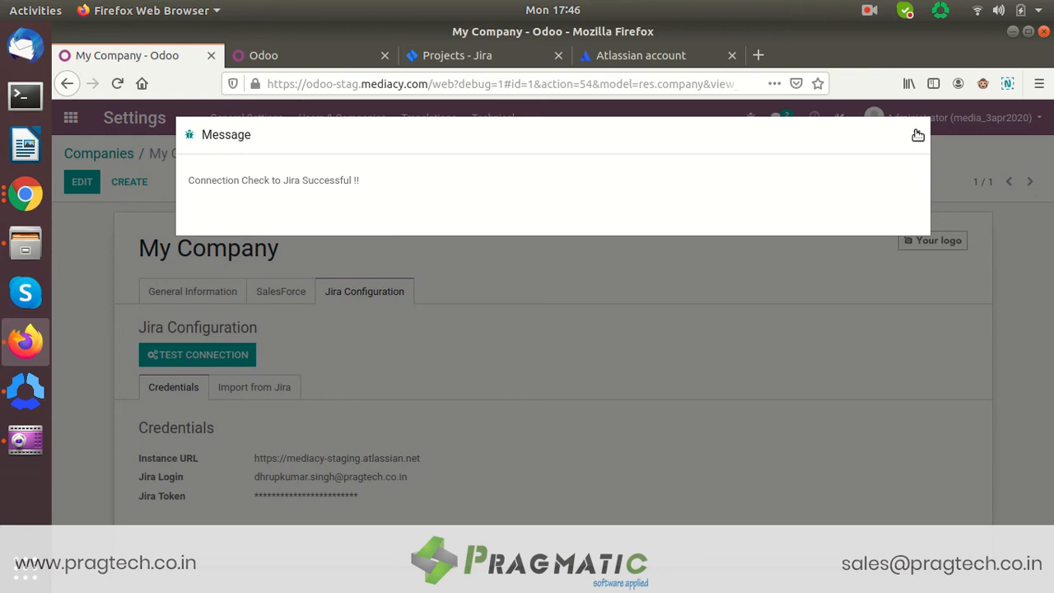
left_click(466, 56)
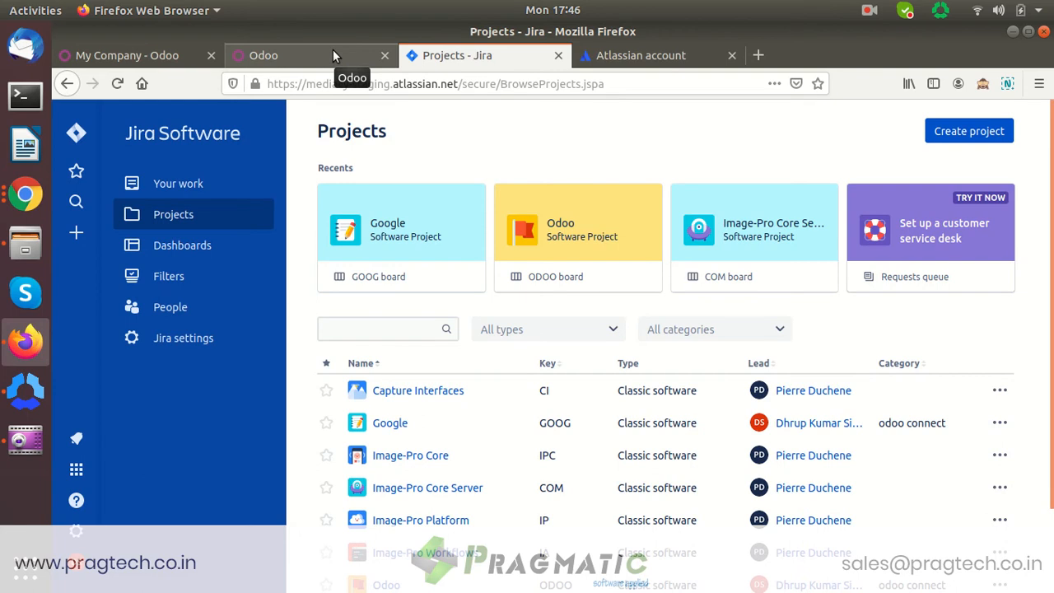
Step: Return from the company settings to the Odoo home screen of app tiles
left_click(123, 56)
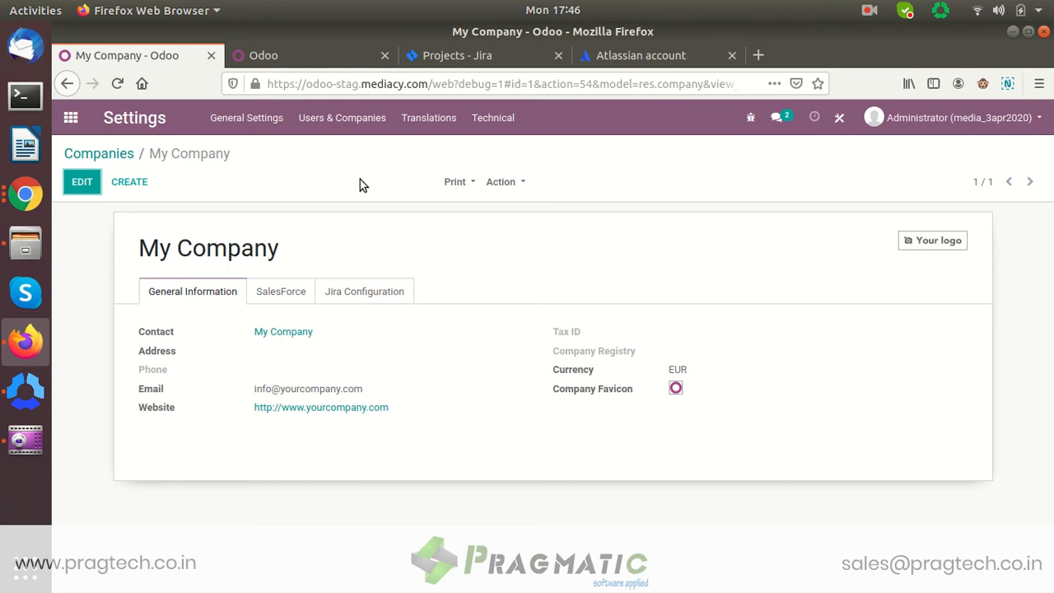
left_click(276, 56)
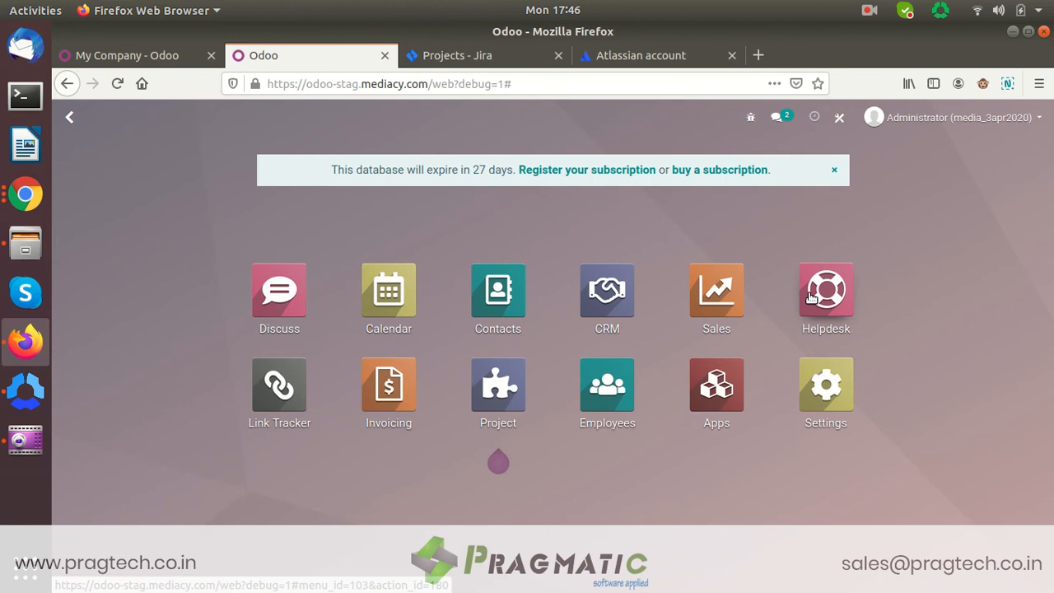
Step: In Helpdesk, list All Tickets and start a new ticket
left_click(825, 290)
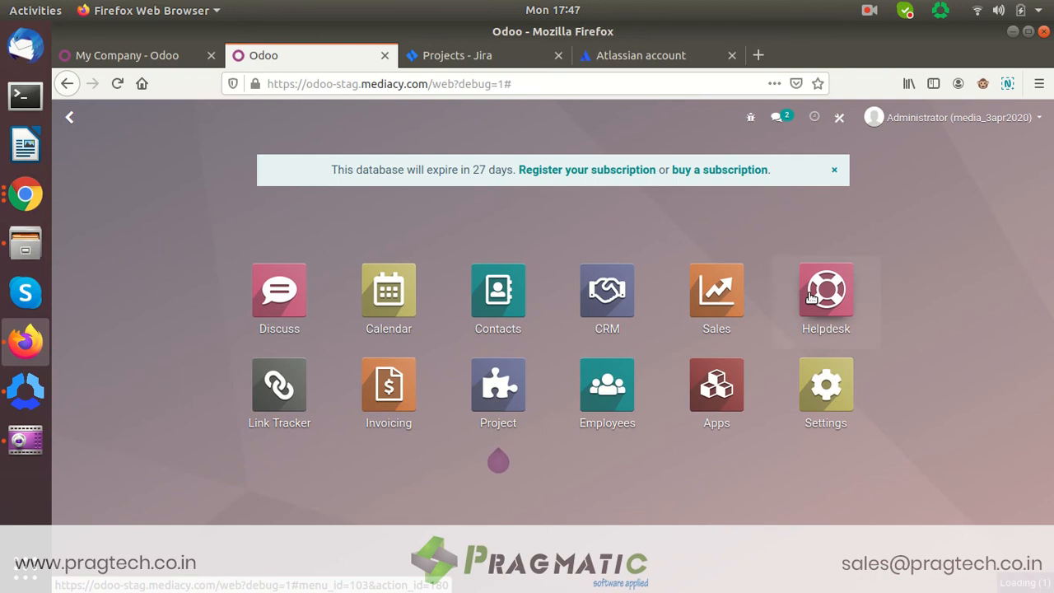
left_click(825, 293)
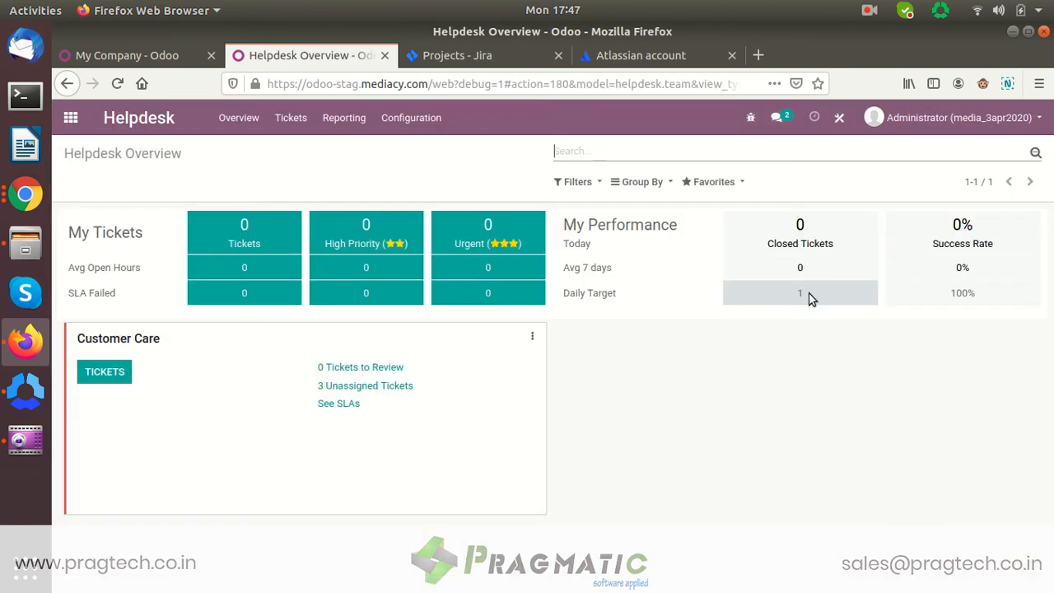
left_click(290, 117)
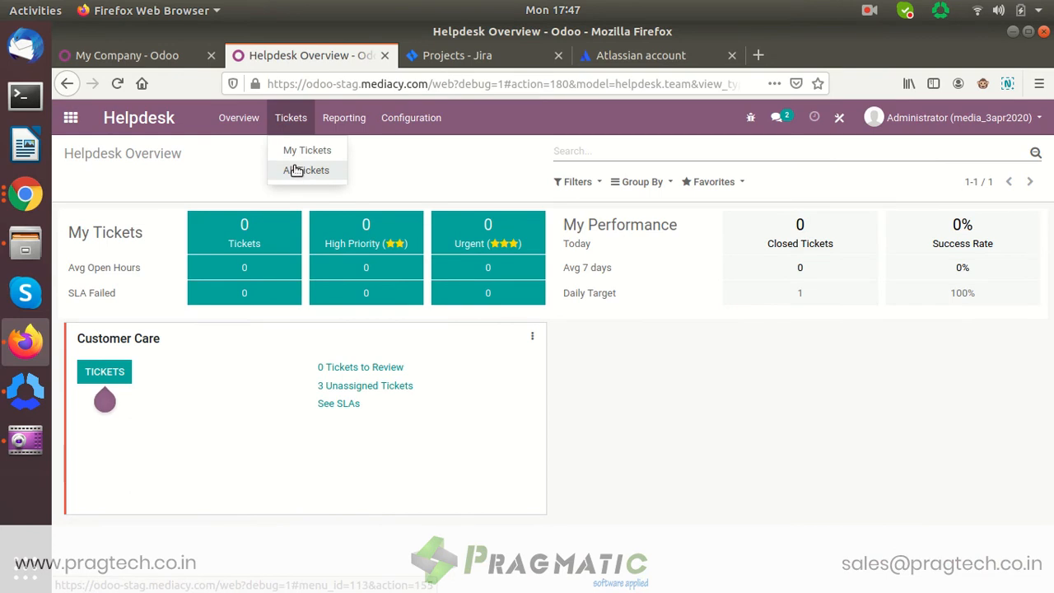
left_click(306, 170)
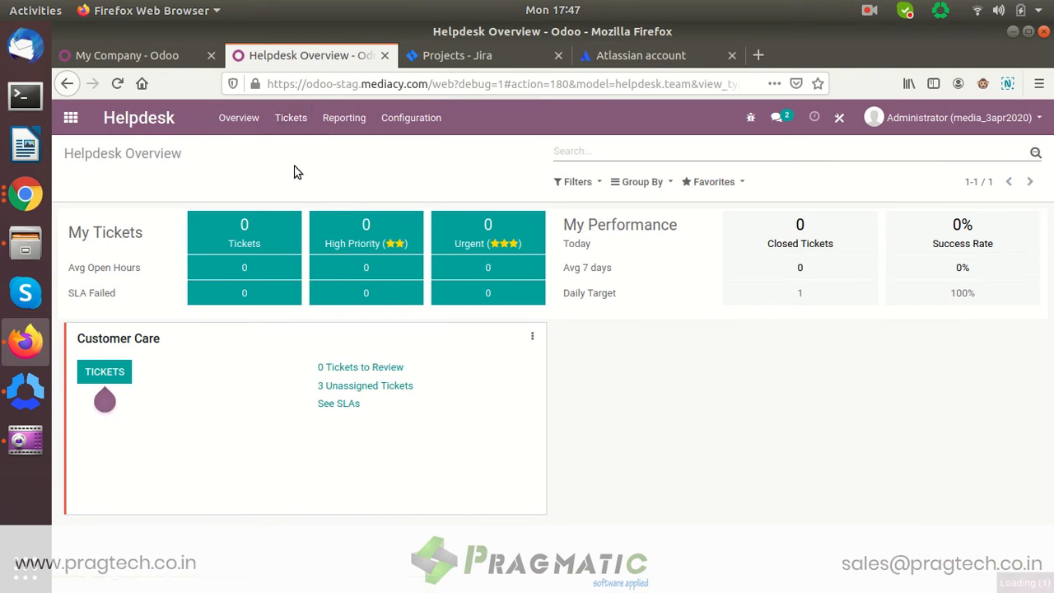
left_click(105, 372)
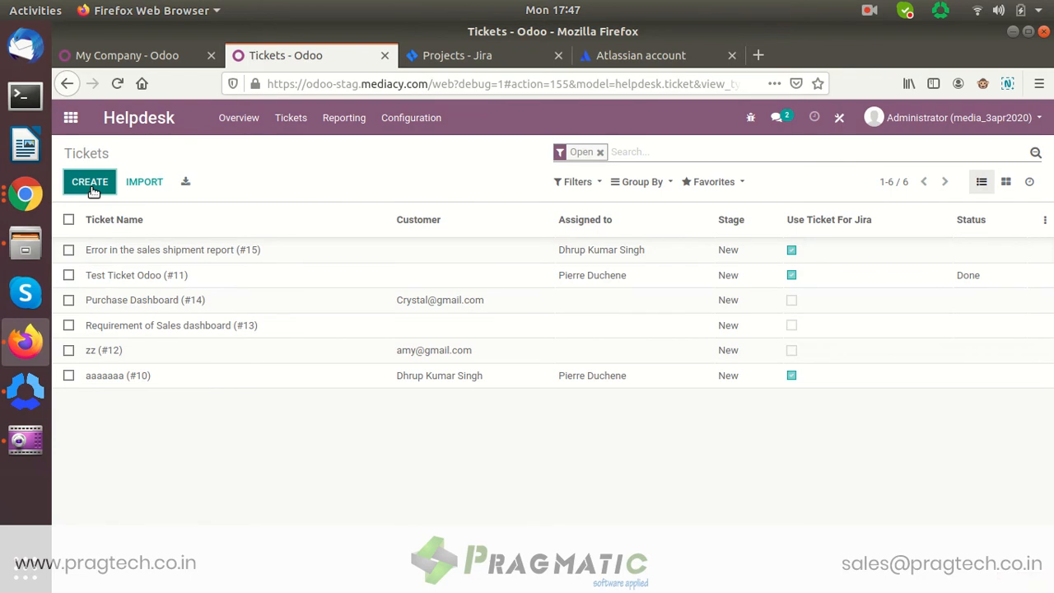
left_click(89, 181)
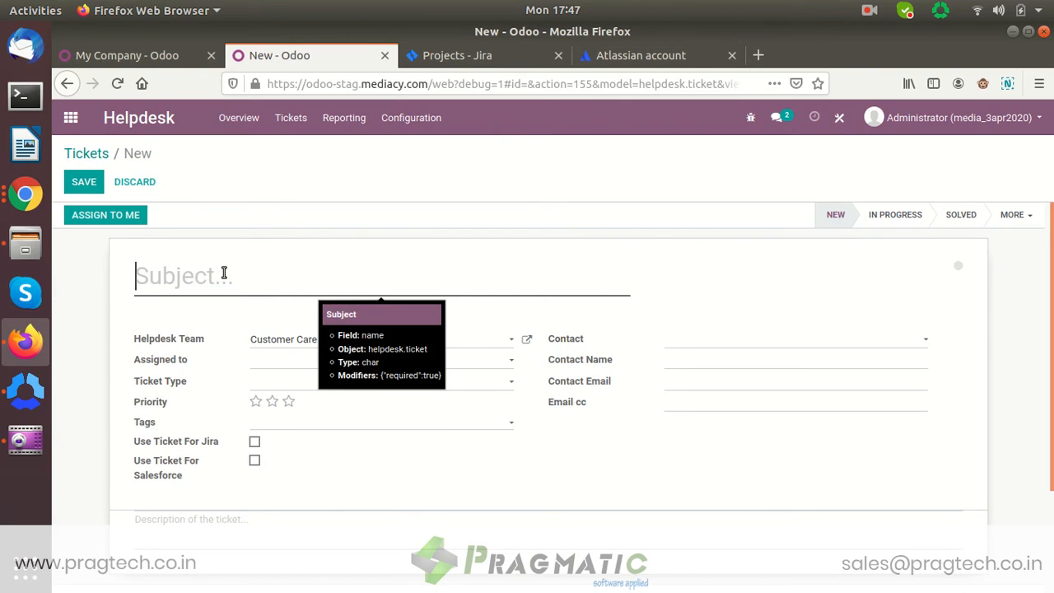
Step: Enter the subject 'Error in the inventory valuation Report'
type("Error i")
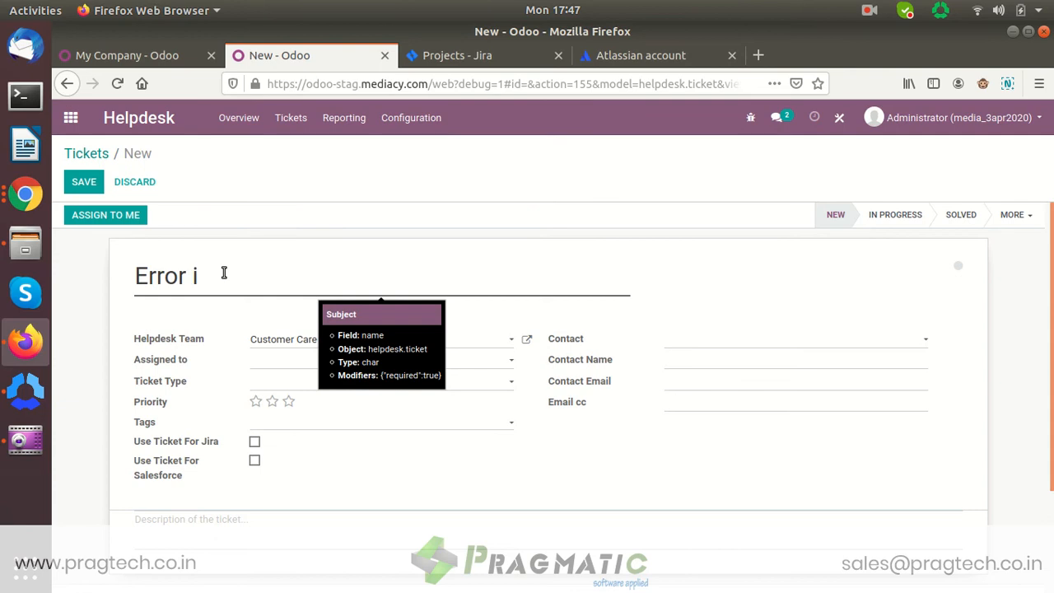
type("n the")
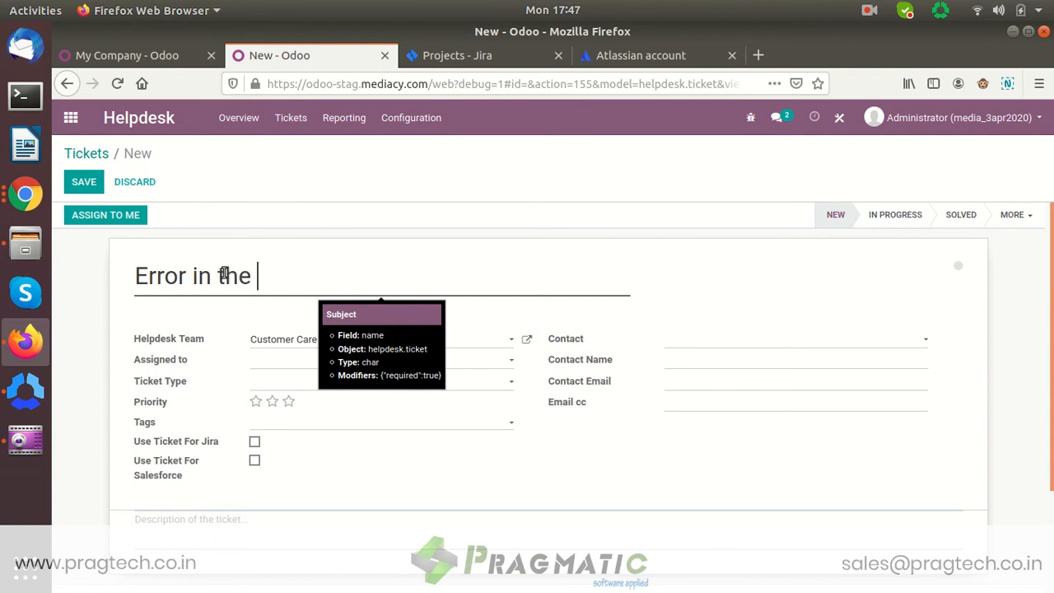
type("in")
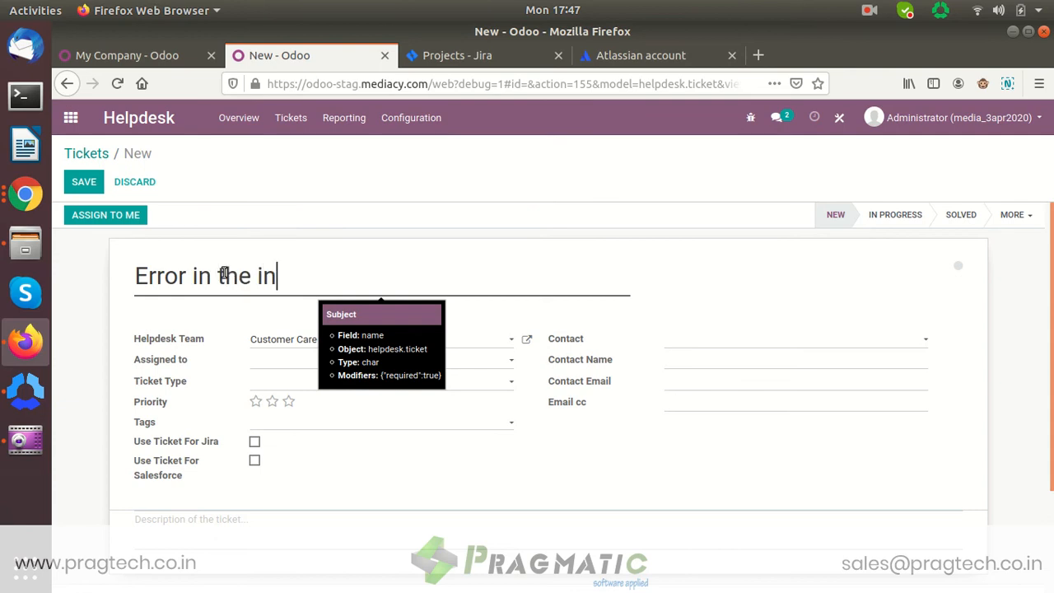
type("vento")
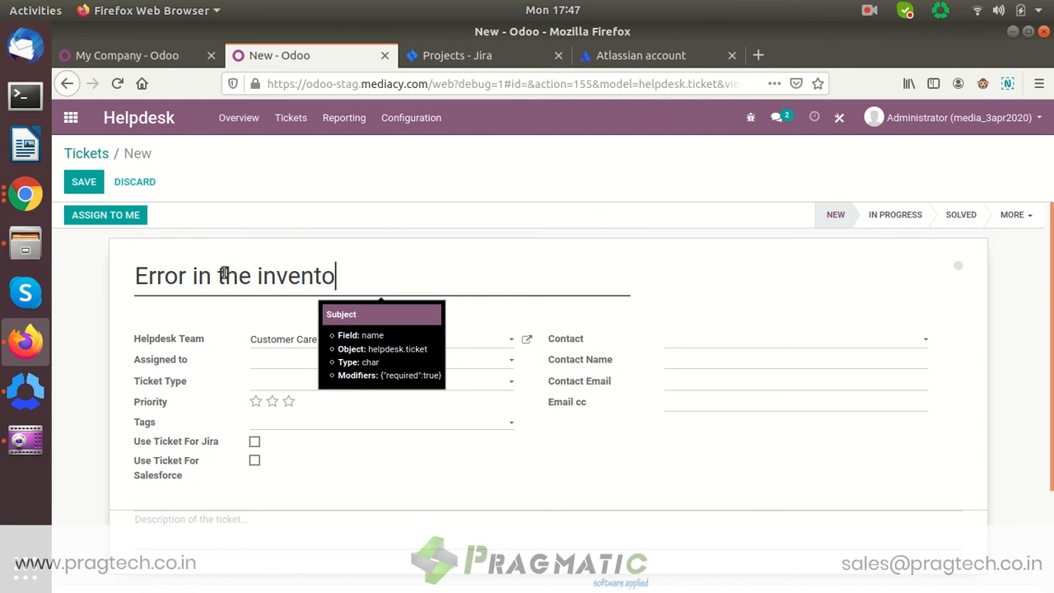
type("ry")
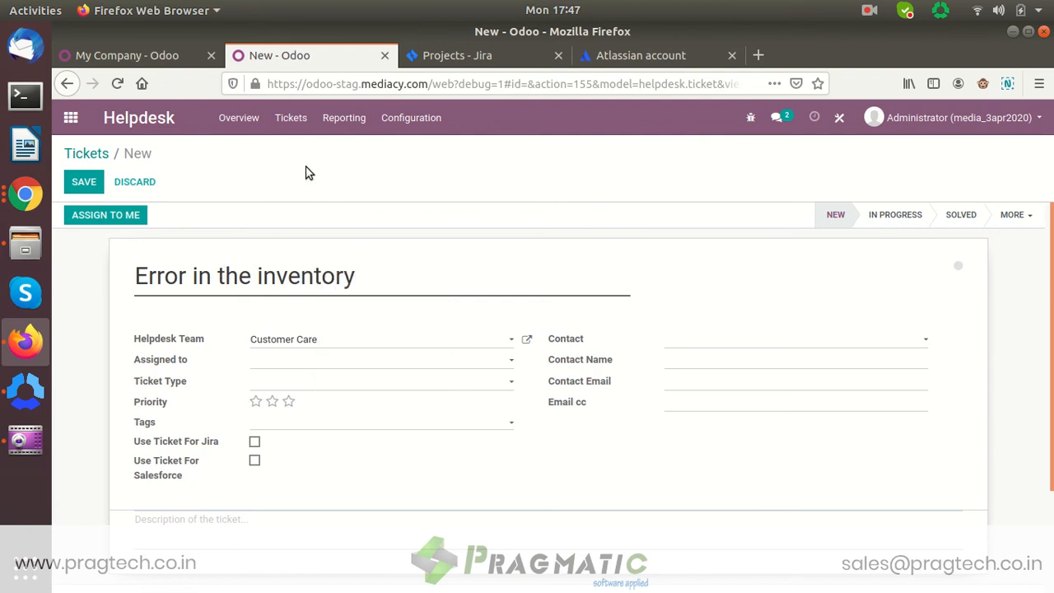
type("valua")
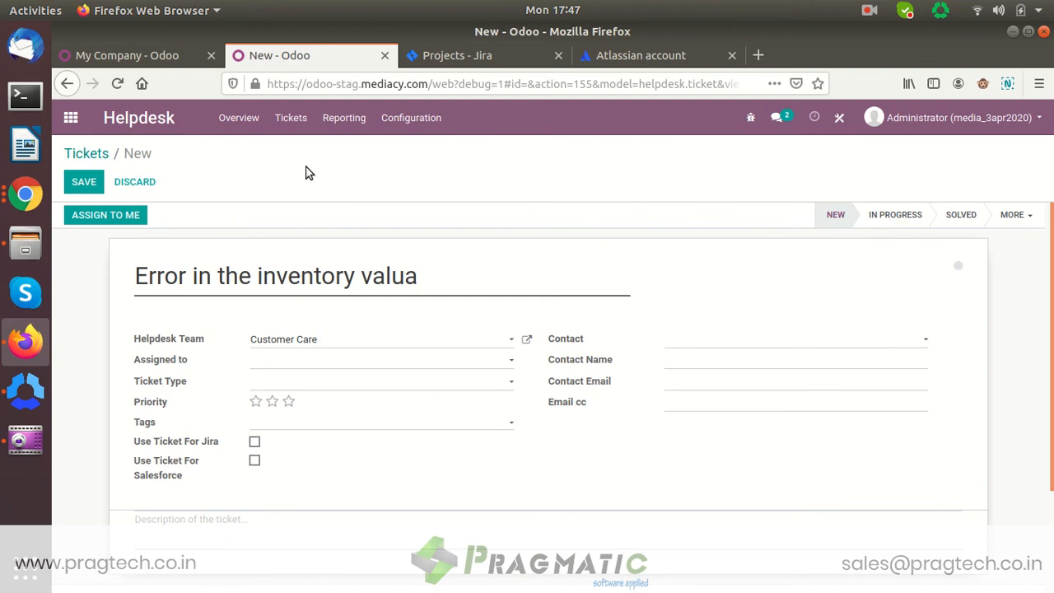
type("tion")
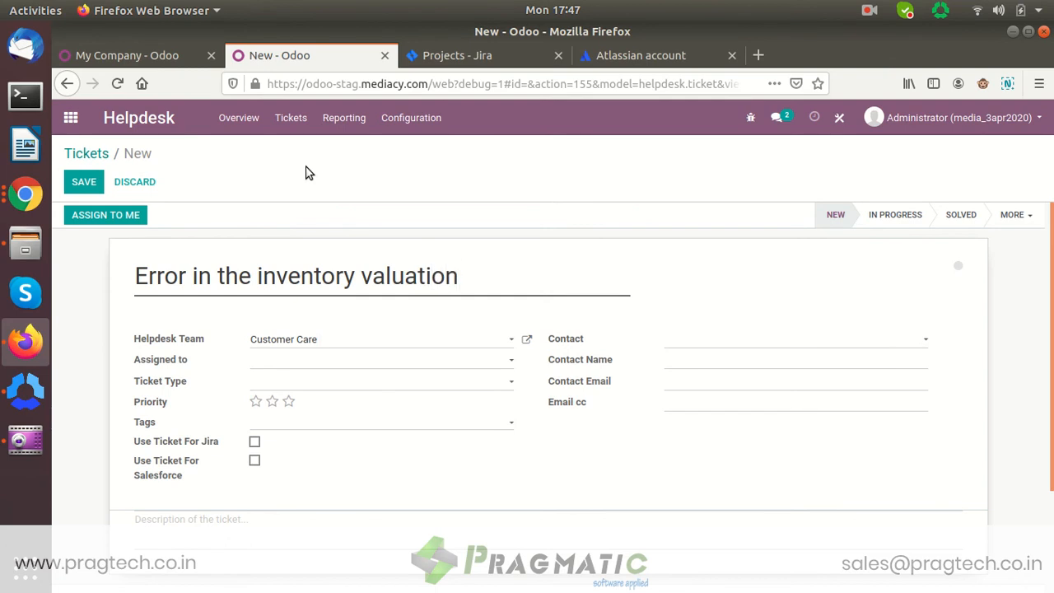
type("Report")
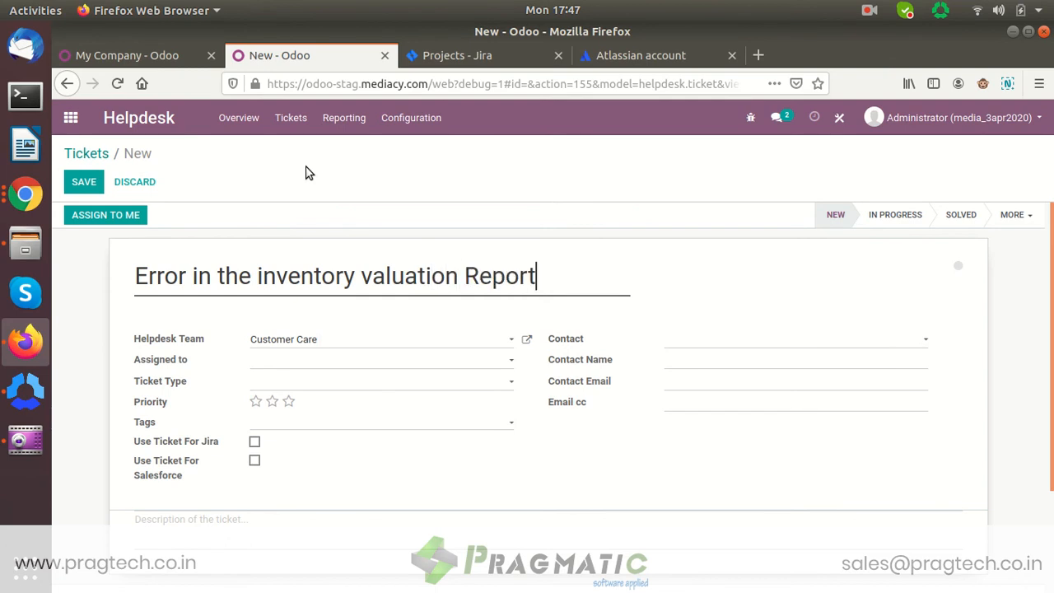
Step: Assign the ticket to a team member, set type Issue and three-star priority
left_click(378, 359)
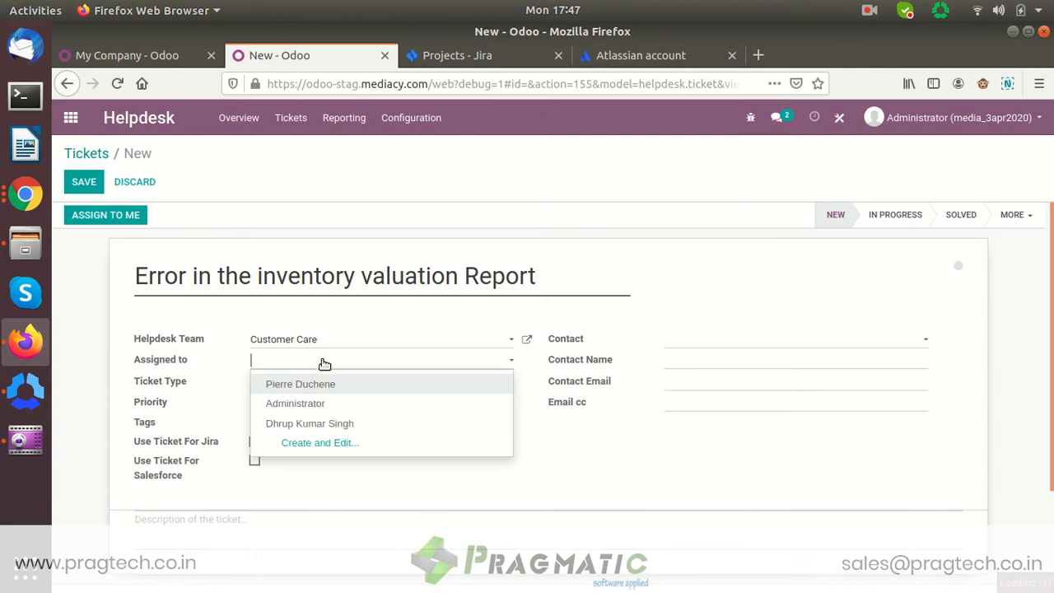
left_click(309, 424)
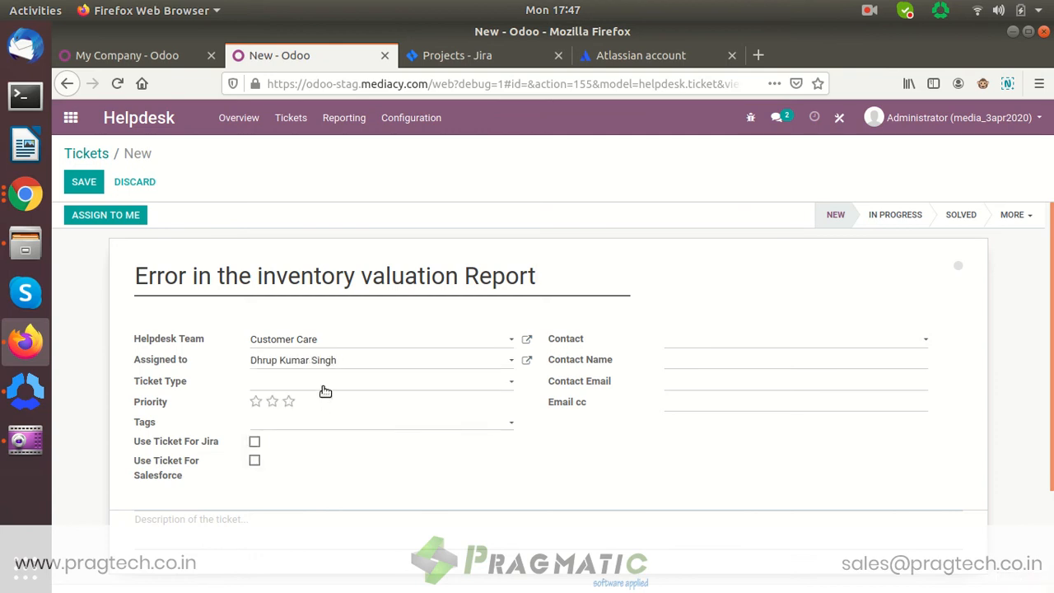
left_click(379, 382)
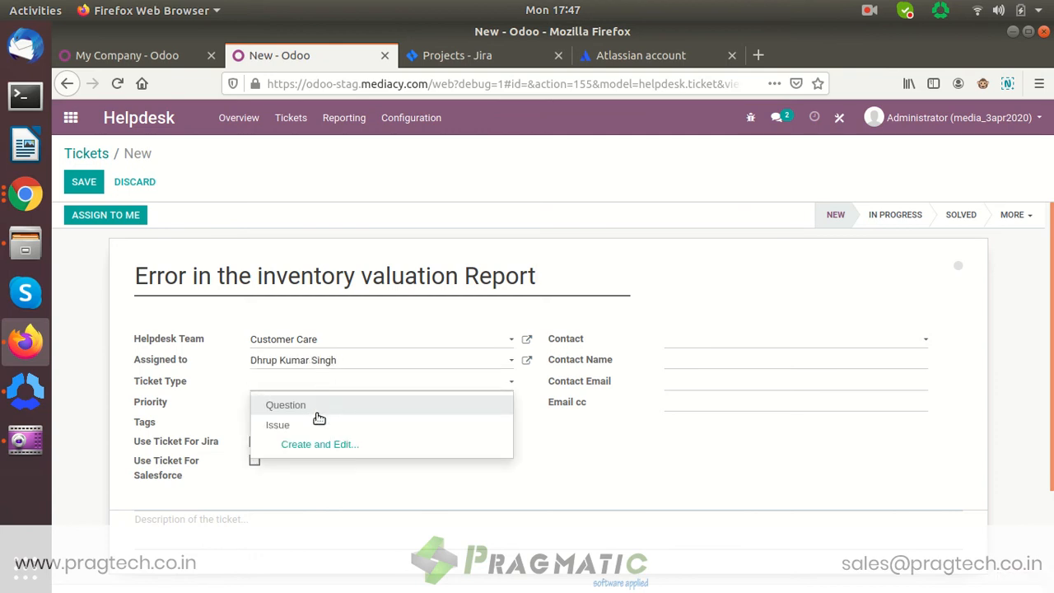
left_click(276, 425)
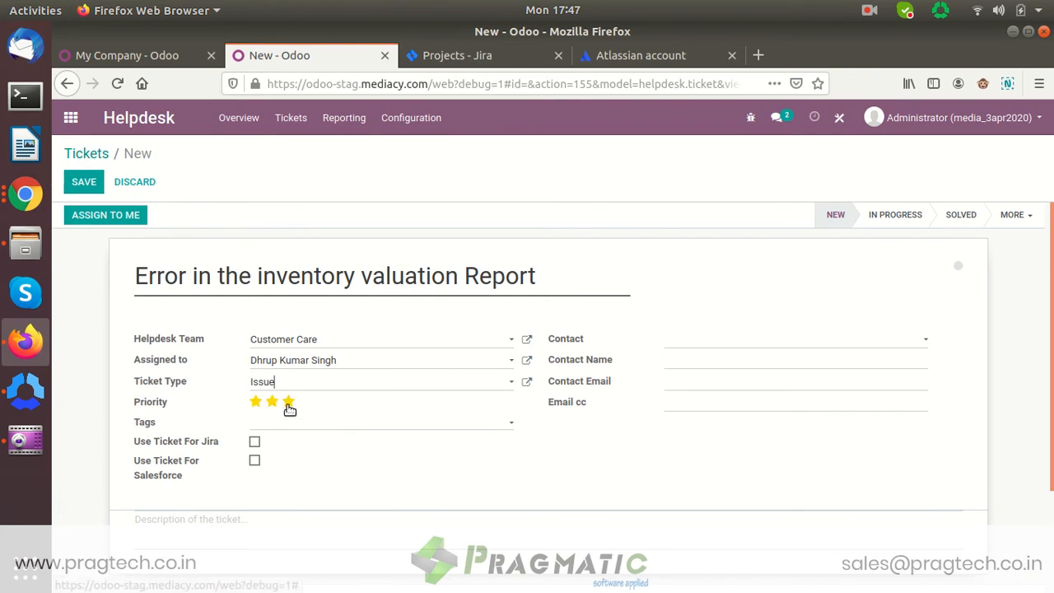
left_click(286, 401)
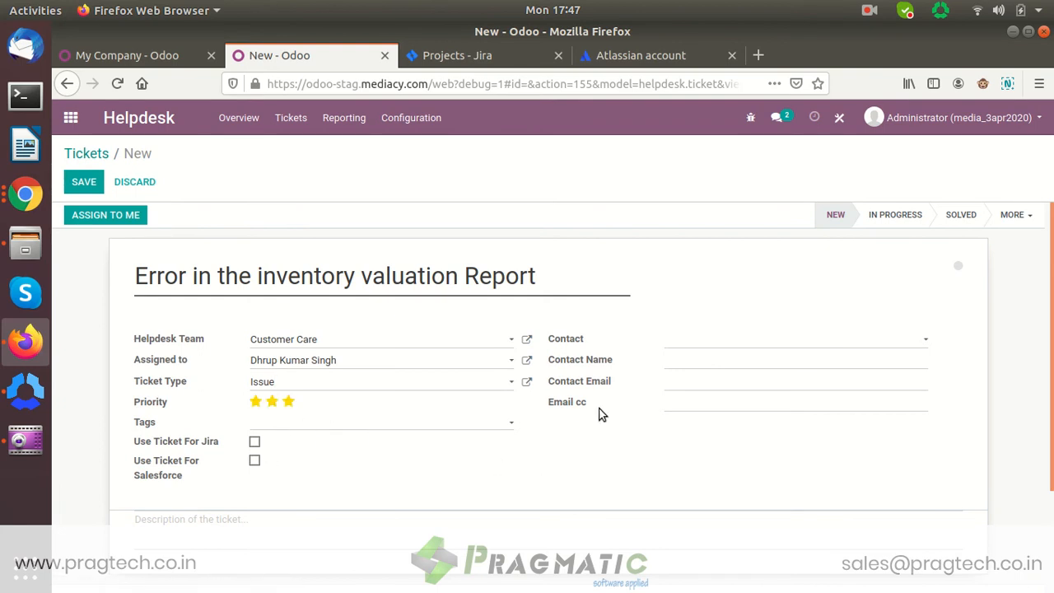
Step: Tag the ticket with Test and tick Use Ticket For Jira
left_click(379, 422)
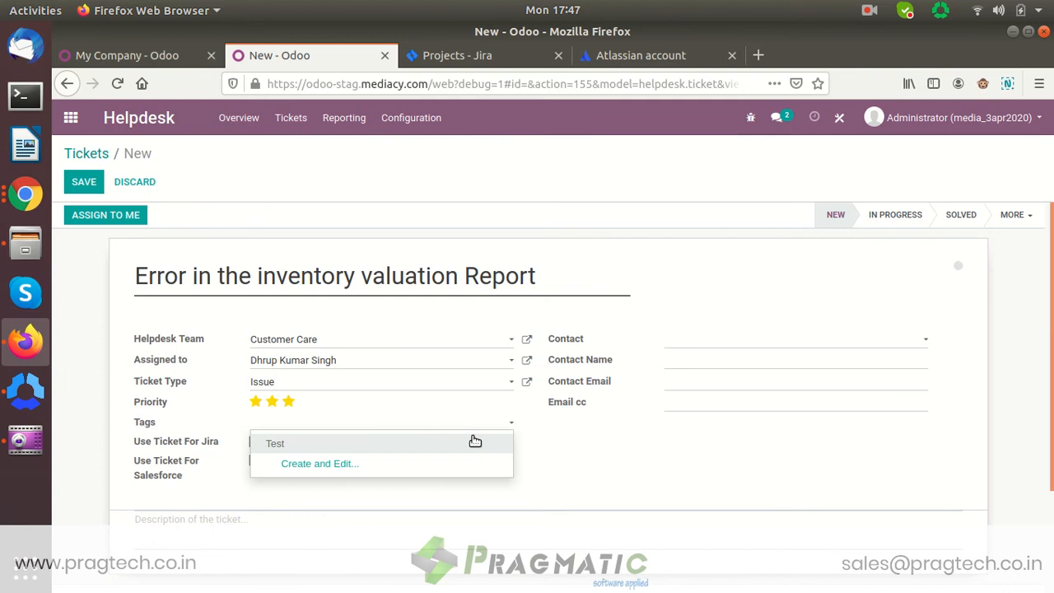
left_click(275, 443)
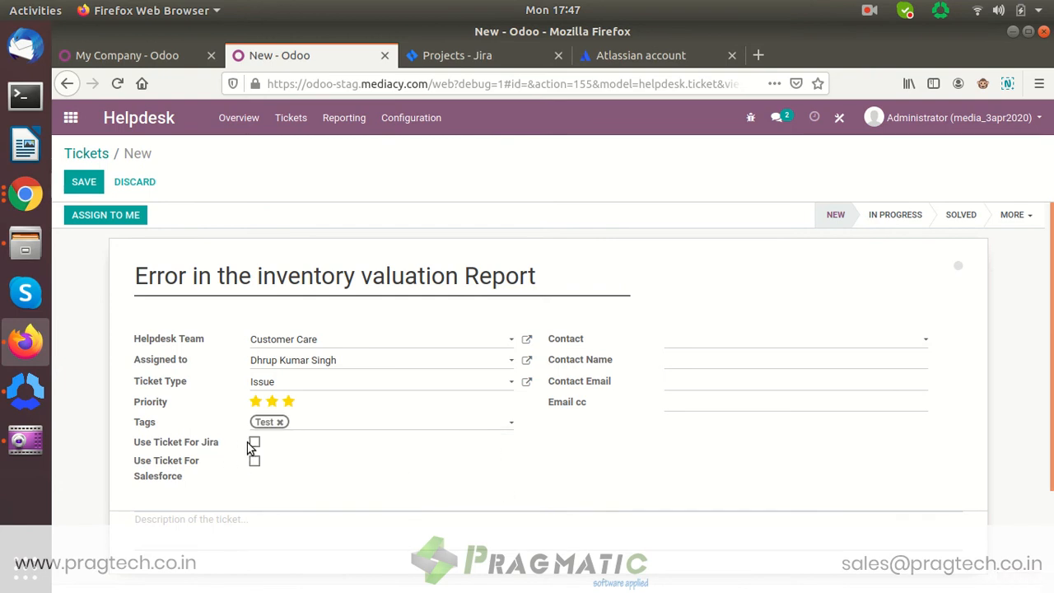
left_click(254, 441)
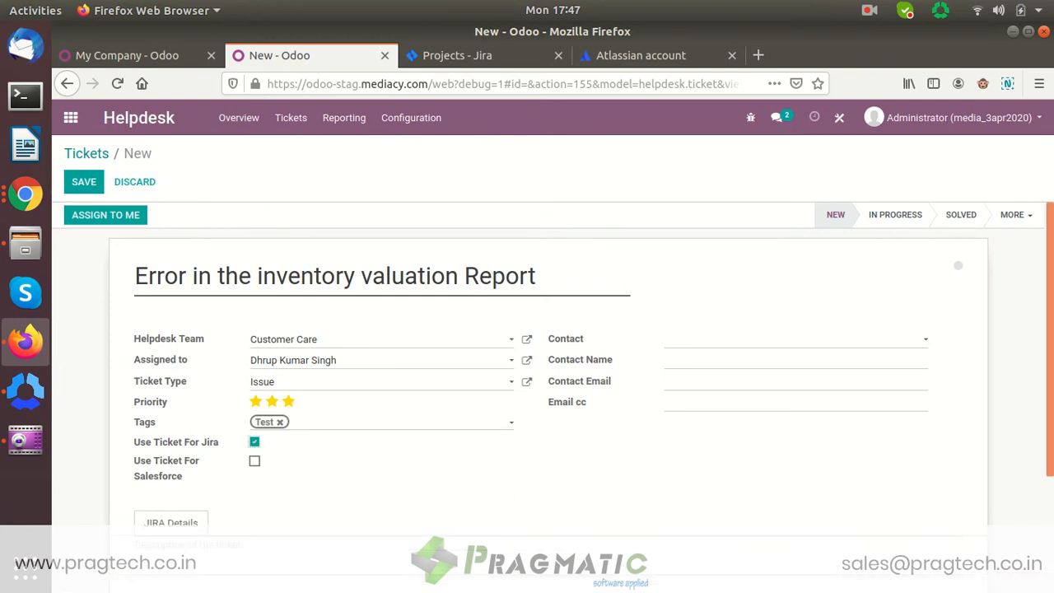
Step: In JIRA Details, set status Backlog, choose a reporter and priority Highest
scroll("down", 3)
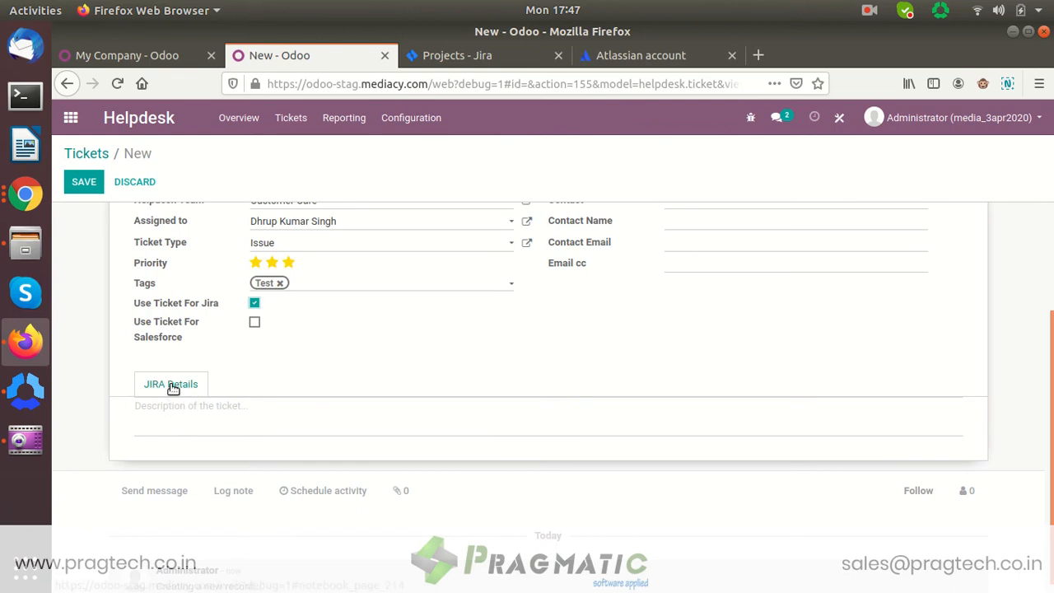
left_click(171, 383)
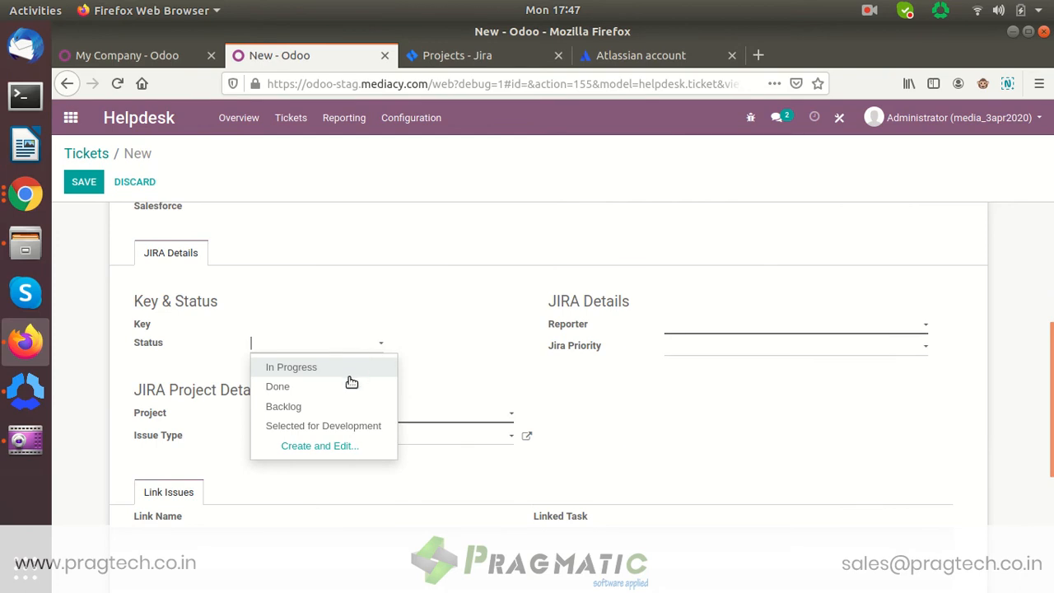
left_click(283, 405)
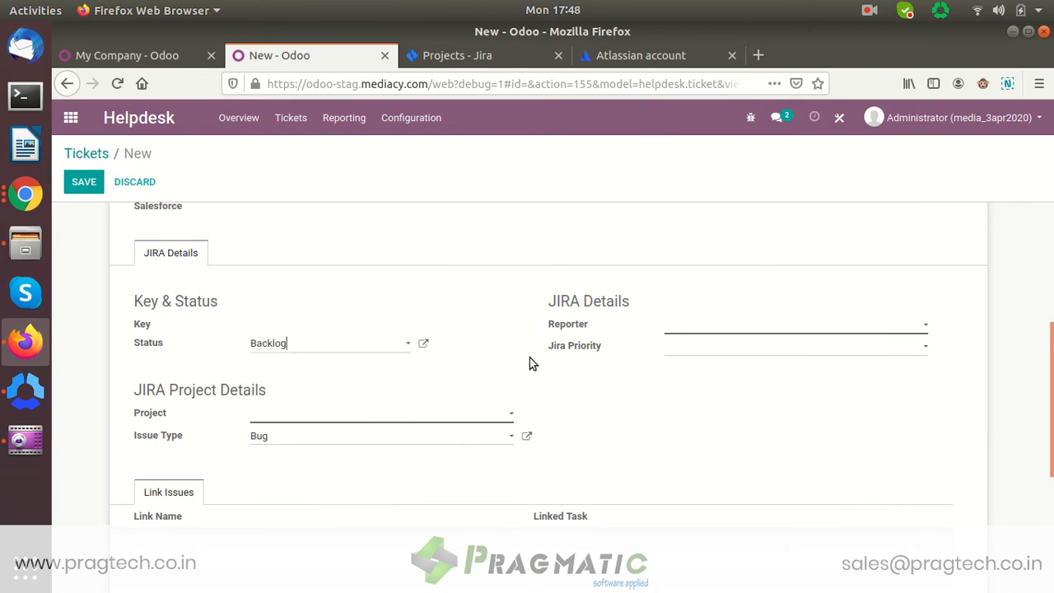
left_click(793, 324)
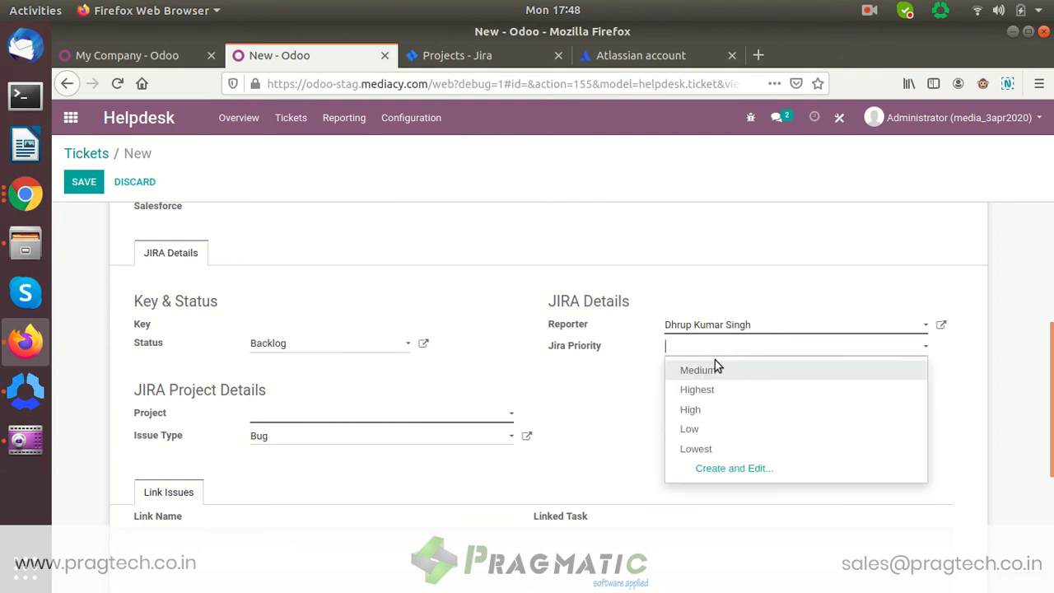
left_click(696, 388)
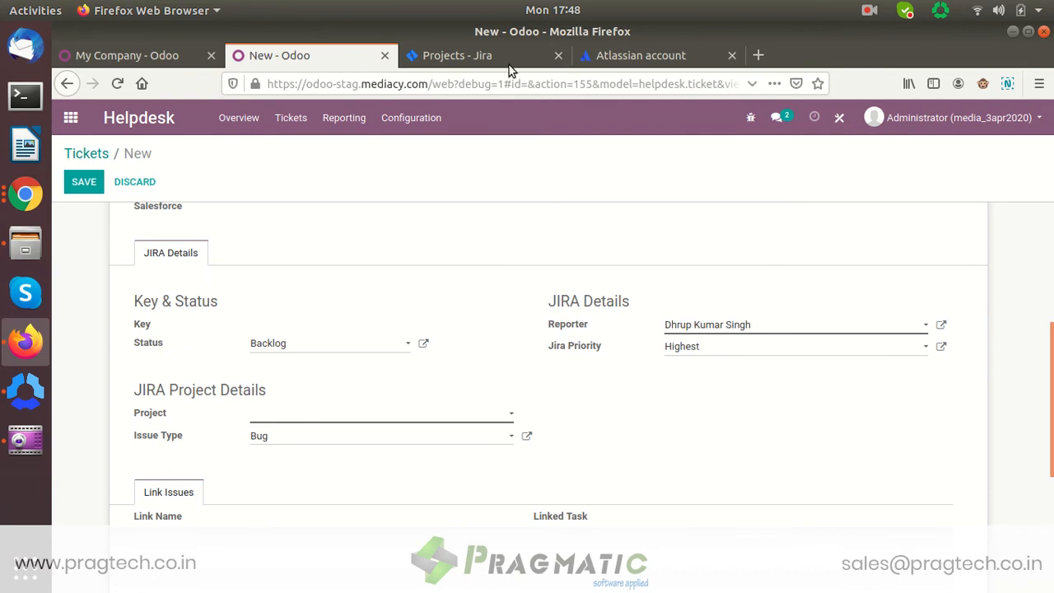
Step: Glance at the Jira projects list in the browser, then return to the ticket
left_click(481, 56)
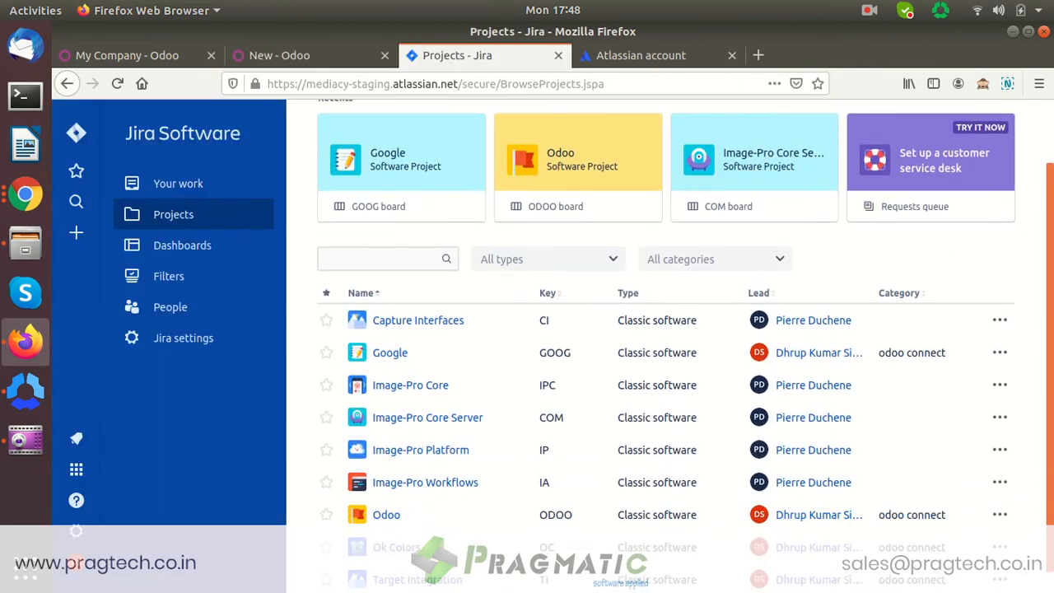
scroll("down", 3)
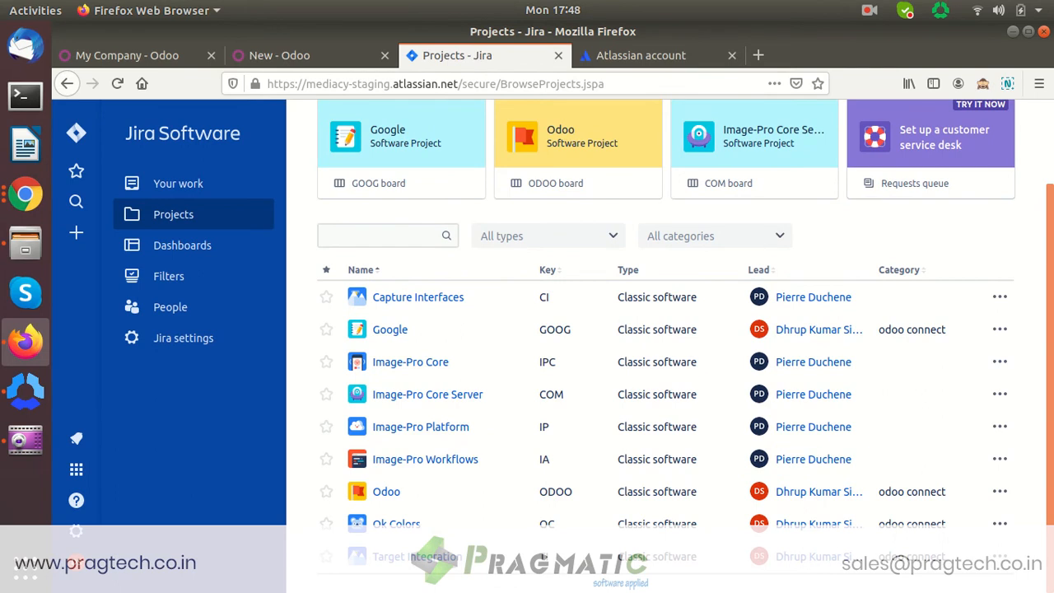
mouse_move(296, 56)
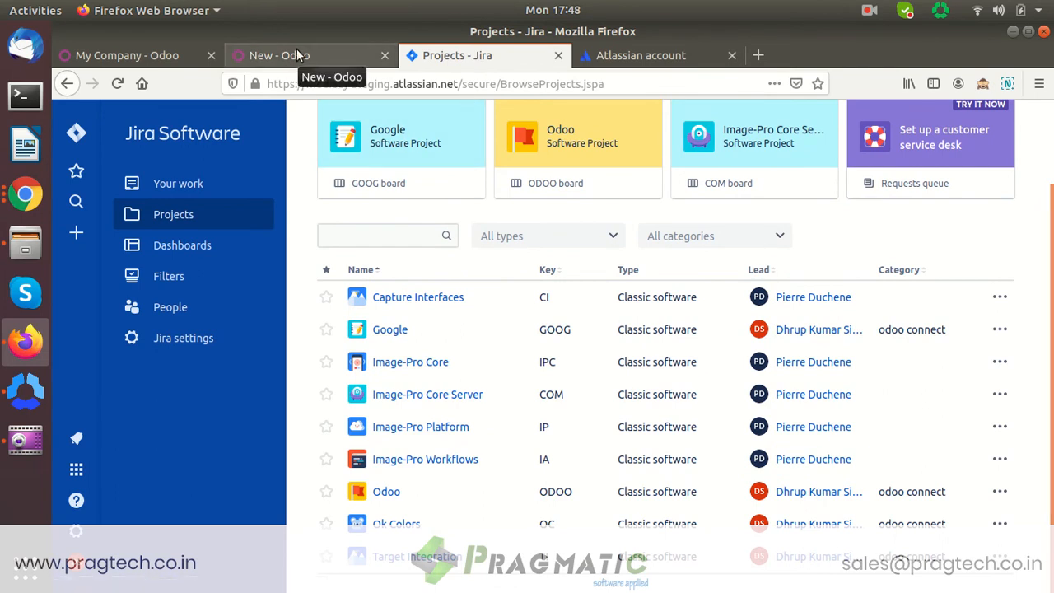
left_click(296, 56)
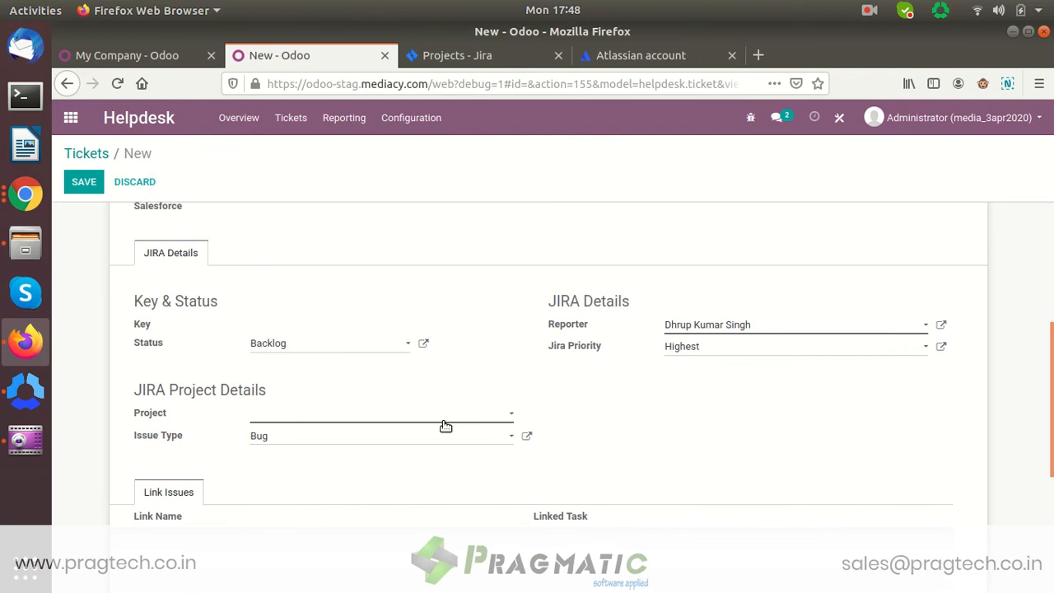
Step: Set the ticket's Jira project to [ODOO] Odoo, then change it to [GOOG] Google
left_click(380, 411)
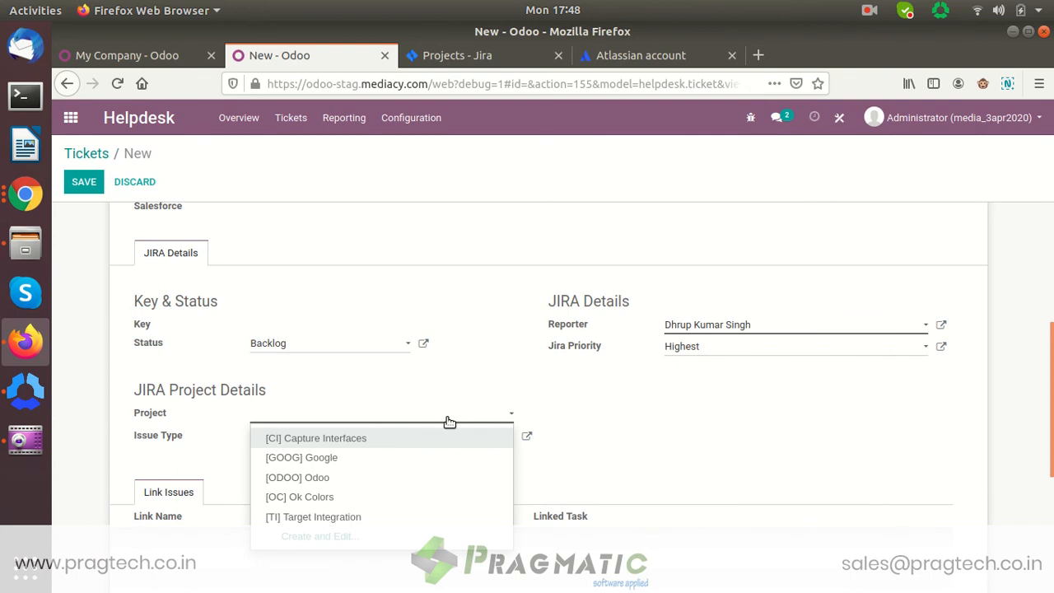
mouse_move(387, 500)
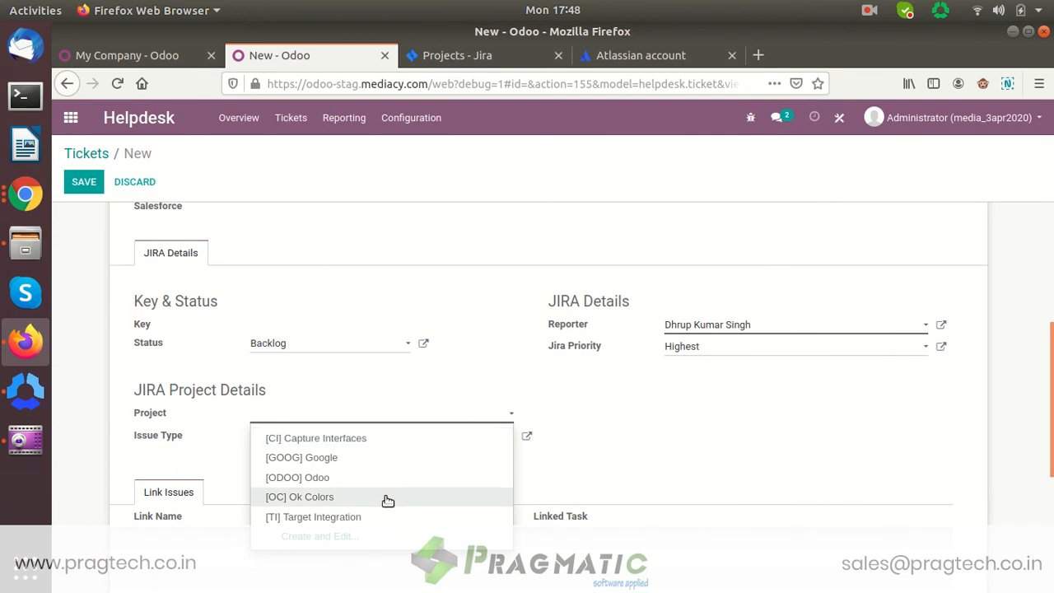
mouse_move(399, 488)
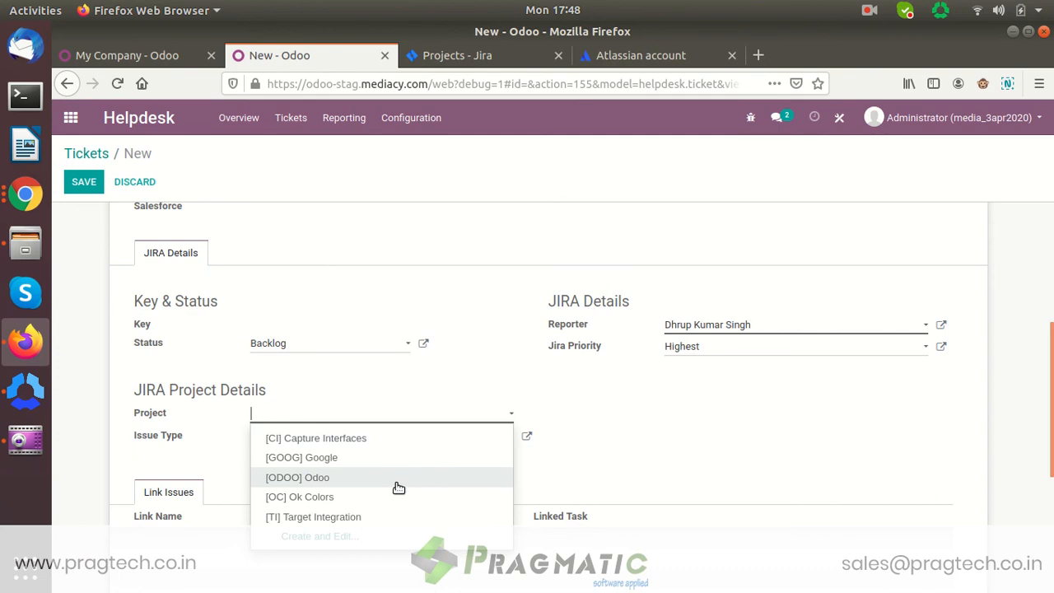
left_click(296, 478)
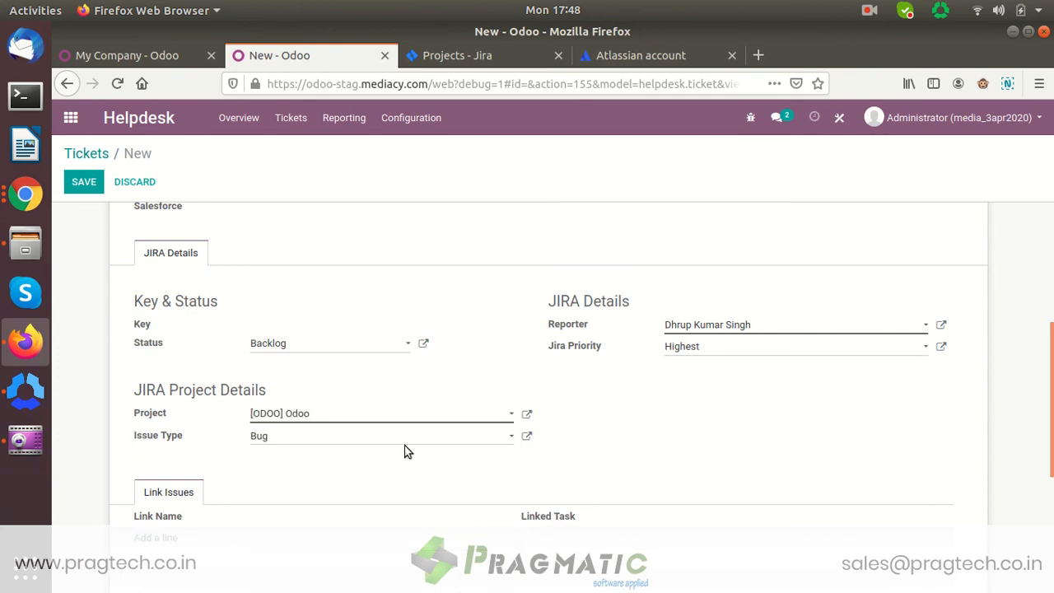
left_click(379, 413)
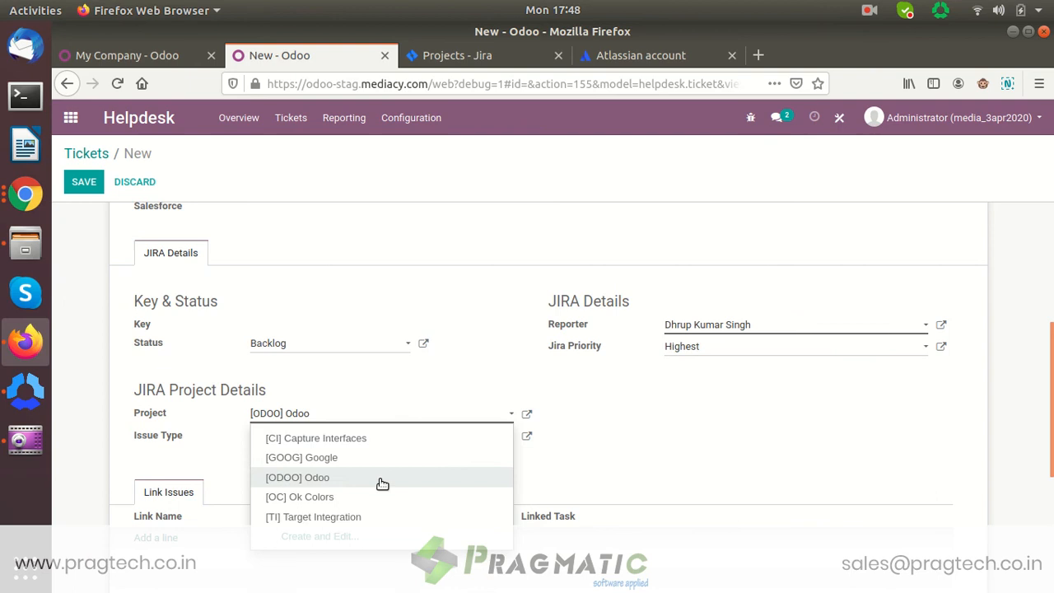
left_click(302, 458)
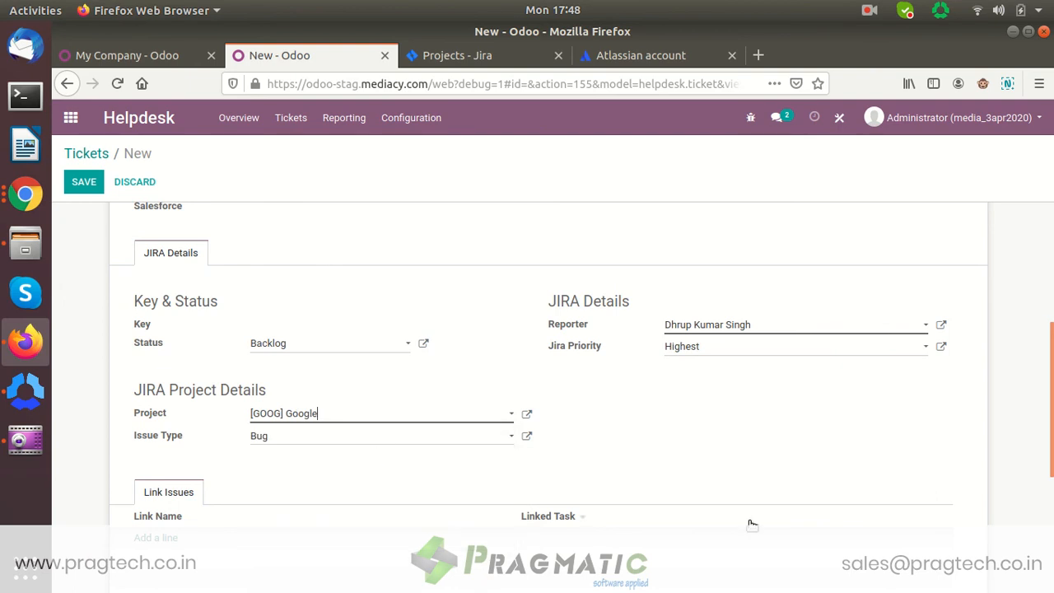
scroll("down", 3)
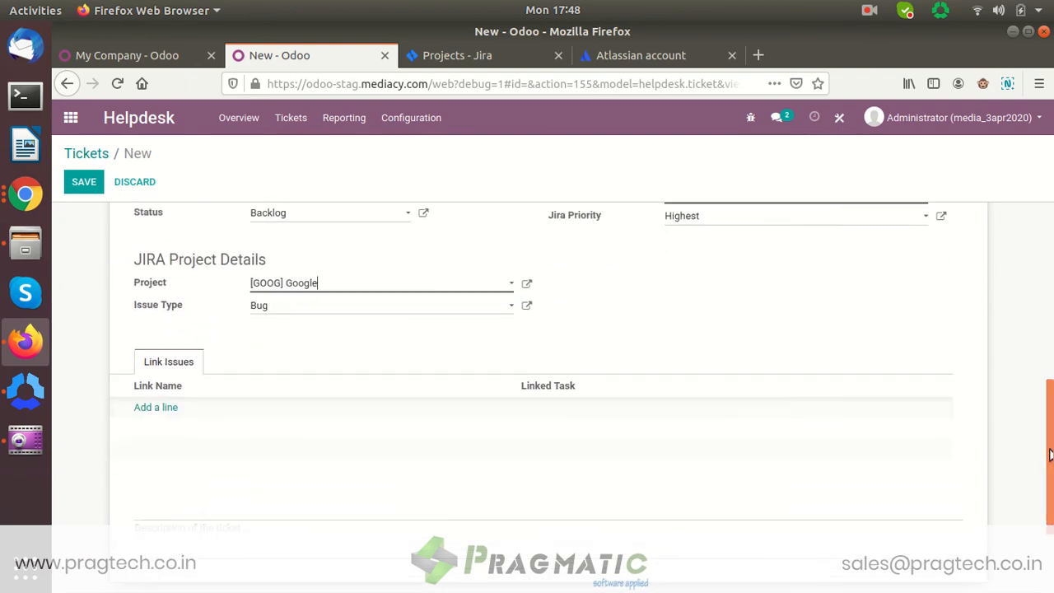
Step: Enter the description 'It is under inventory module' and save the ticket as #16
scroll("down", 3)
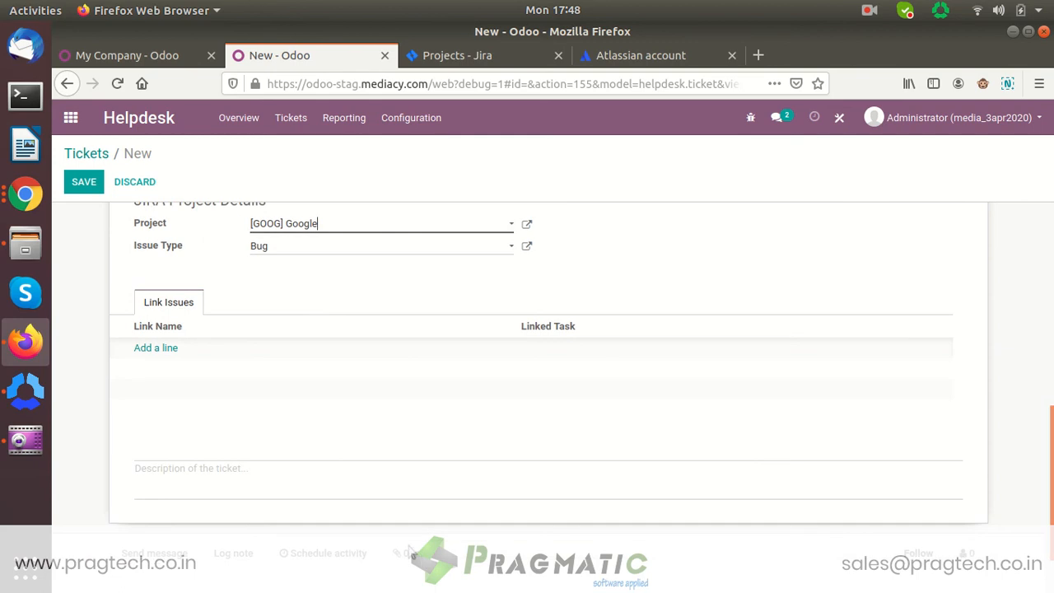
mouse_move(313, 482)
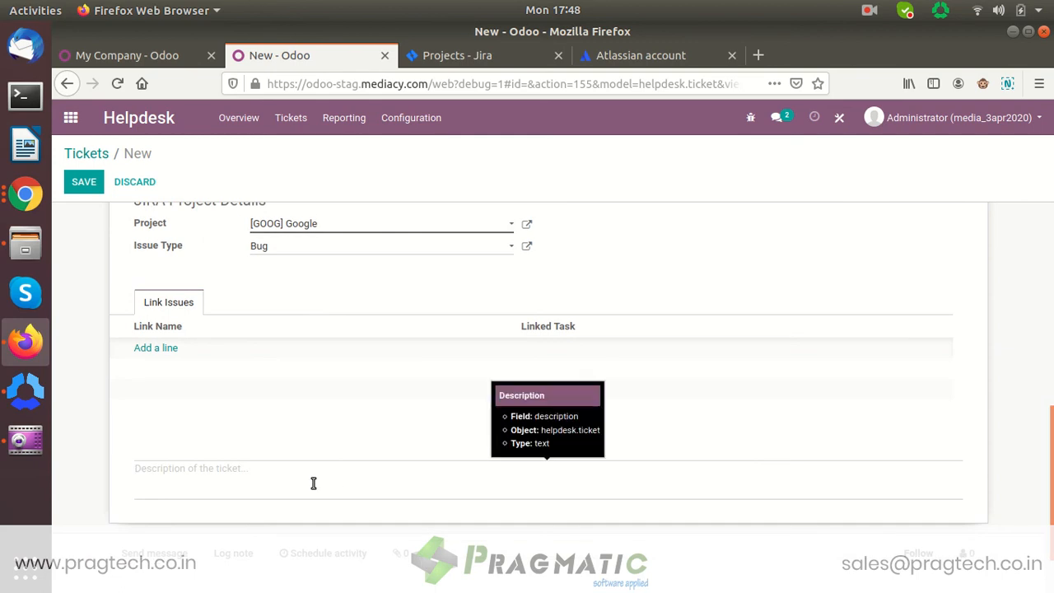
type("It is under")
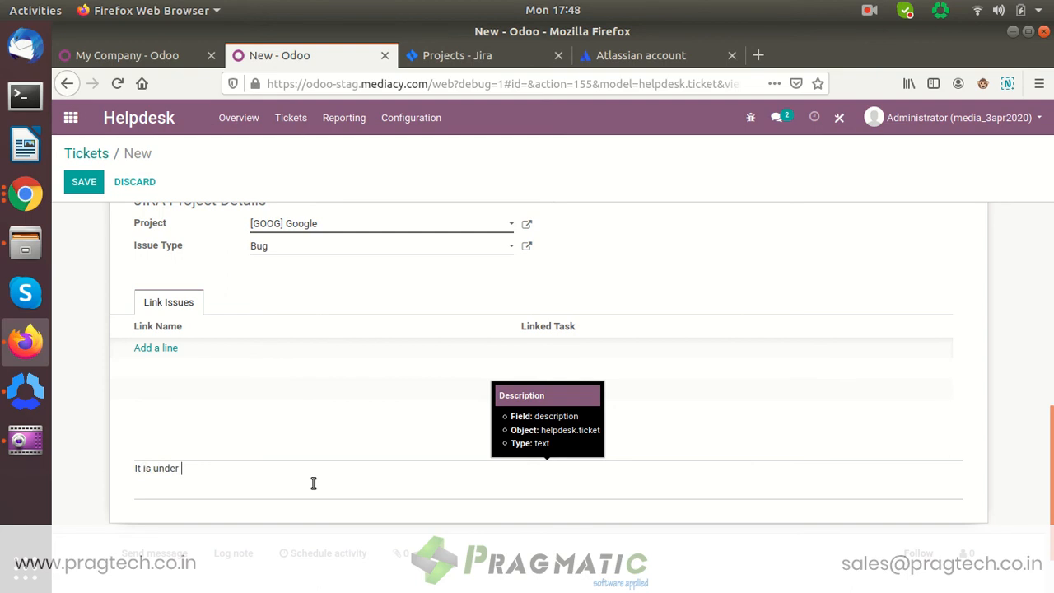
type("inventory")
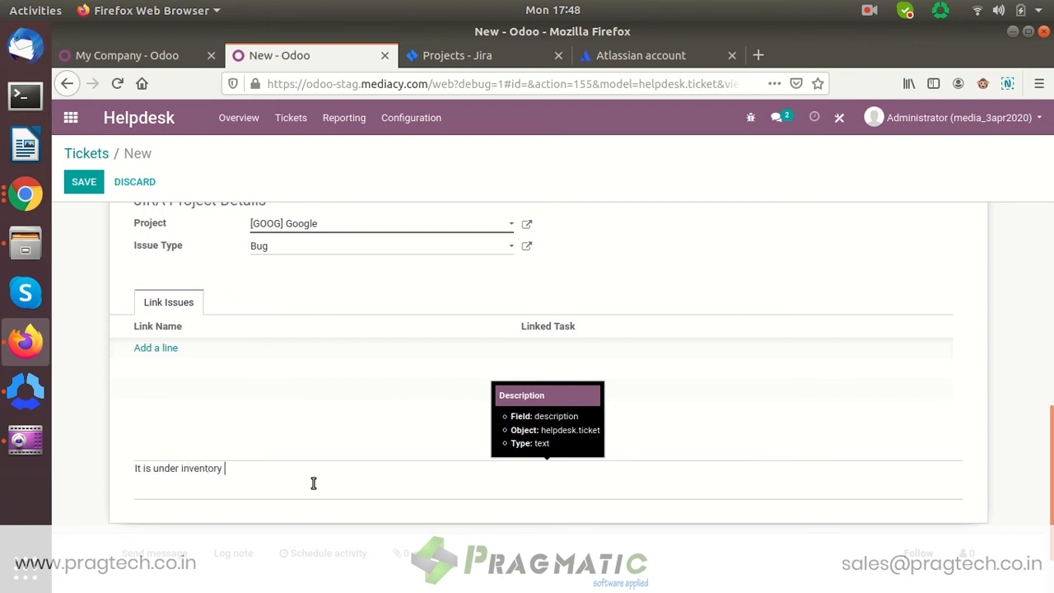
type("module")
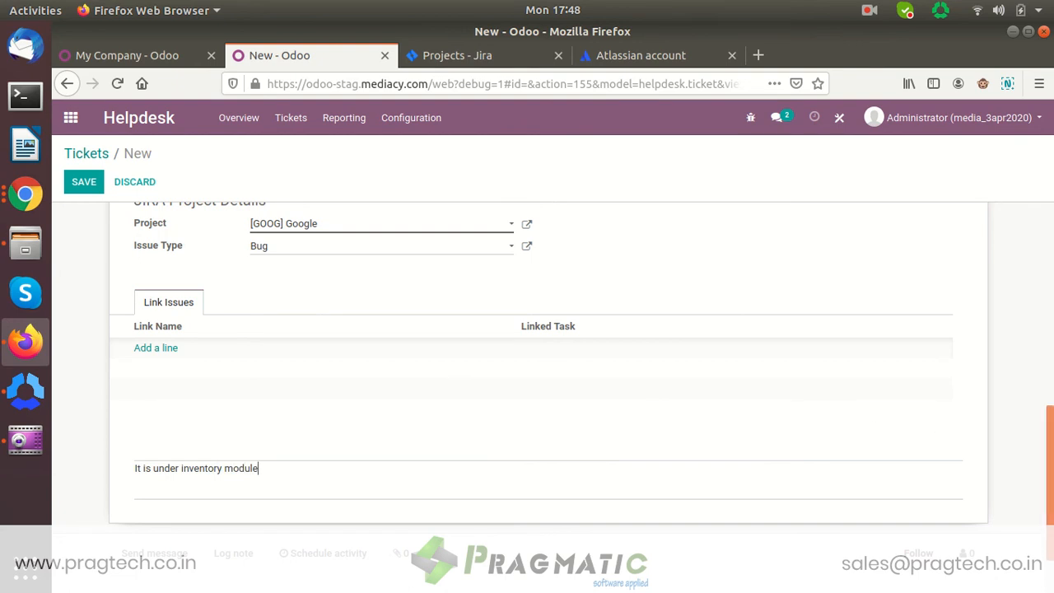
mouse_move(814, 466)
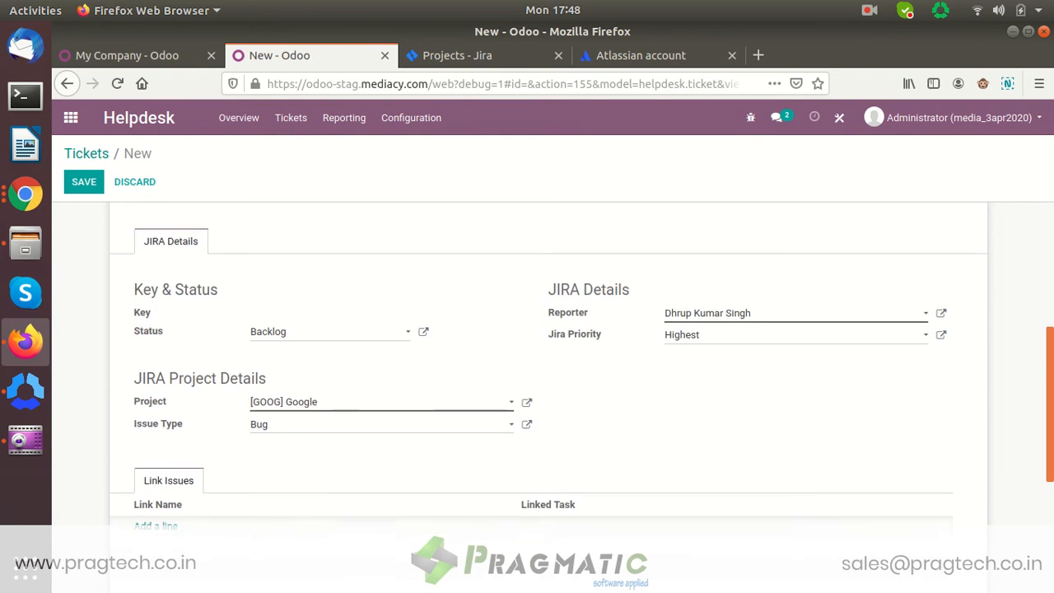
scroll("up", 3)
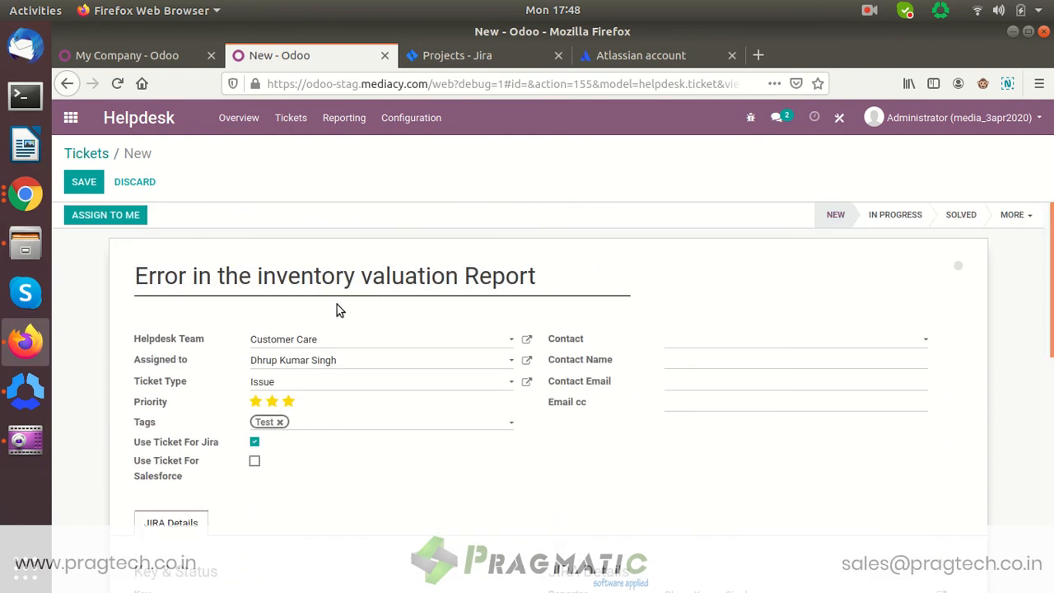
left_click(82, 181)
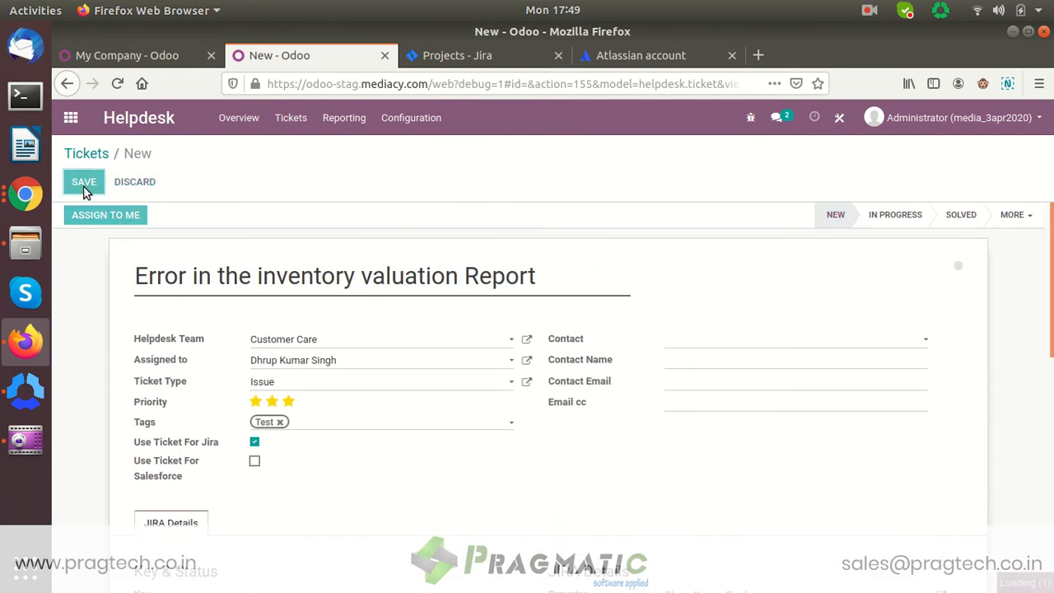
left_click(83, 181)
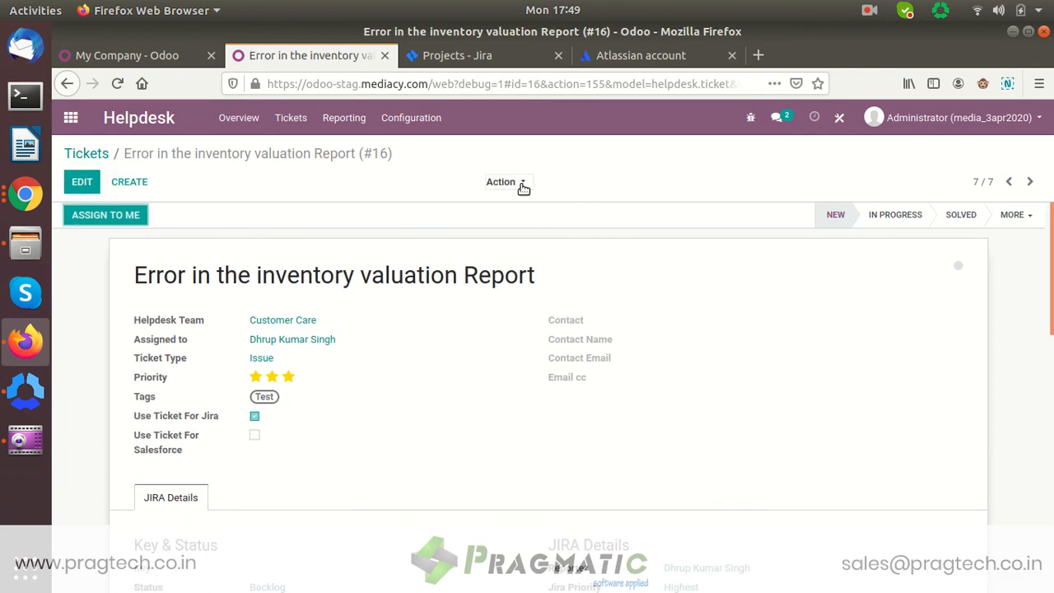
Step: Export the ticket to Jira via the Action menu and check the generated GOOG key in its Jira details
left_click(504, 181)
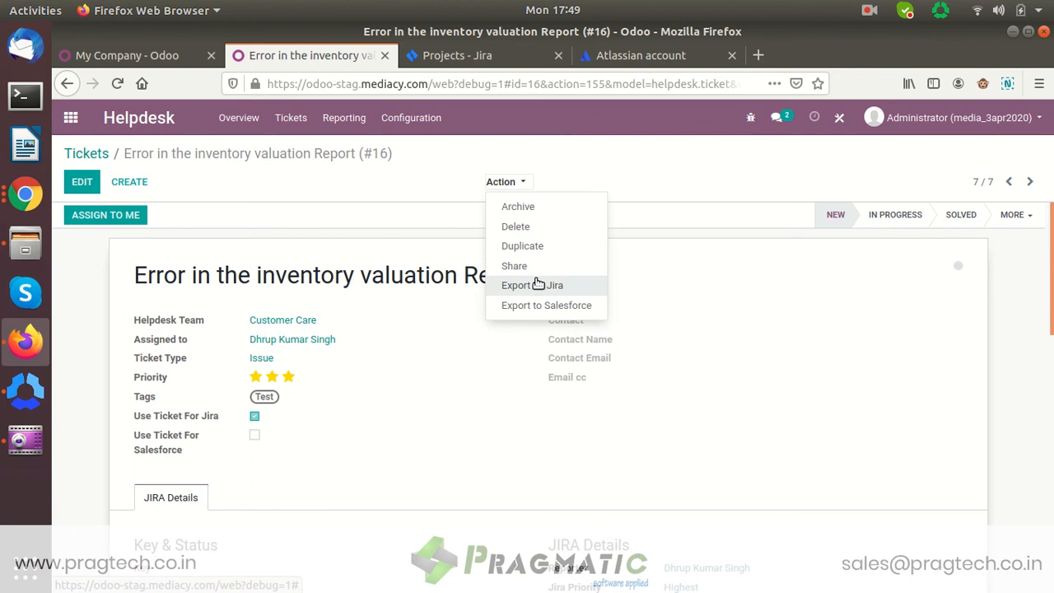
left_click(532, 285)
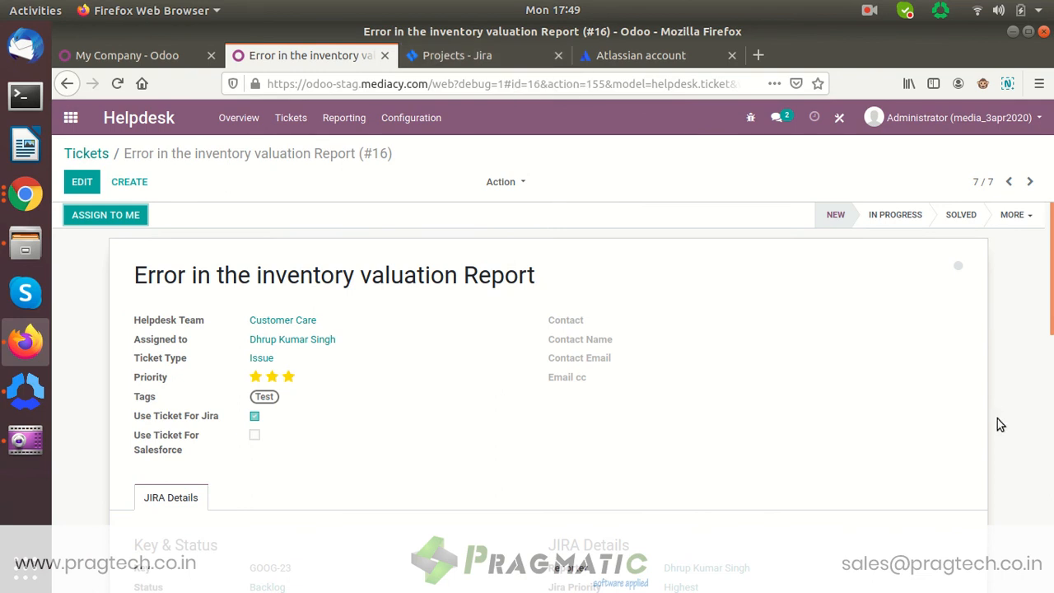
scroll("down", 3)
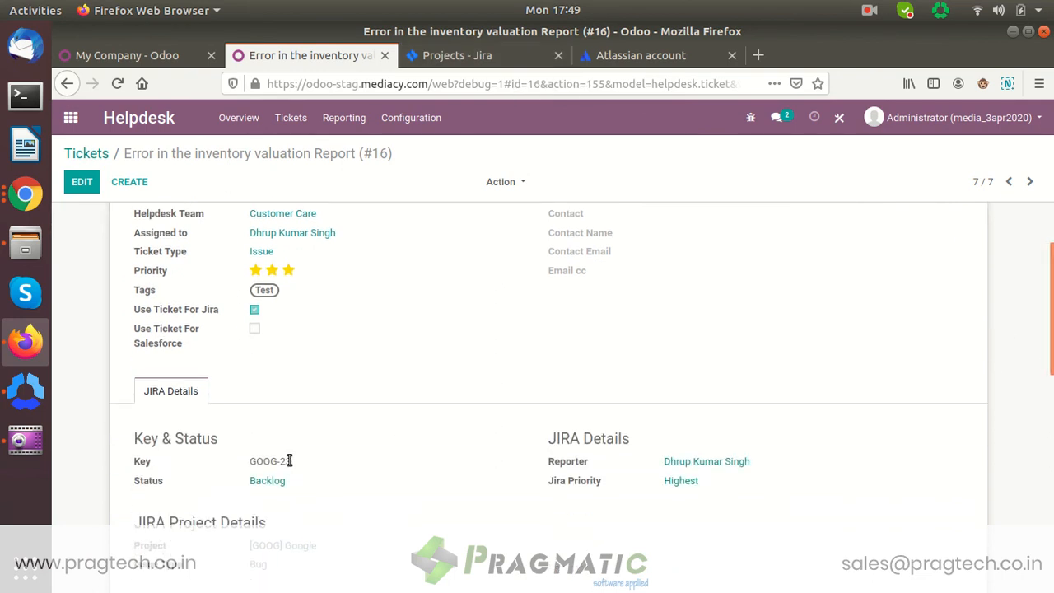
double_click(270, 461)
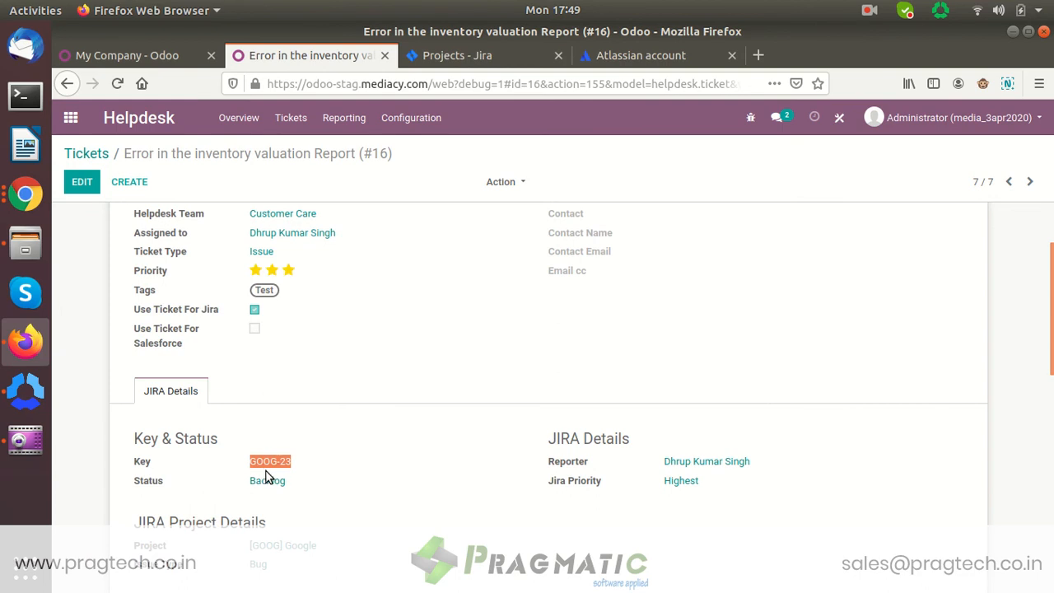
mouse_move(303, 471)
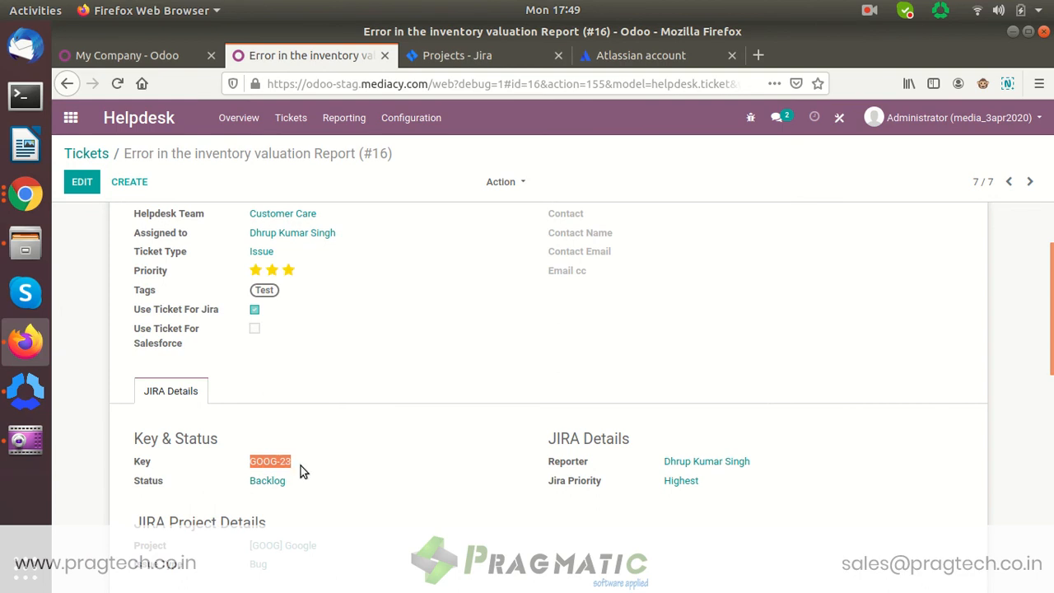
mouse_move(410, 438)
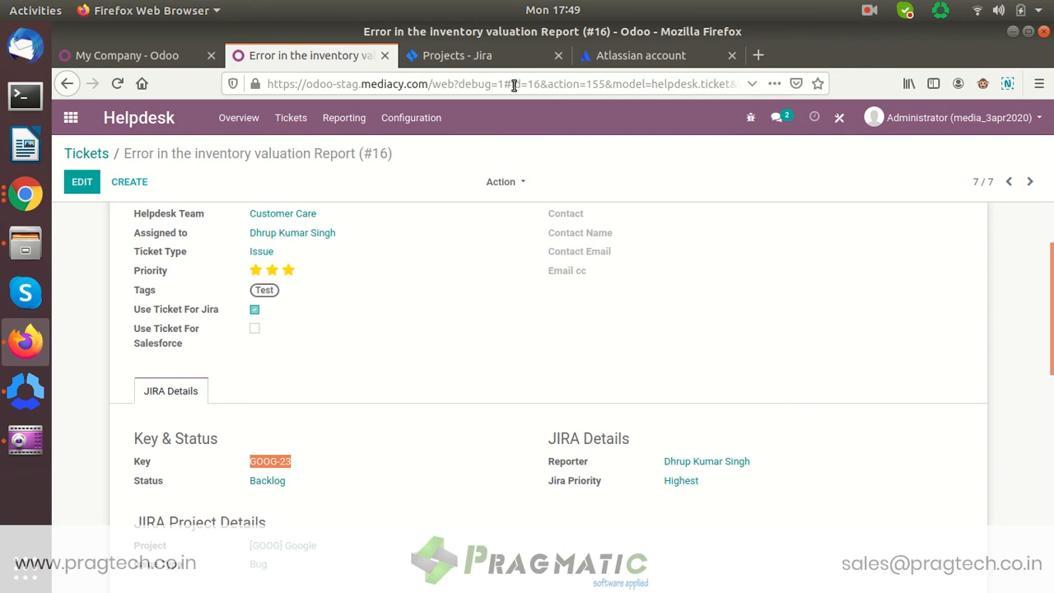
Step: View the Google project's GOOG board in Jira with the exported issue in the backlog, then return to the Odoo ticket
left_click(476, 56)
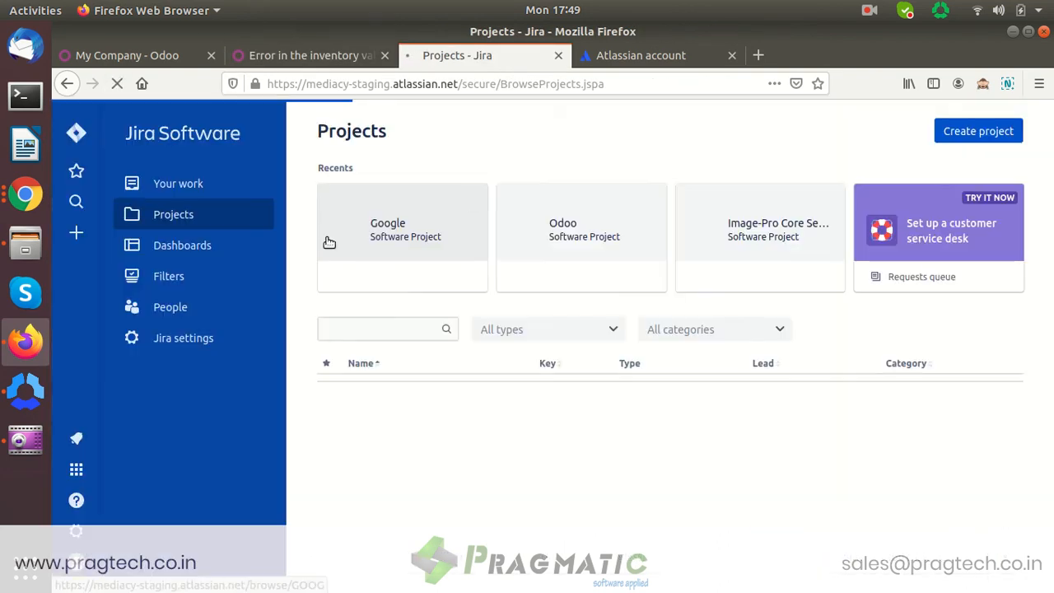
left_click(306, 56)
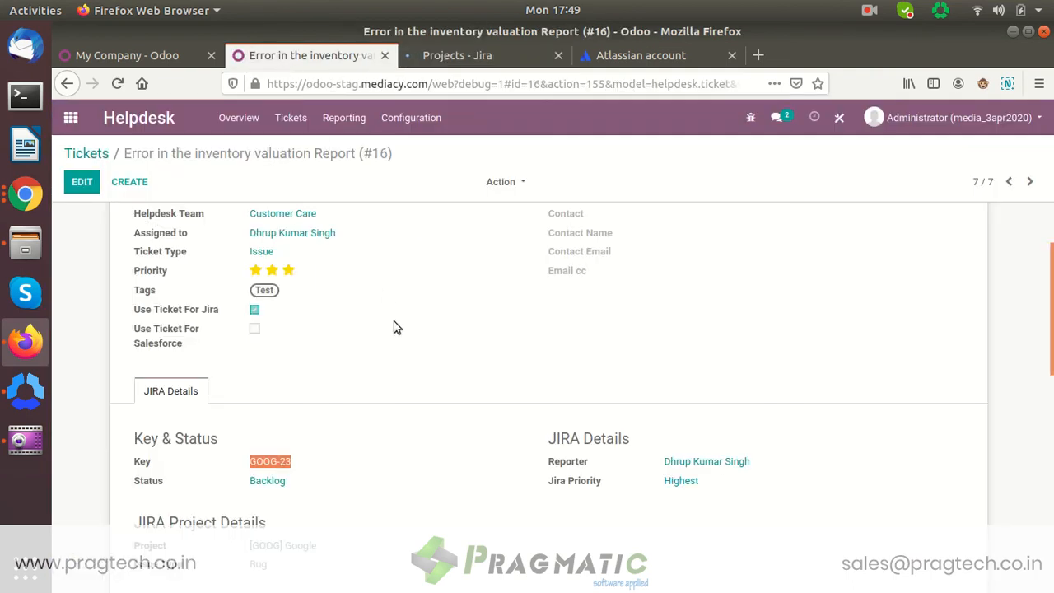
mouse_move(431, 74)
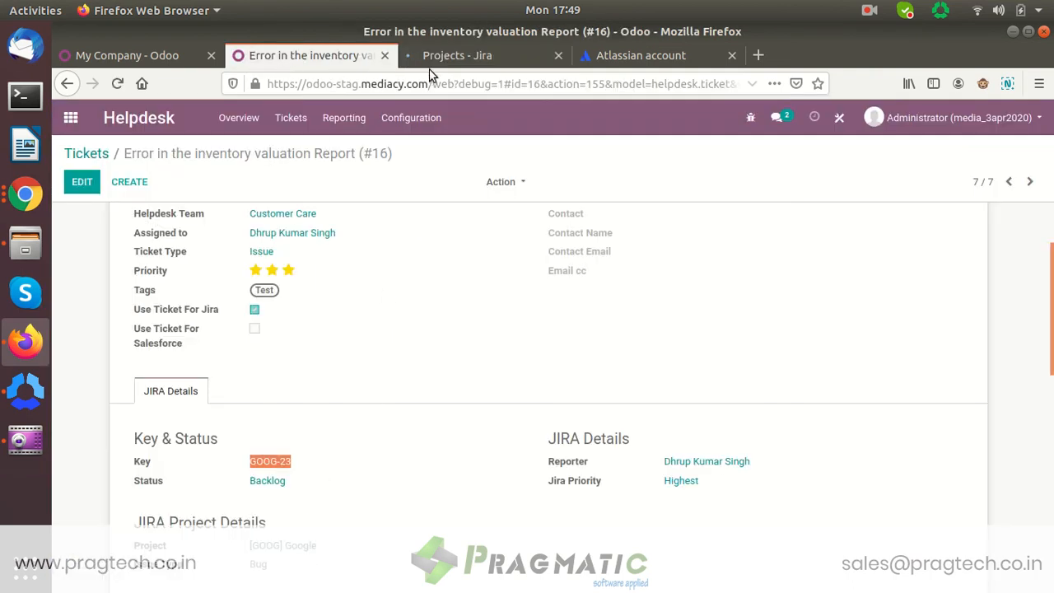
left_click(465, 56)
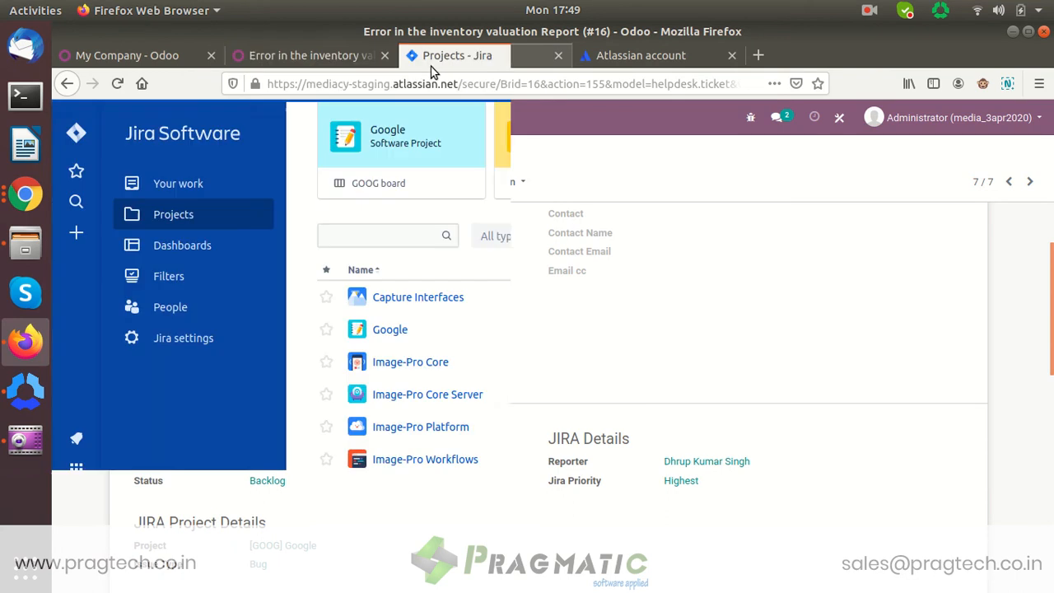
left_click(389, 329)
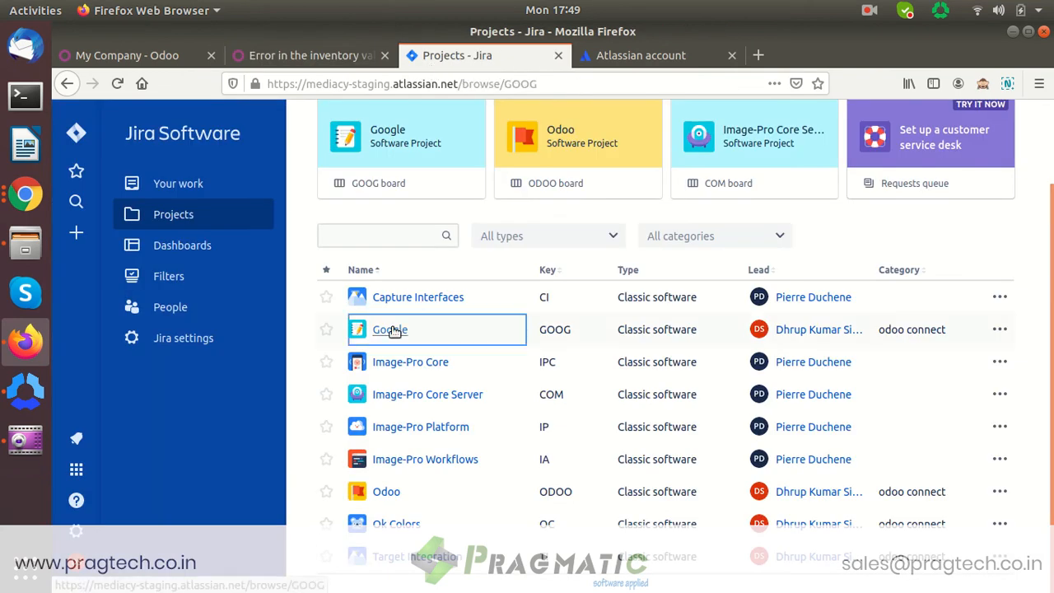
left_click(389, 329)
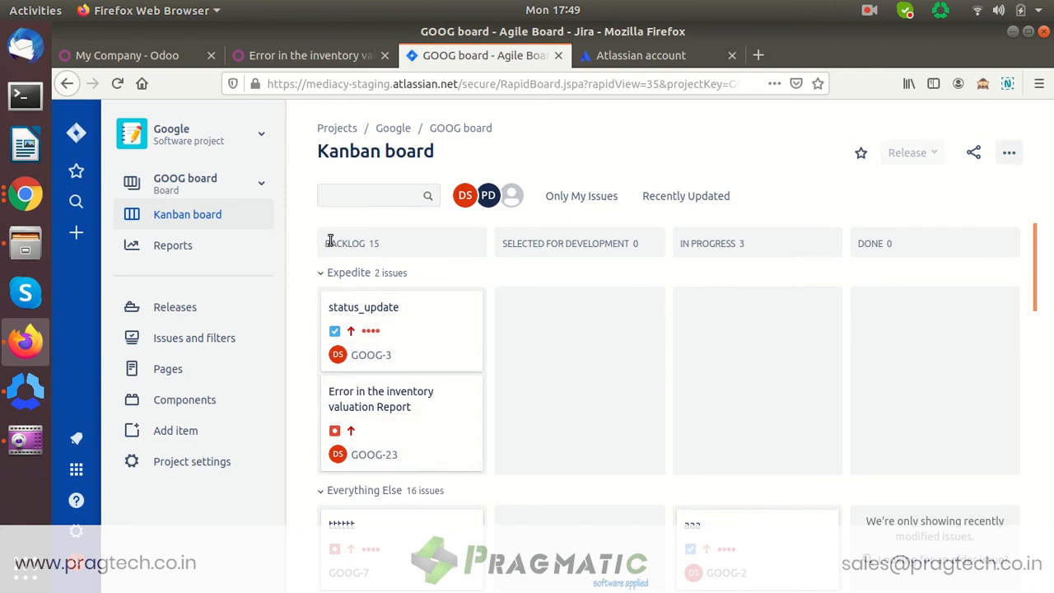
left_click(310, 56)
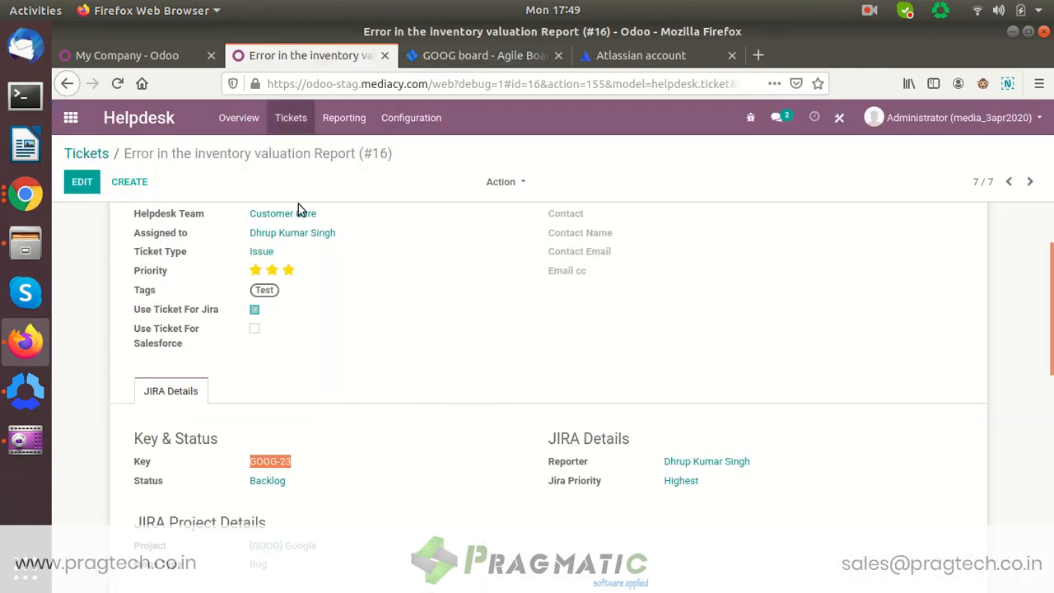
mouse_move(415, 253)
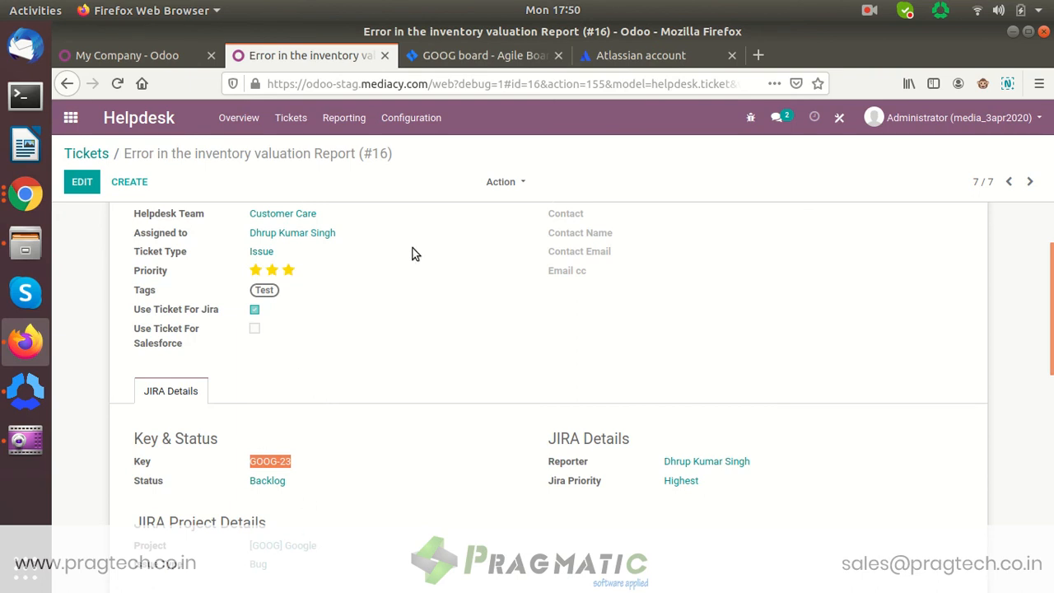
mouse_move(481, 56)
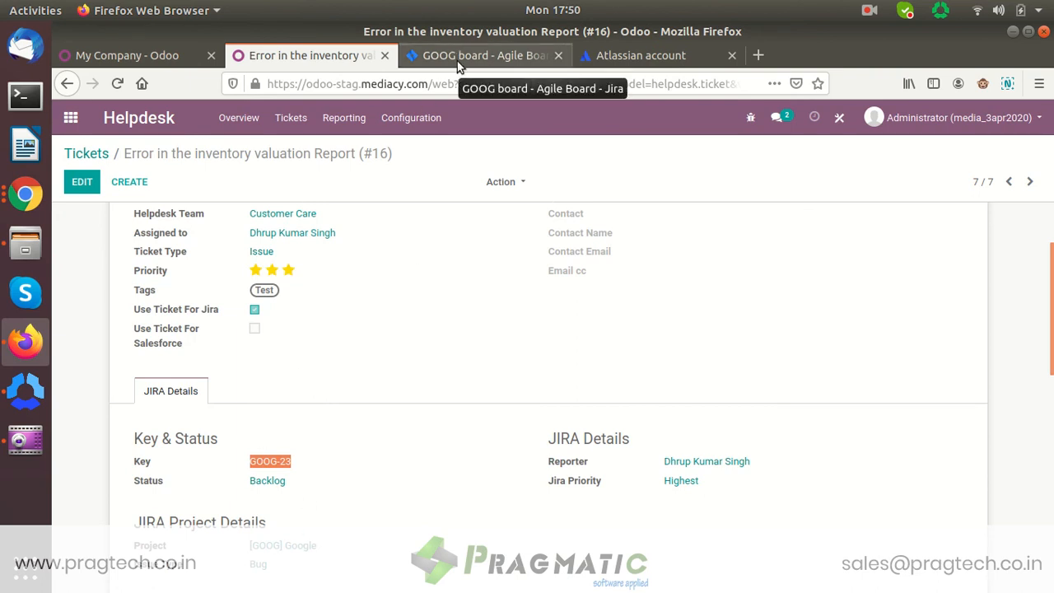
Step: Review issue GOOG-23's description, assignee and Highest priority in Jira, then close back to the board
left_click(485, 56)
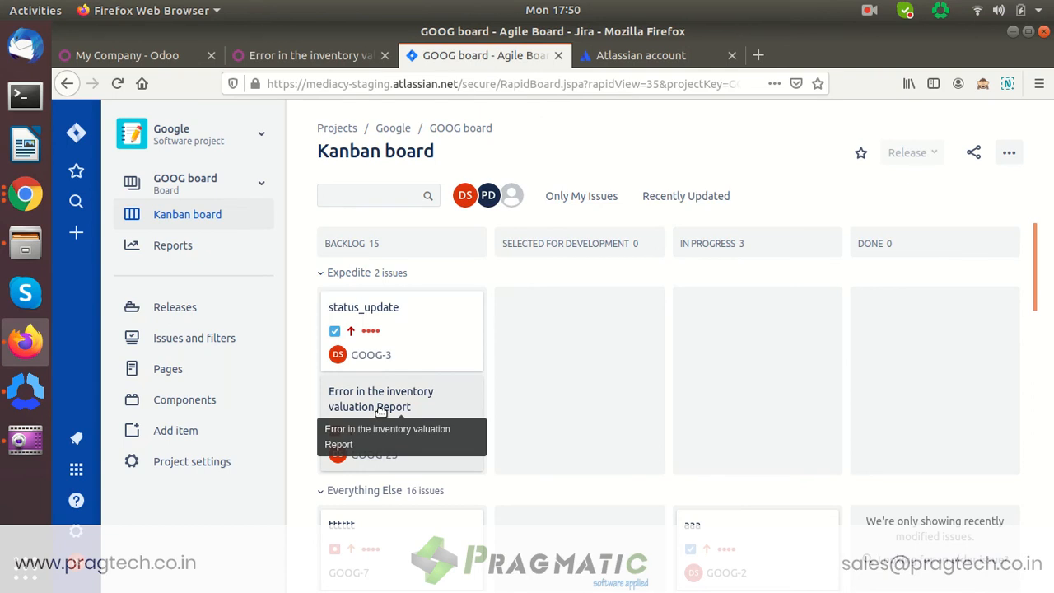
left_click(380, 398)
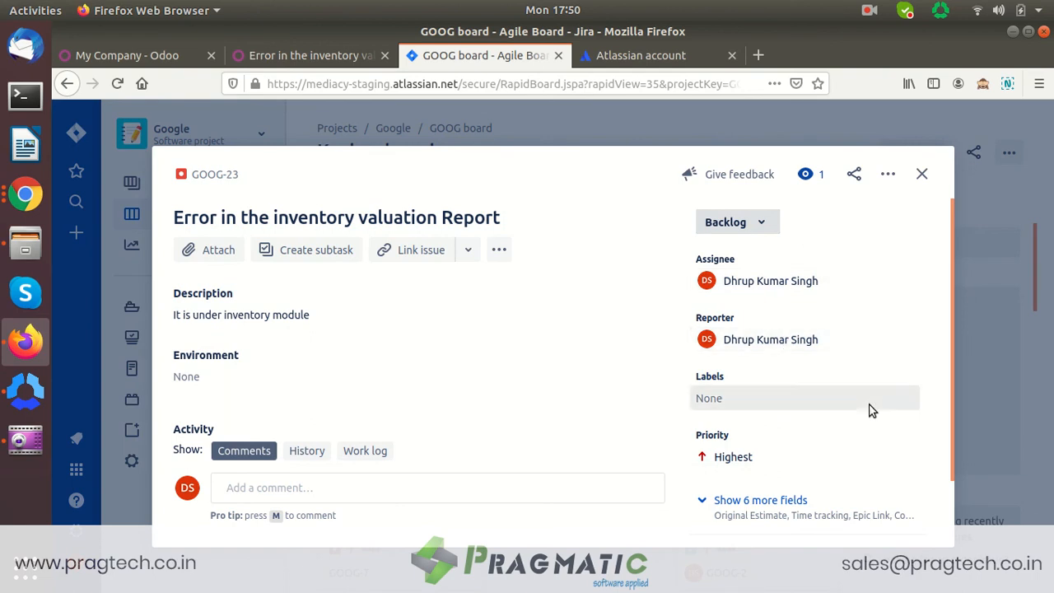
scroll("down", 3)
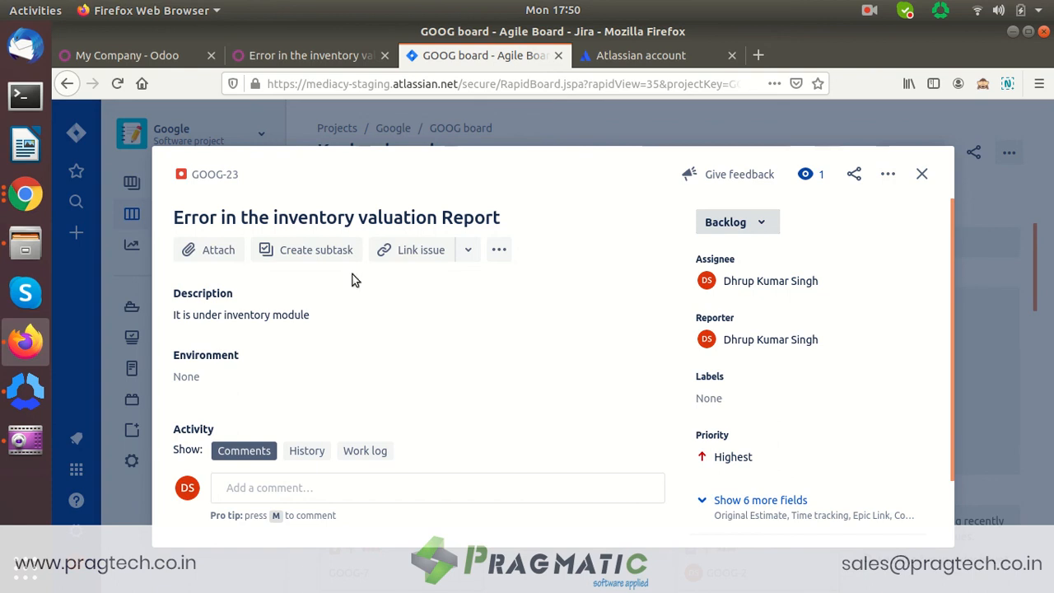
mouse_move(804, 234)
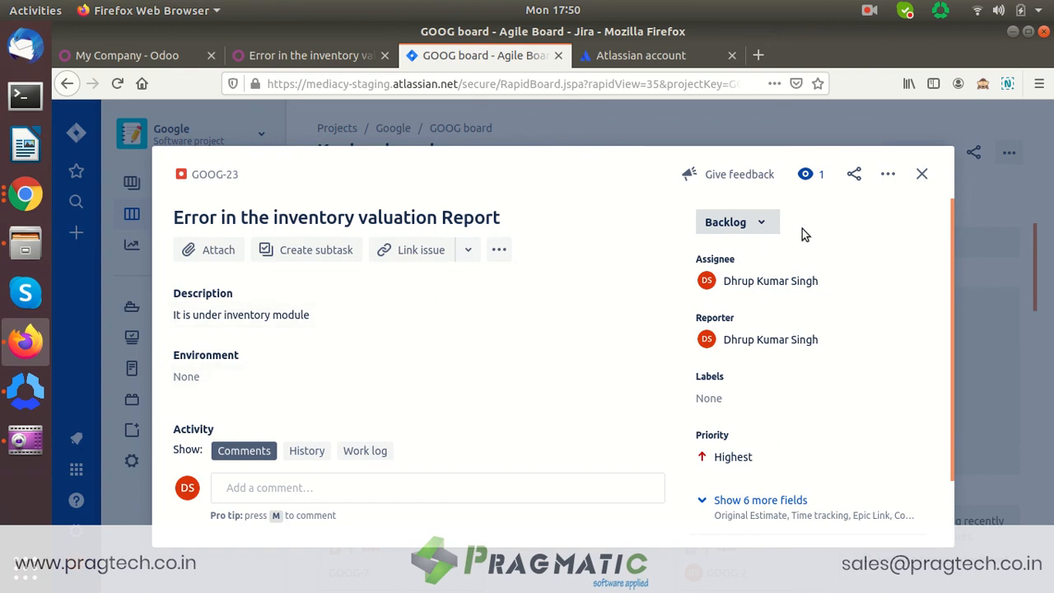
mouse_move(922, 175)
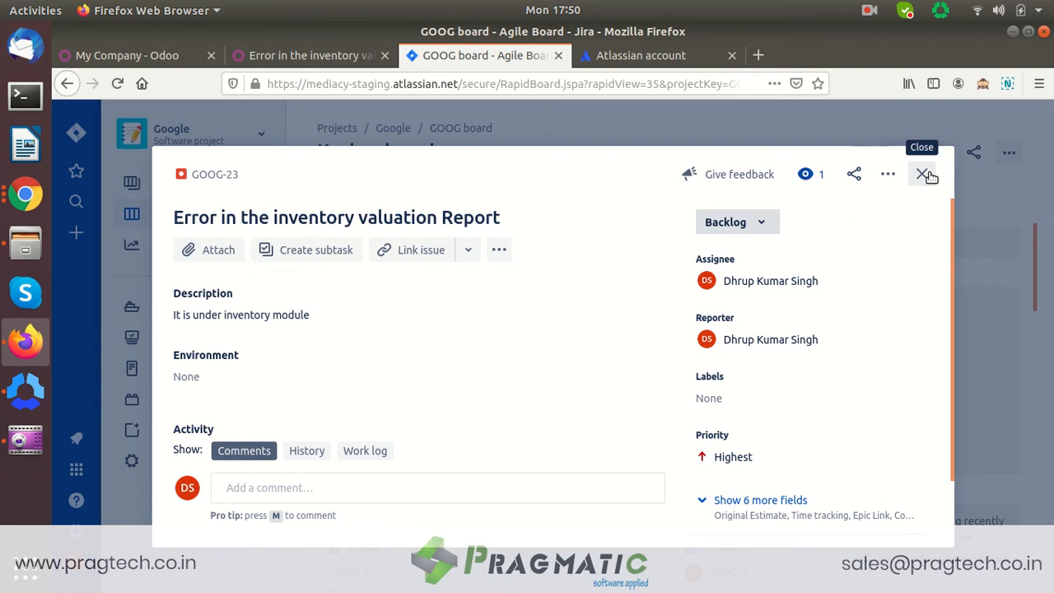
left_click(922, 174)
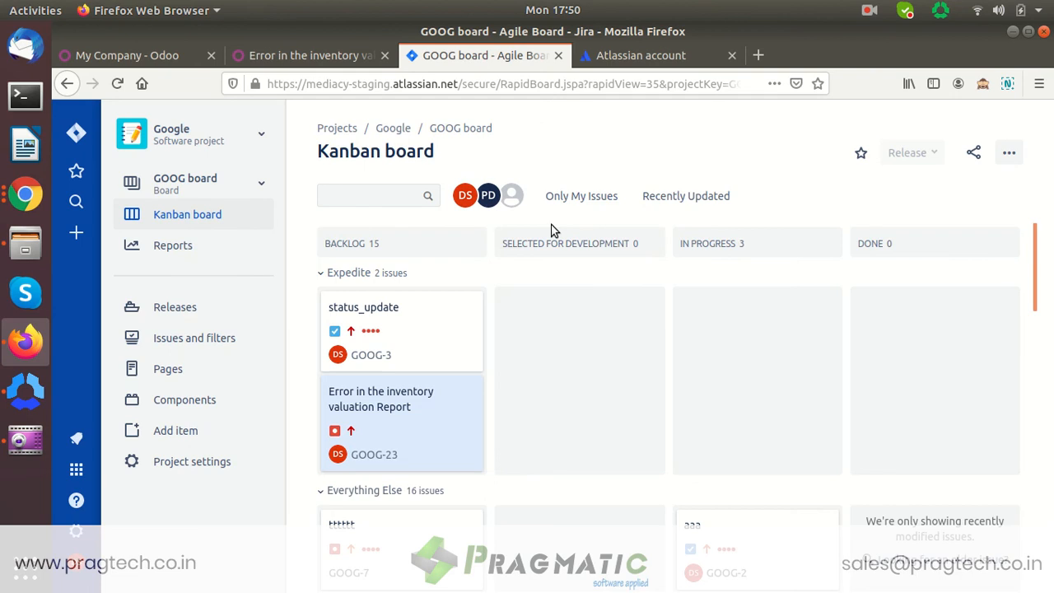
Step: Revisit the helpdesk ticket's Jira details, then bring up the My Company settings record
left_click(309, 56)
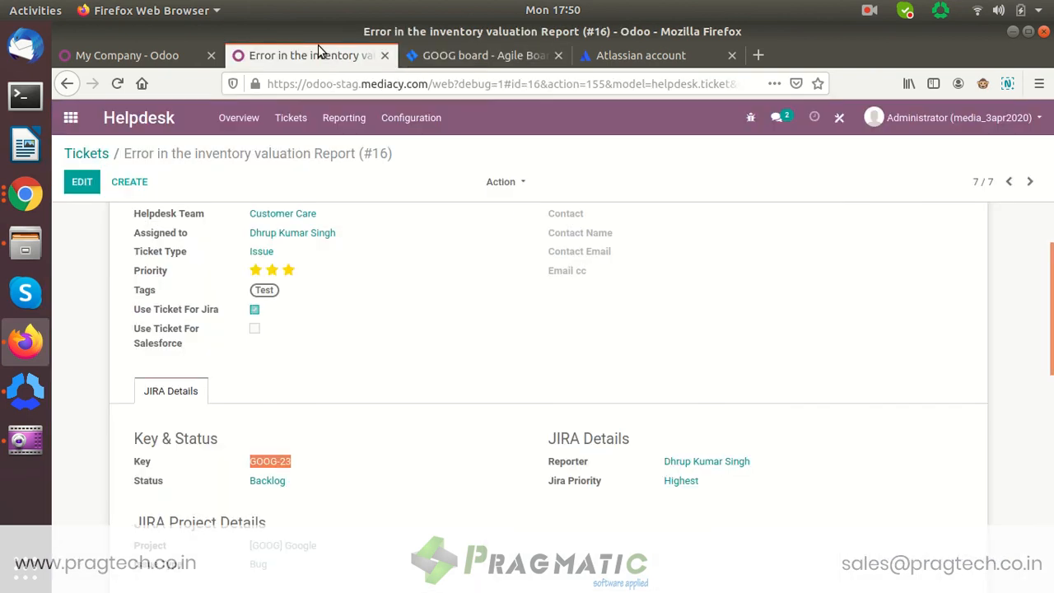
mouse_move(461, 56)
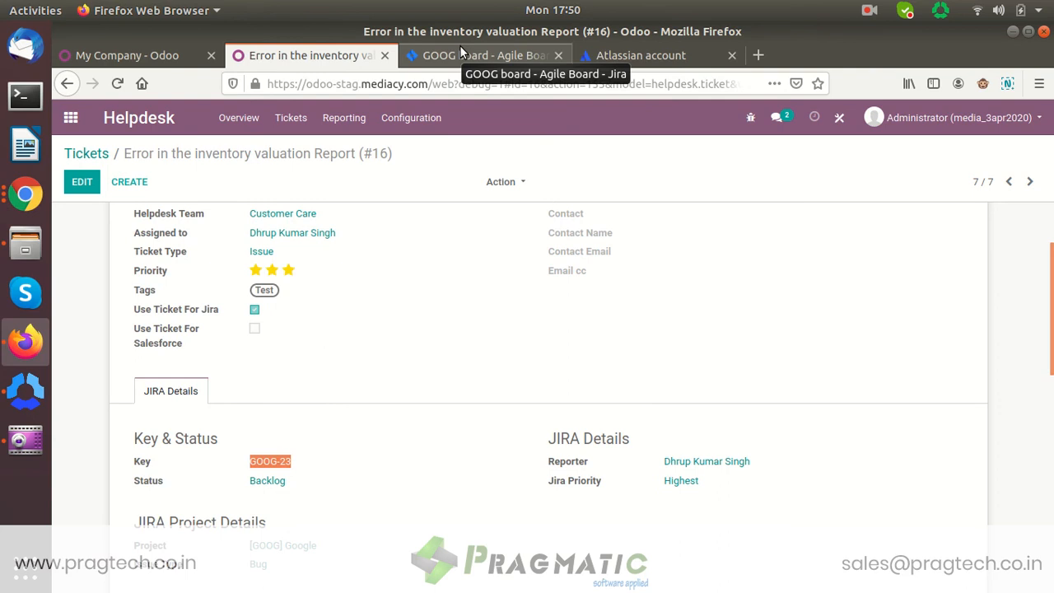
left_click(484, 56)
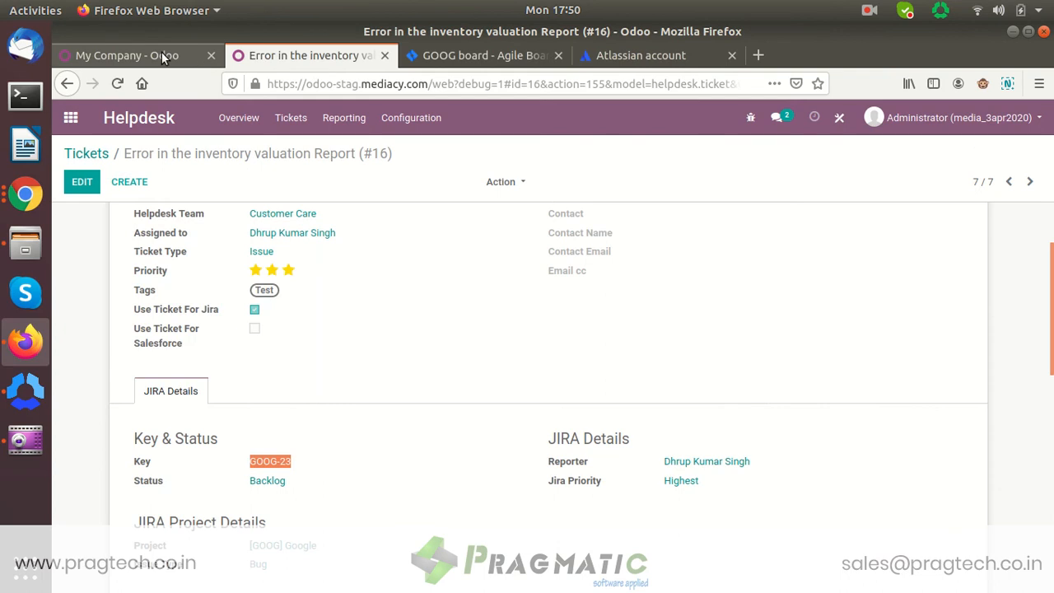
left_click(115, 56)
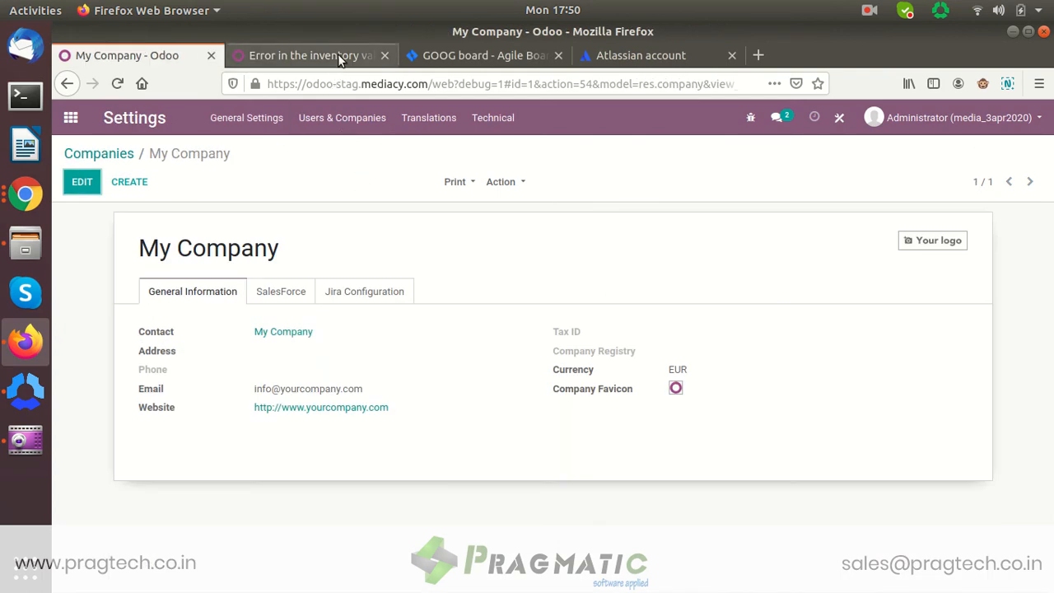
left_click(317, 56)
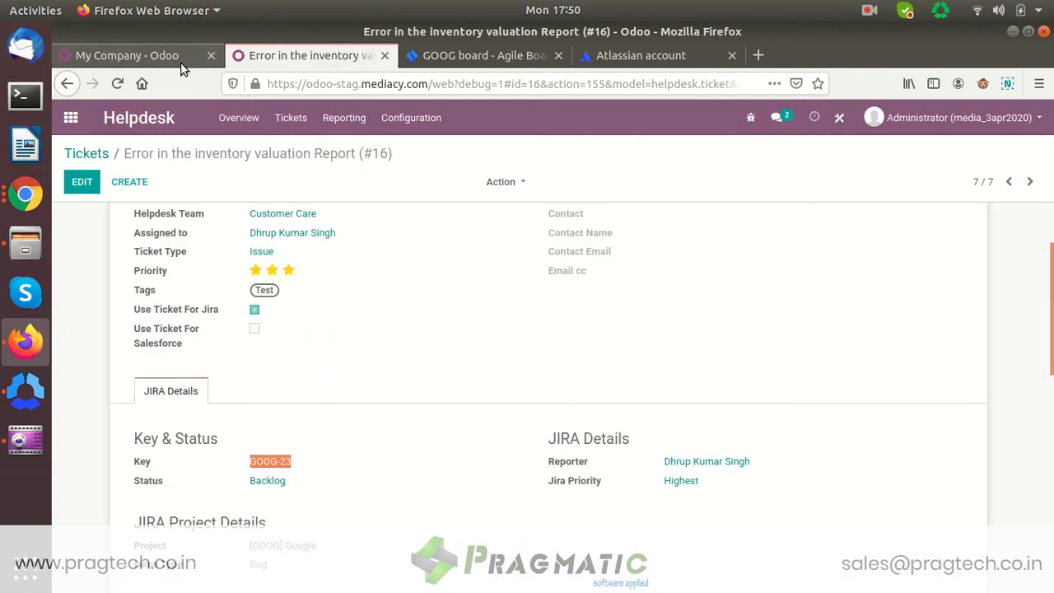
left_click(132, 56)
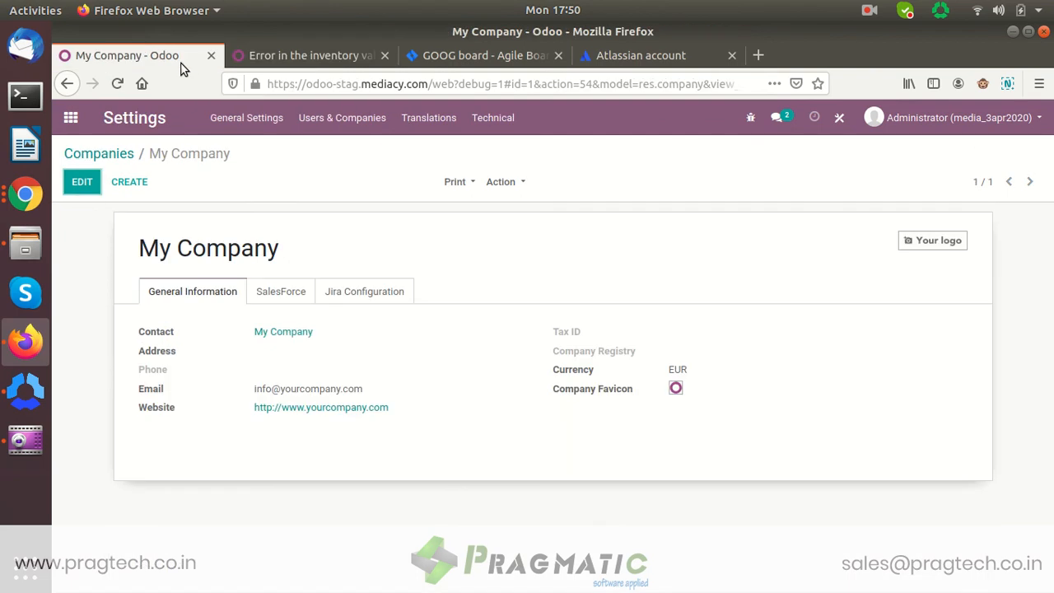
Step: Review the Import from Jira sync options in the company's Jira Configuration, ending on Credentials
left_click(363, 290)
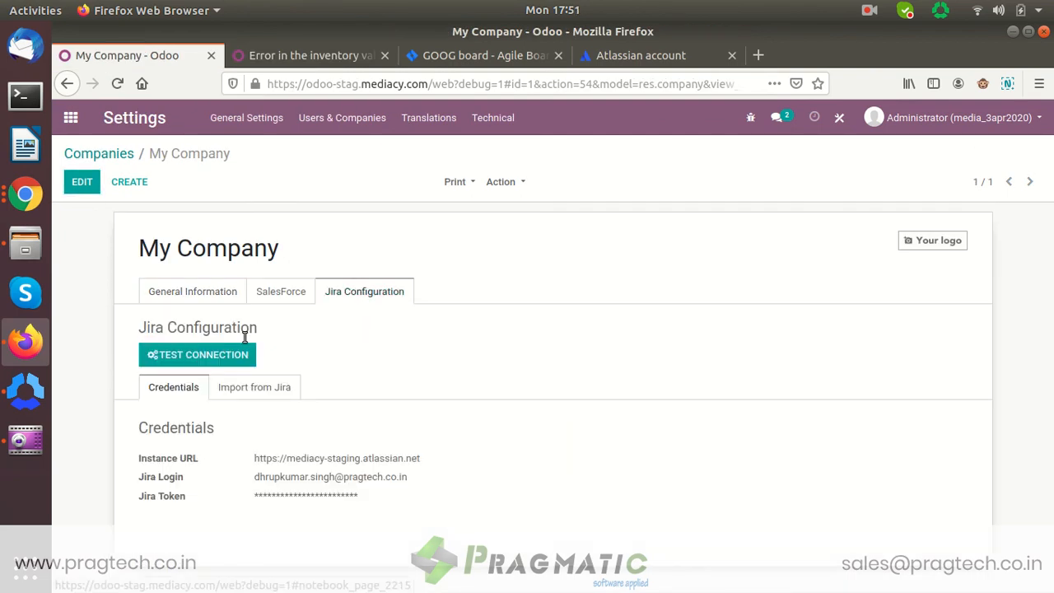
mouse_move(260, 395)
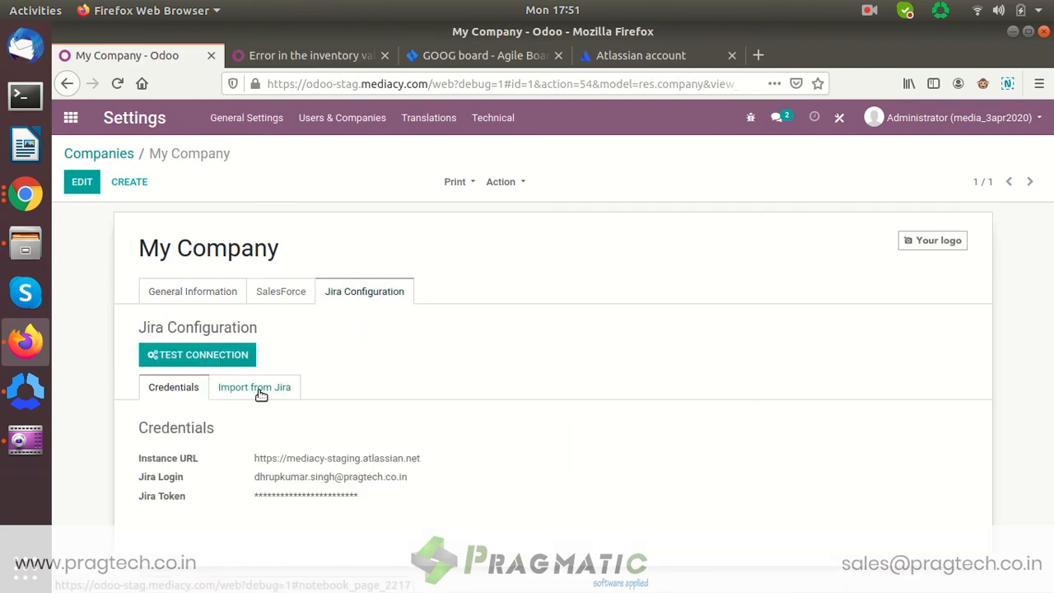
left_click(254, 387)
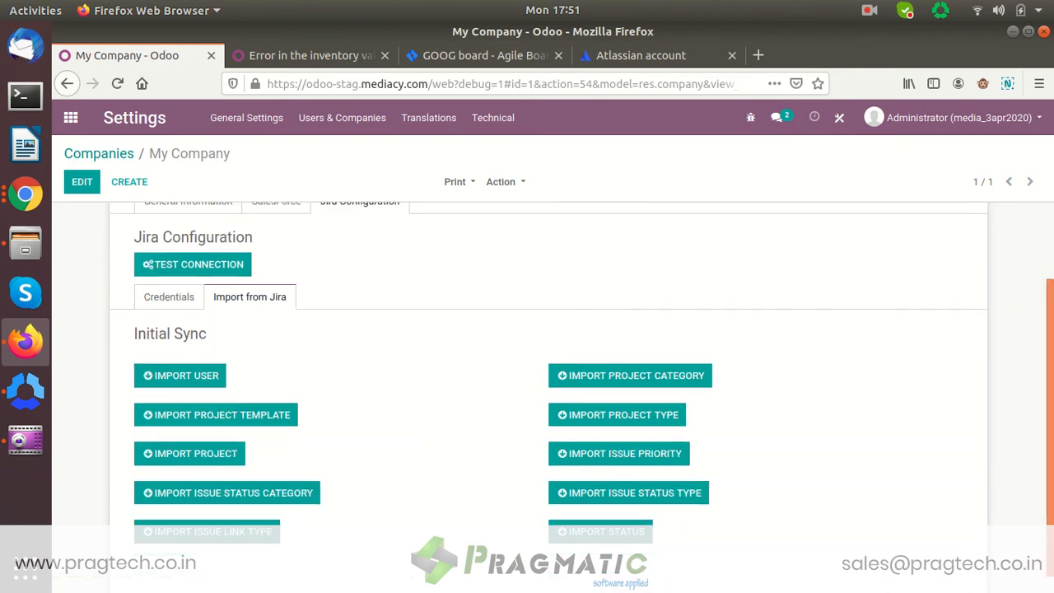
mouse_move(382, 440)
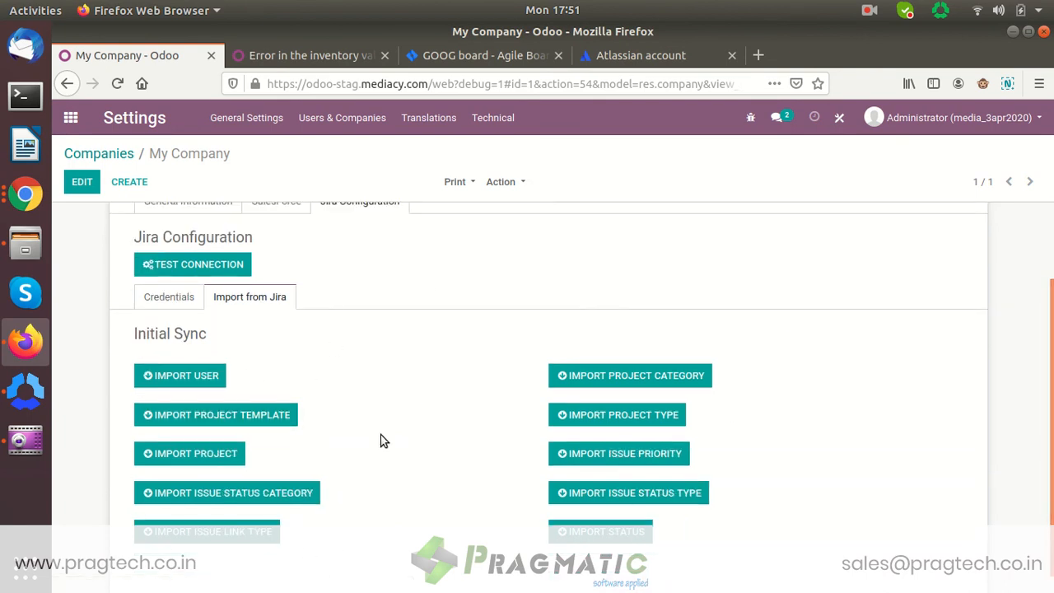
mouse_move(194, 415)
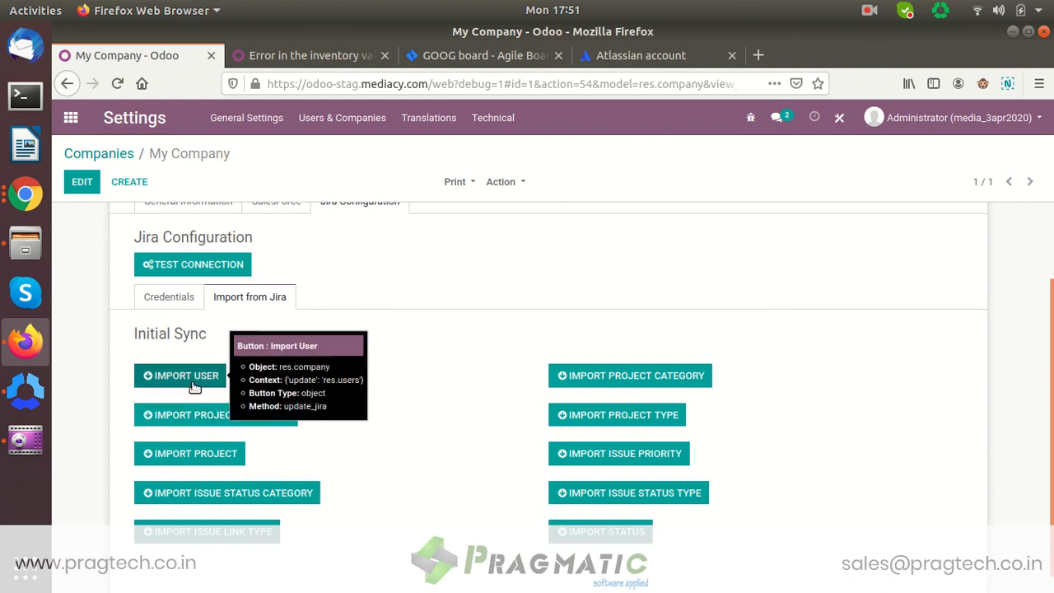
mouse_move(264, 431)
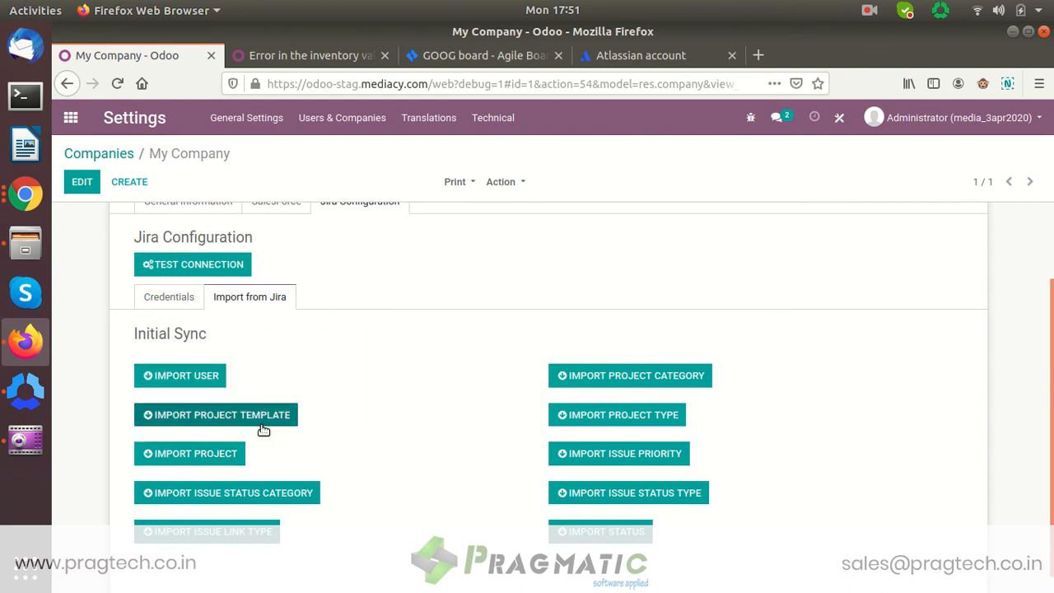
mouse_move(257, 514)
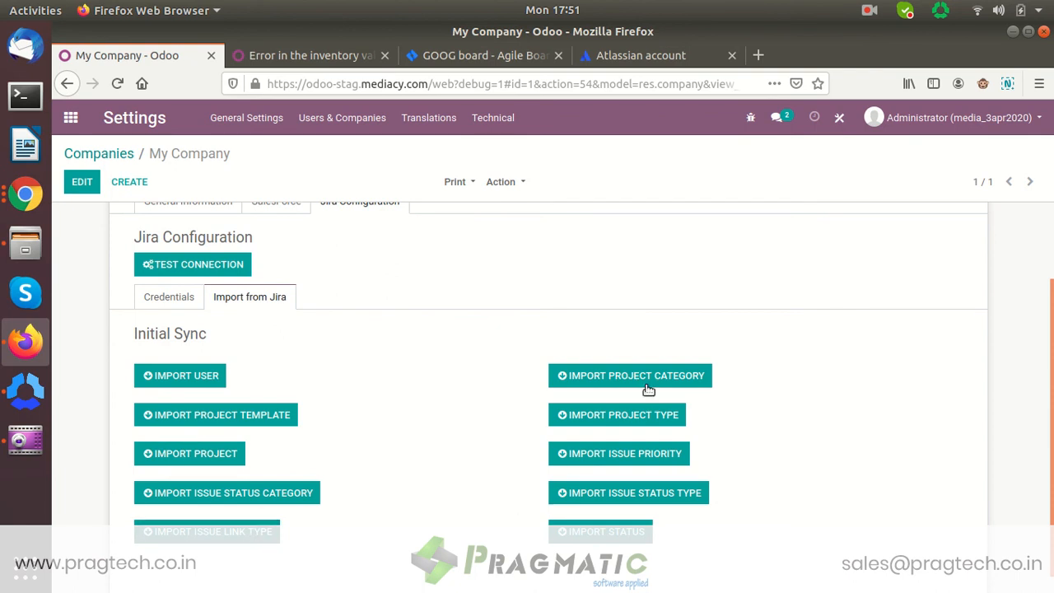
mouse_move(642, 454)
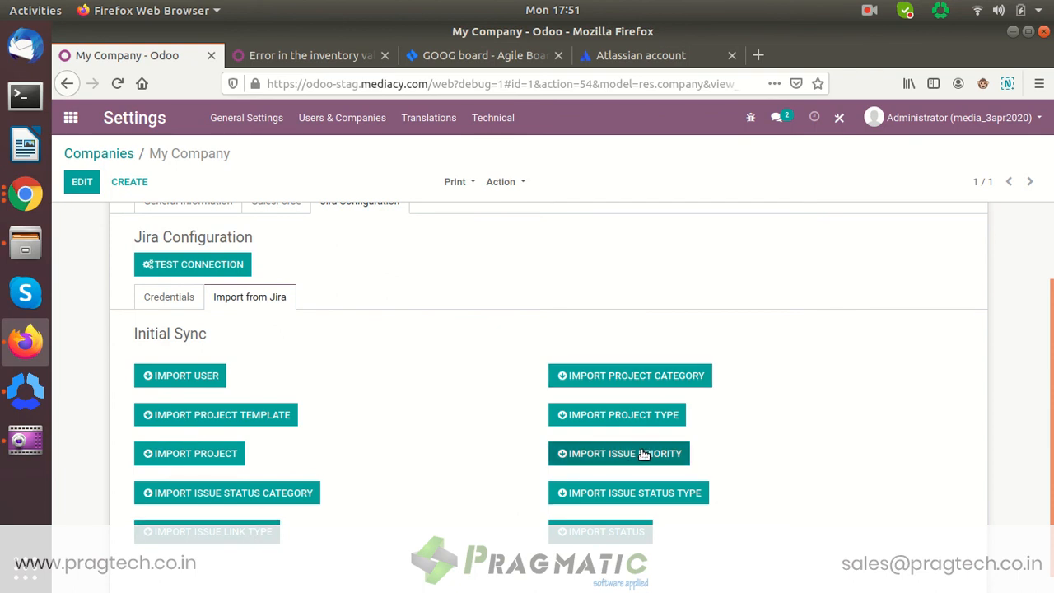
mouse_move(662, 503)
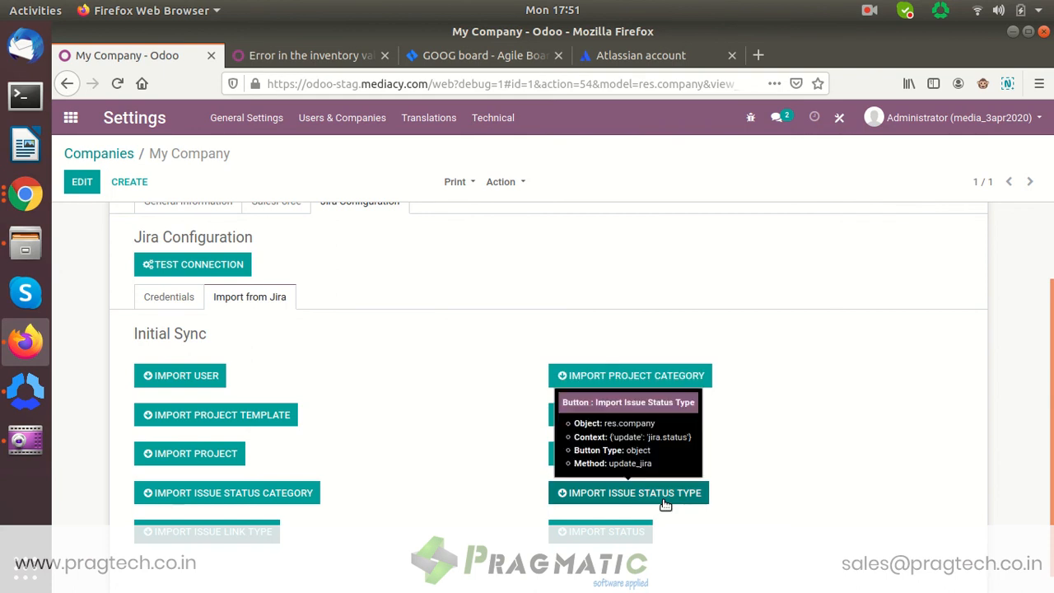
mouse_move(1011, 522)
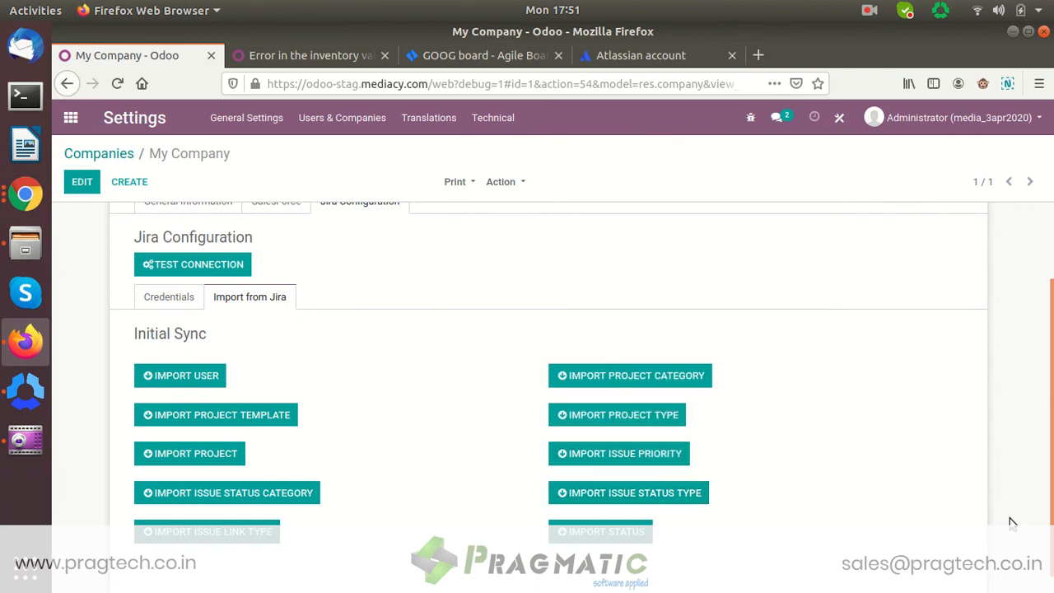
scroll("up", 3)
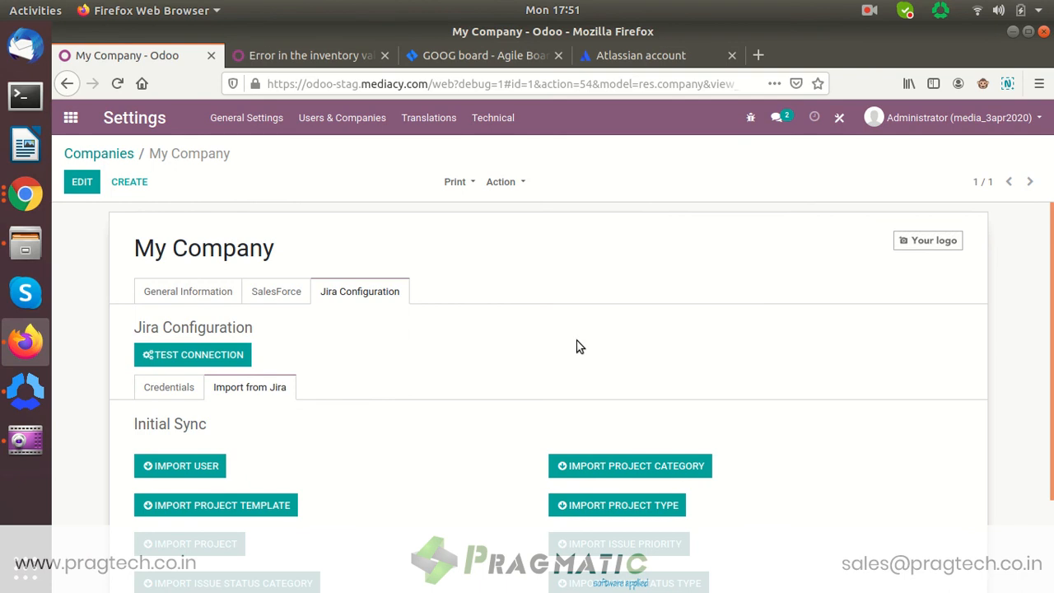
mouse_move(228, 169)
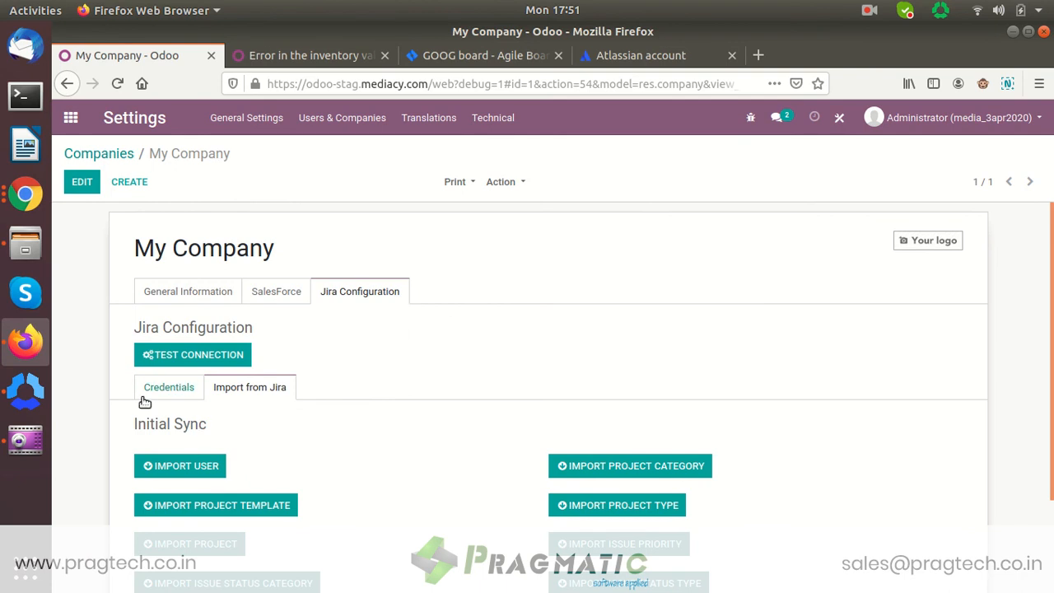
left_click(168, 386)
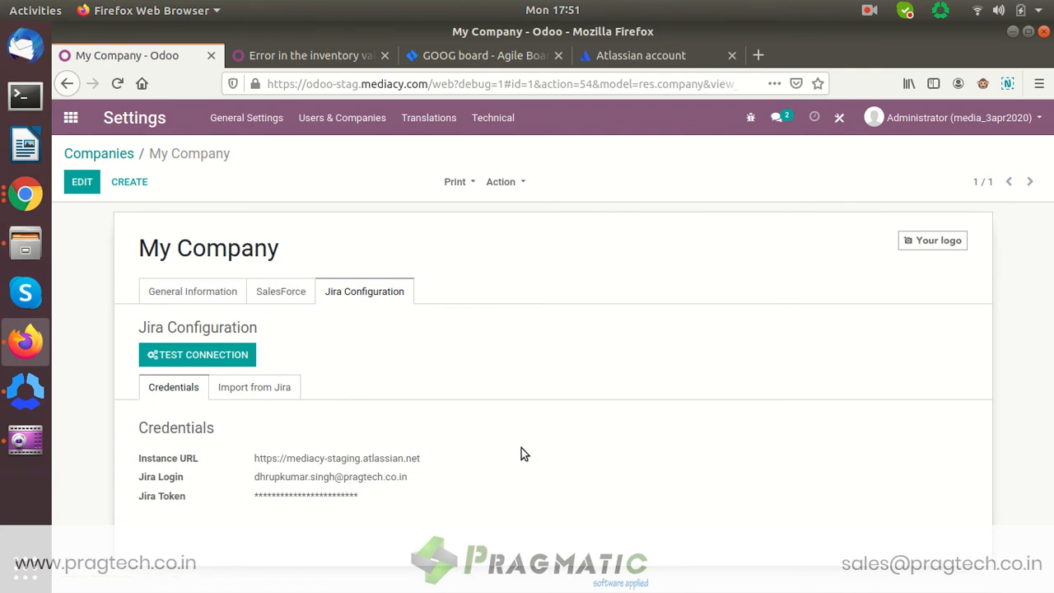
mouse_move(504, 301)
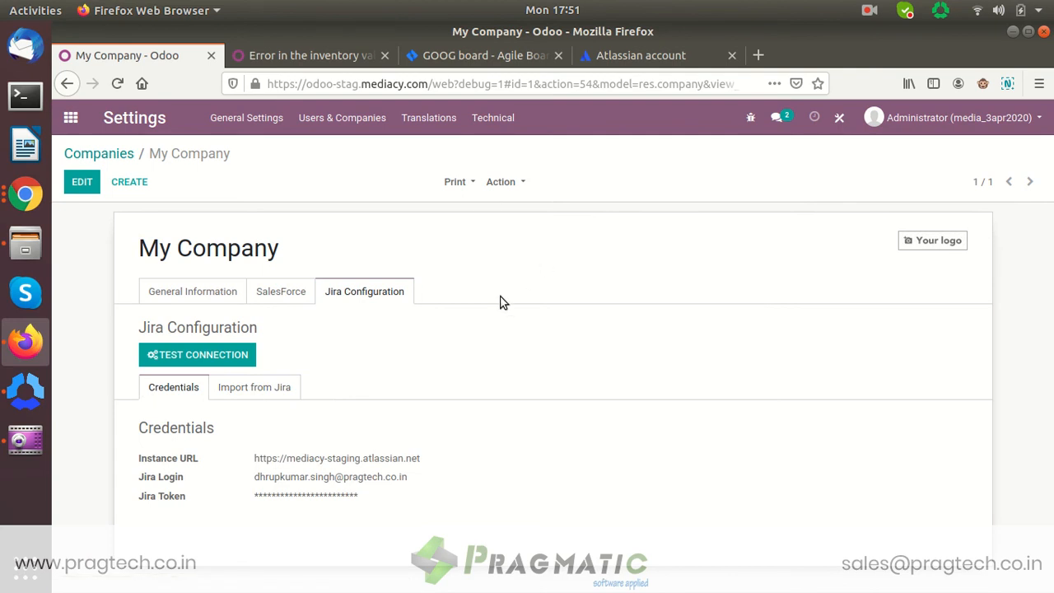